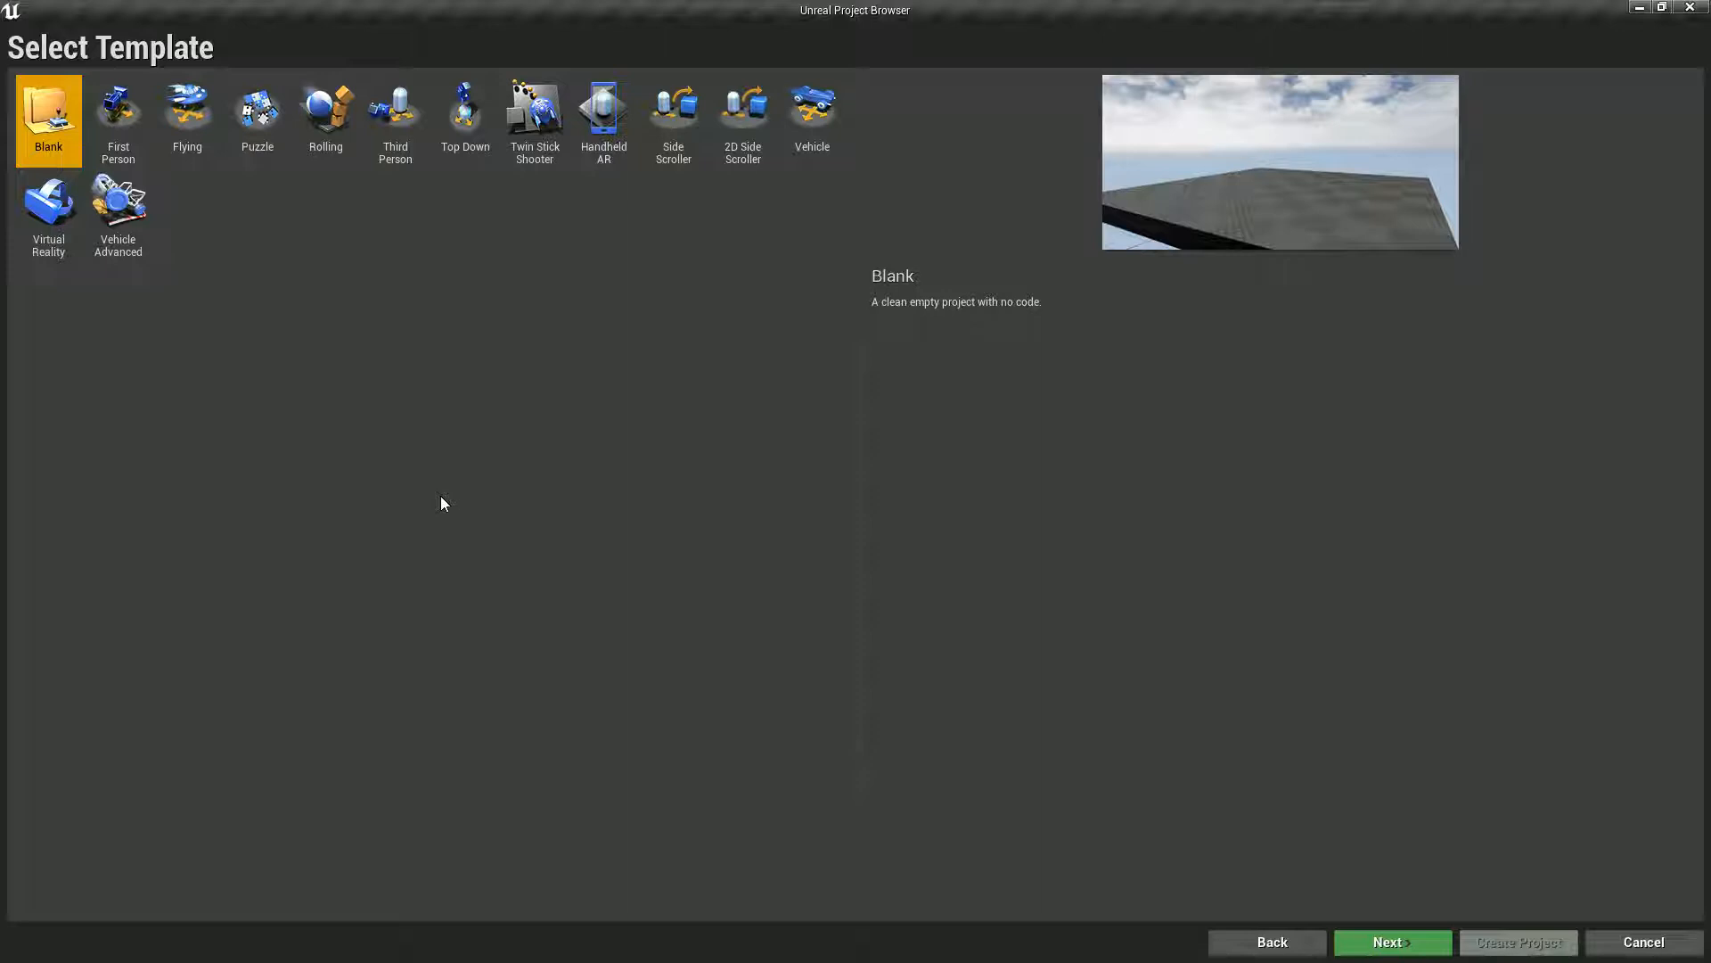
mouse_move(321, 435)
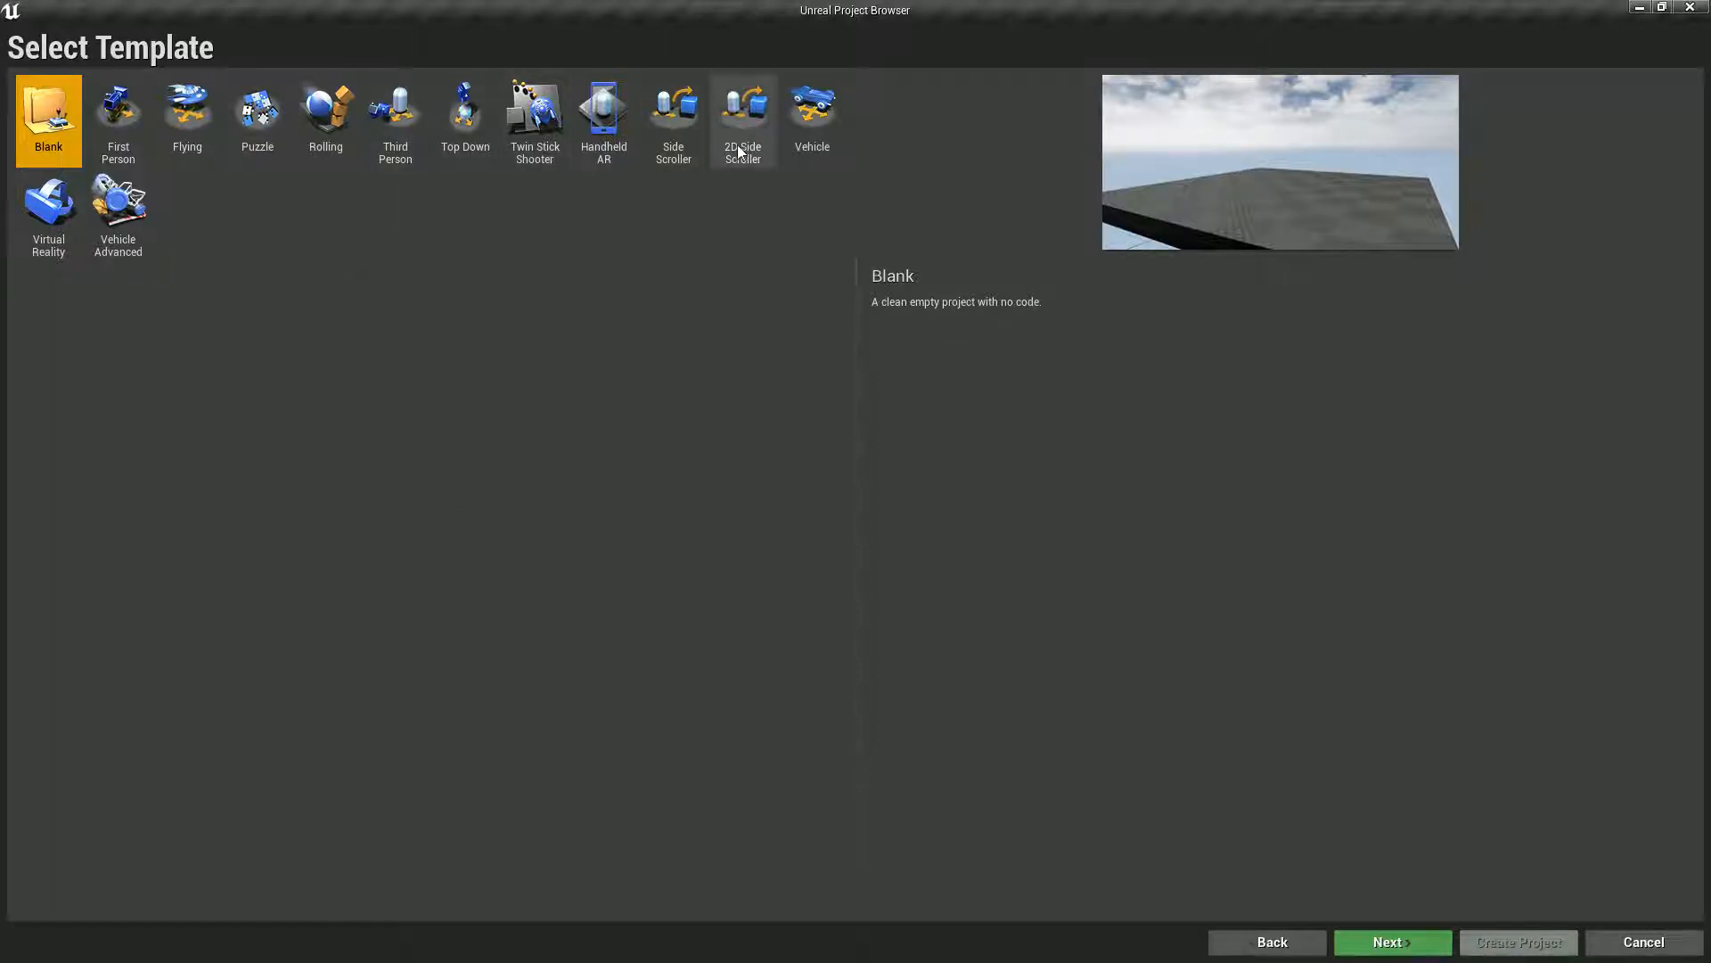
Step: Create a new 2D Side Scroller project named FoodFight with Blueprint and no starter content
left_click(742, 119)
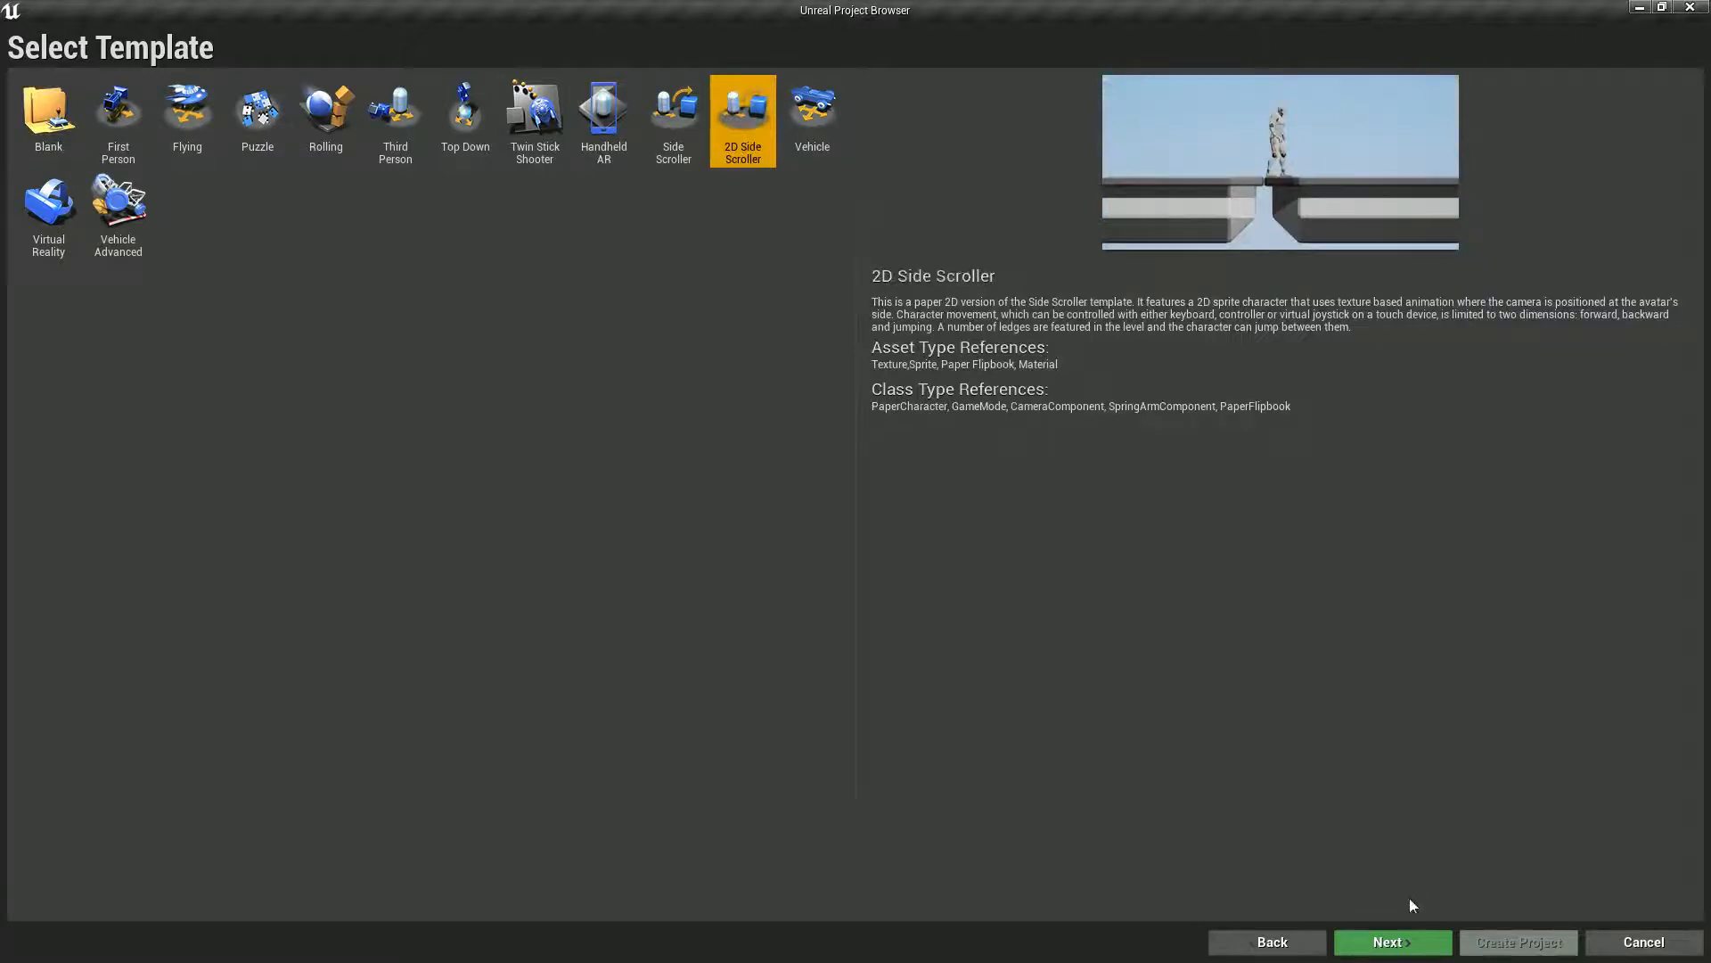
left_click(1392, 941)
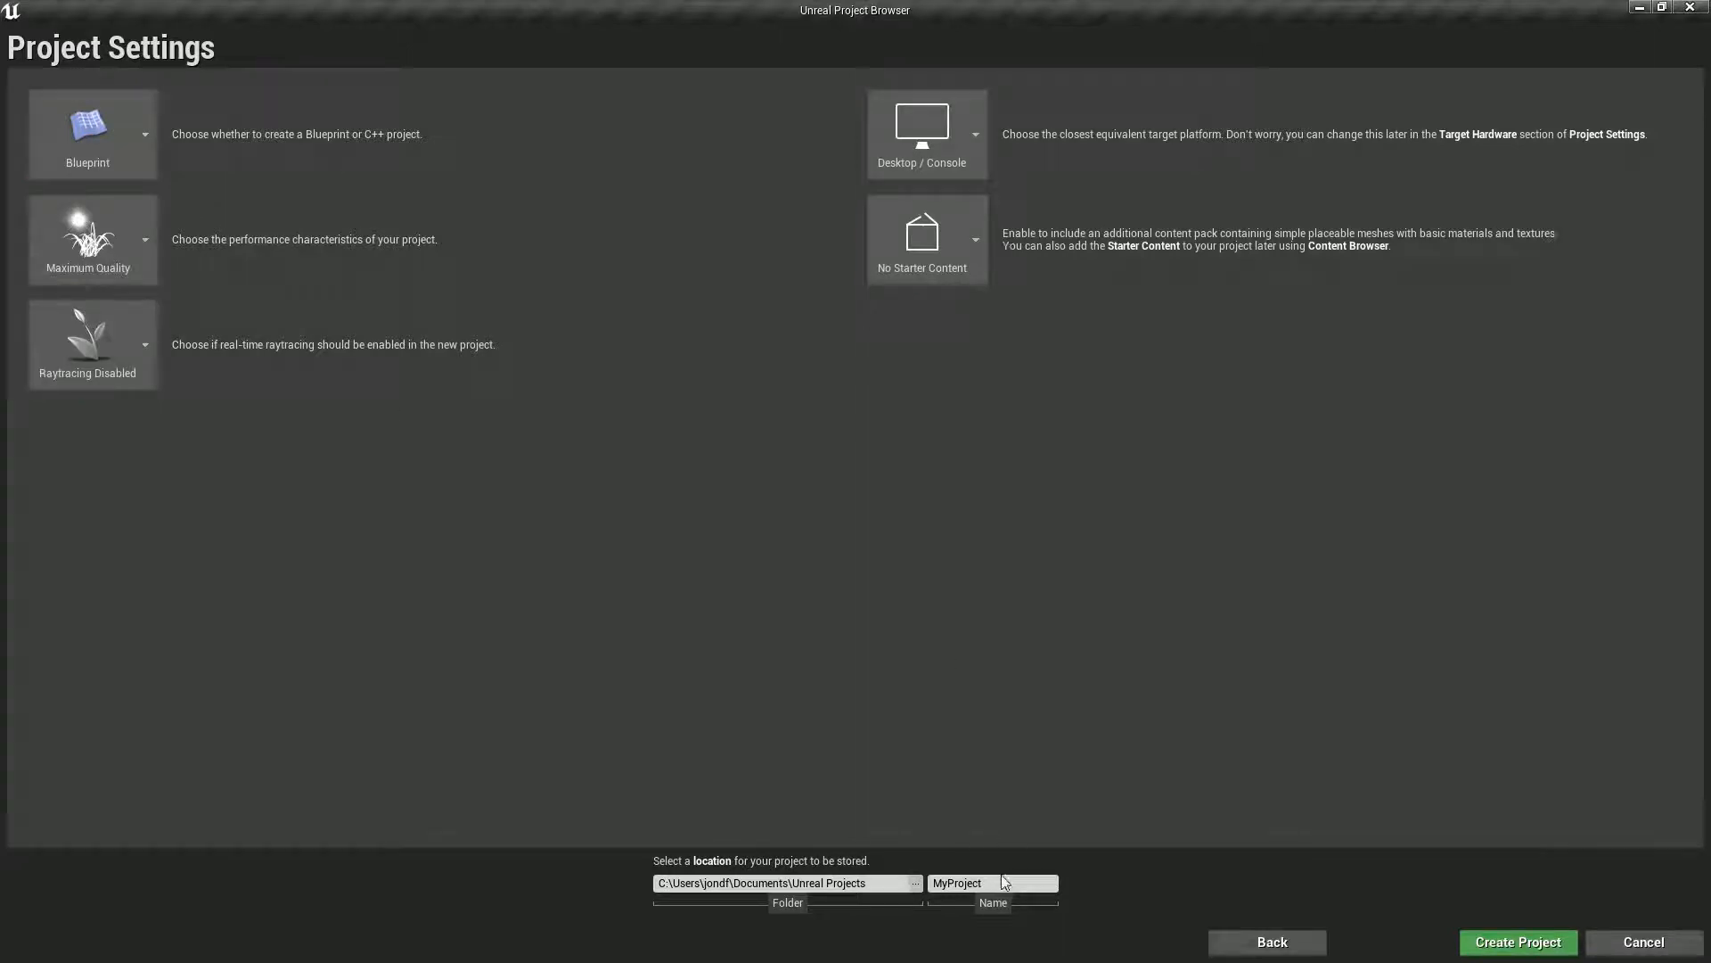
type("F")
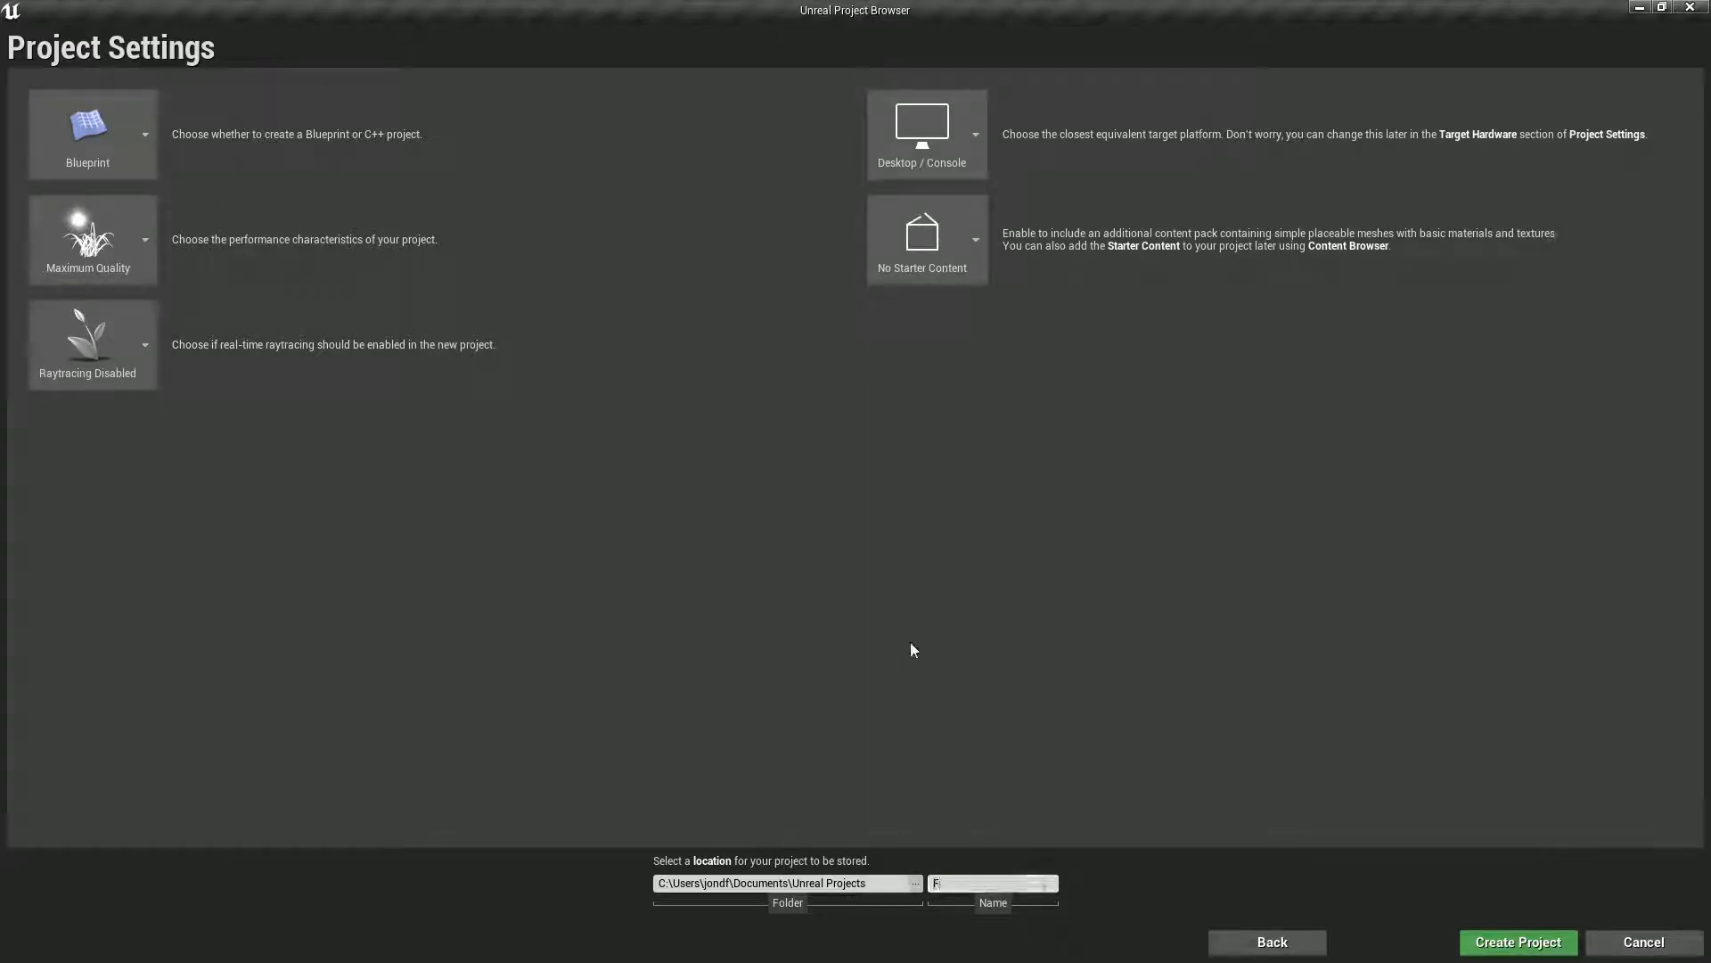
type("FoodFight")
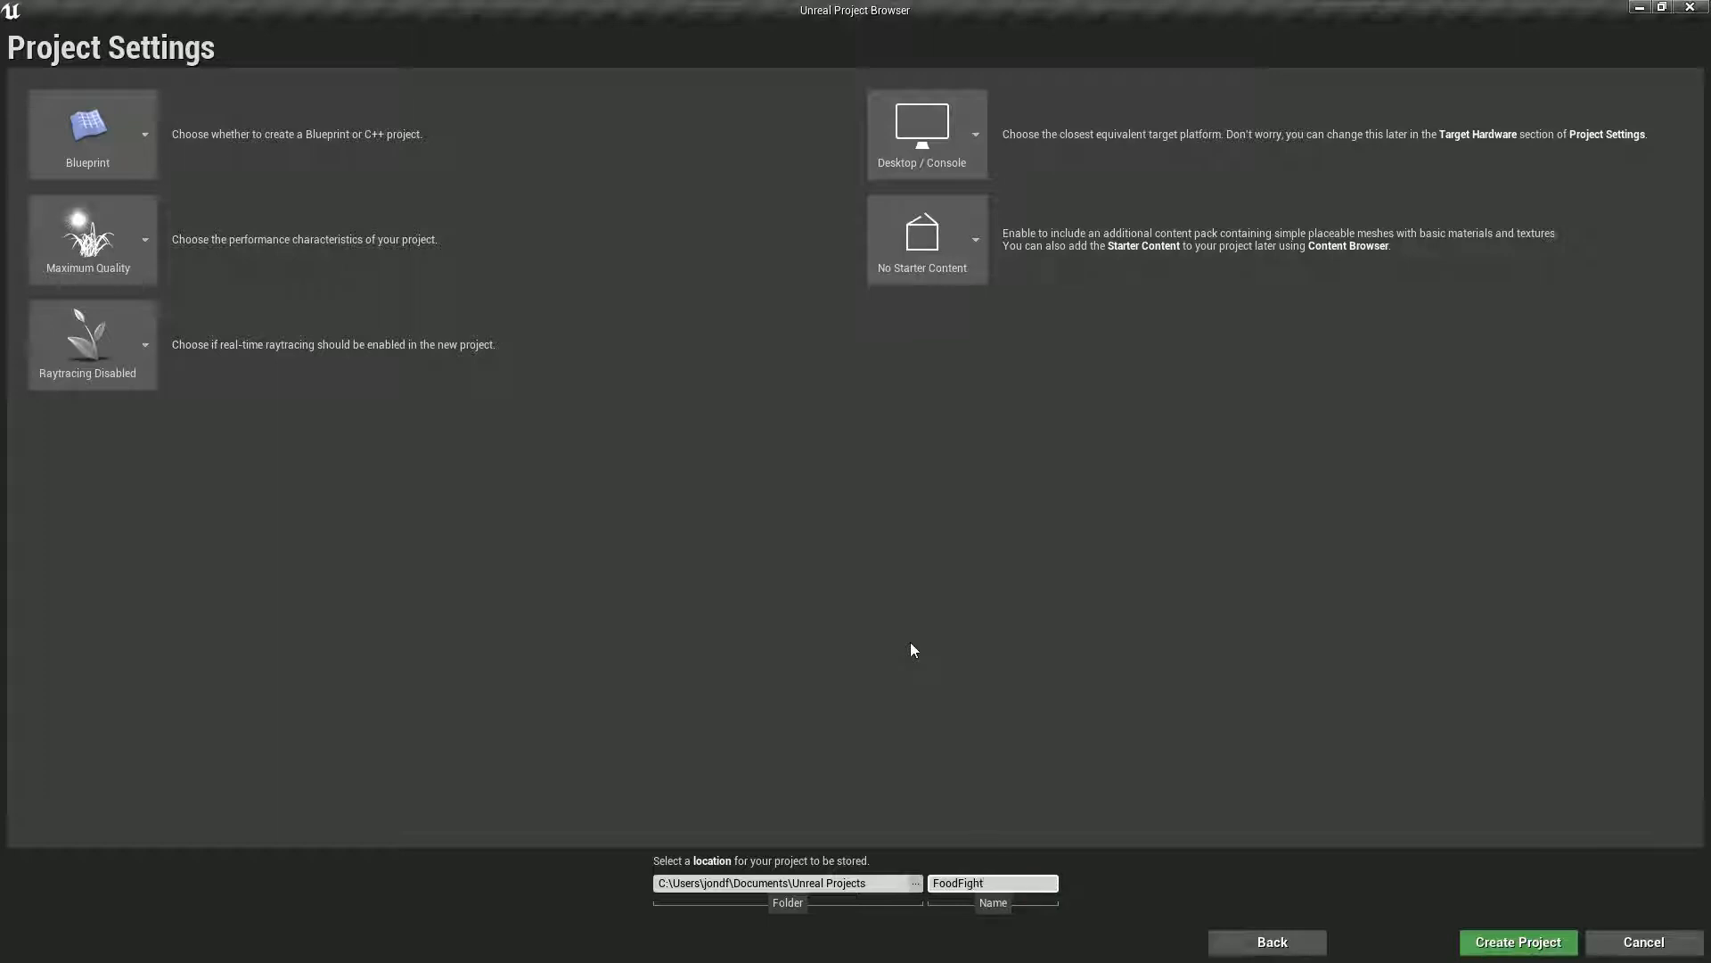
left_click(1515, 941)
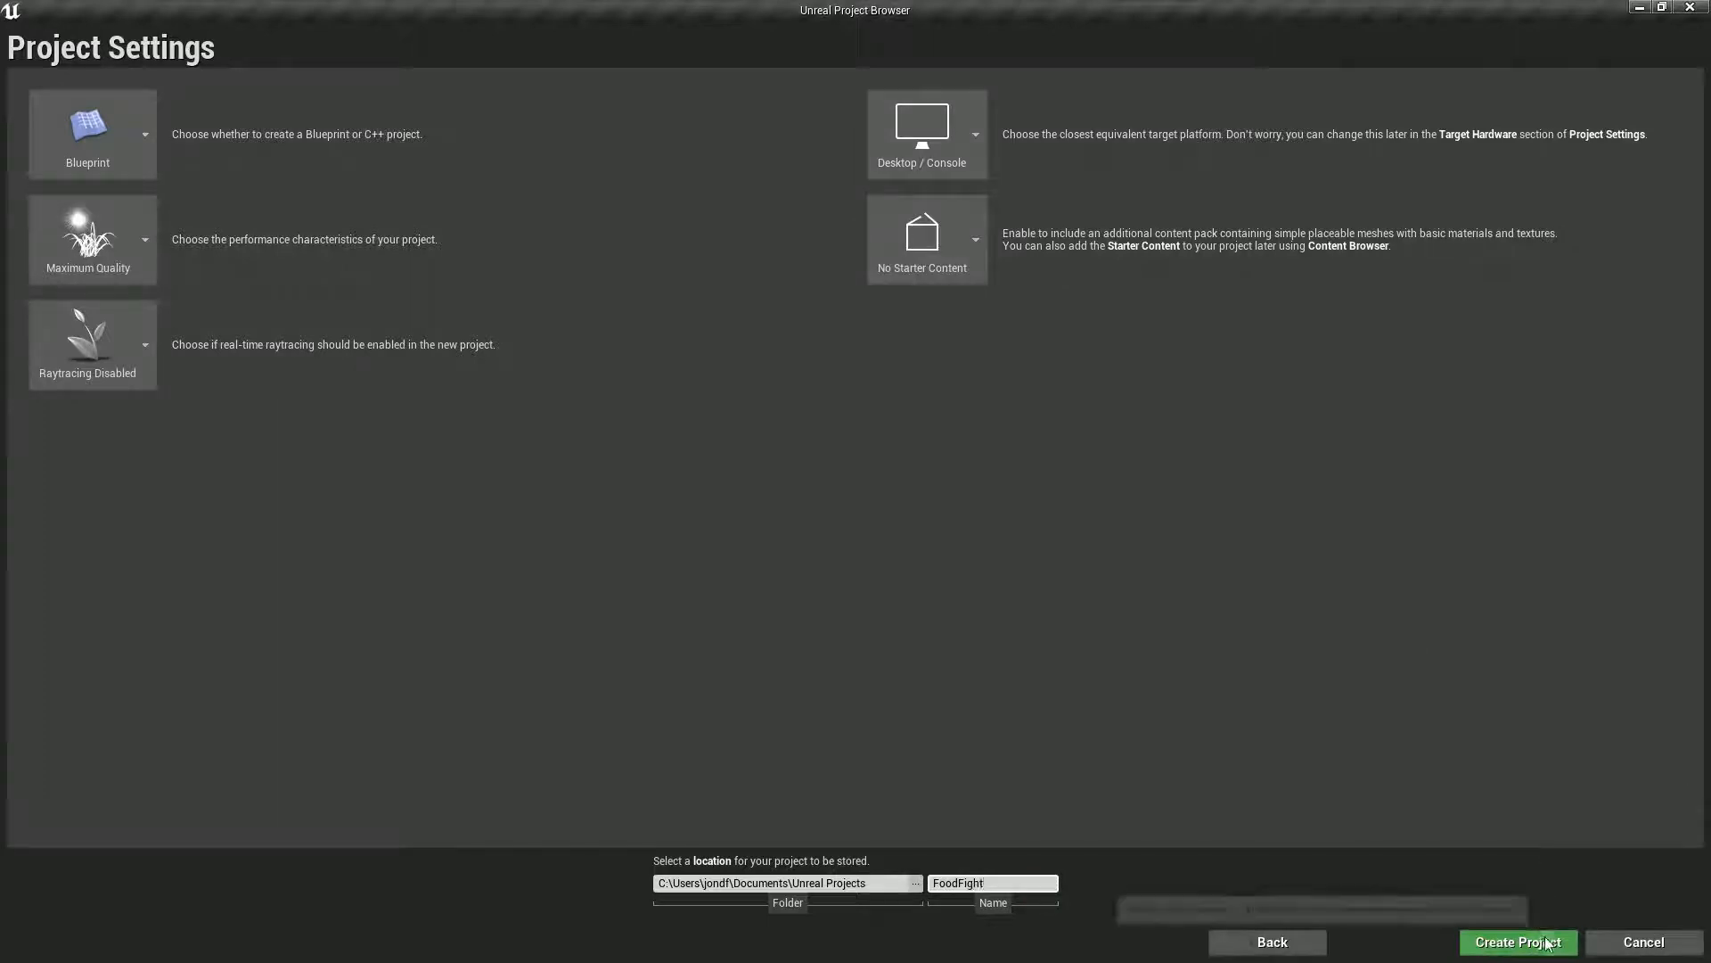
left_click(1517, 941)
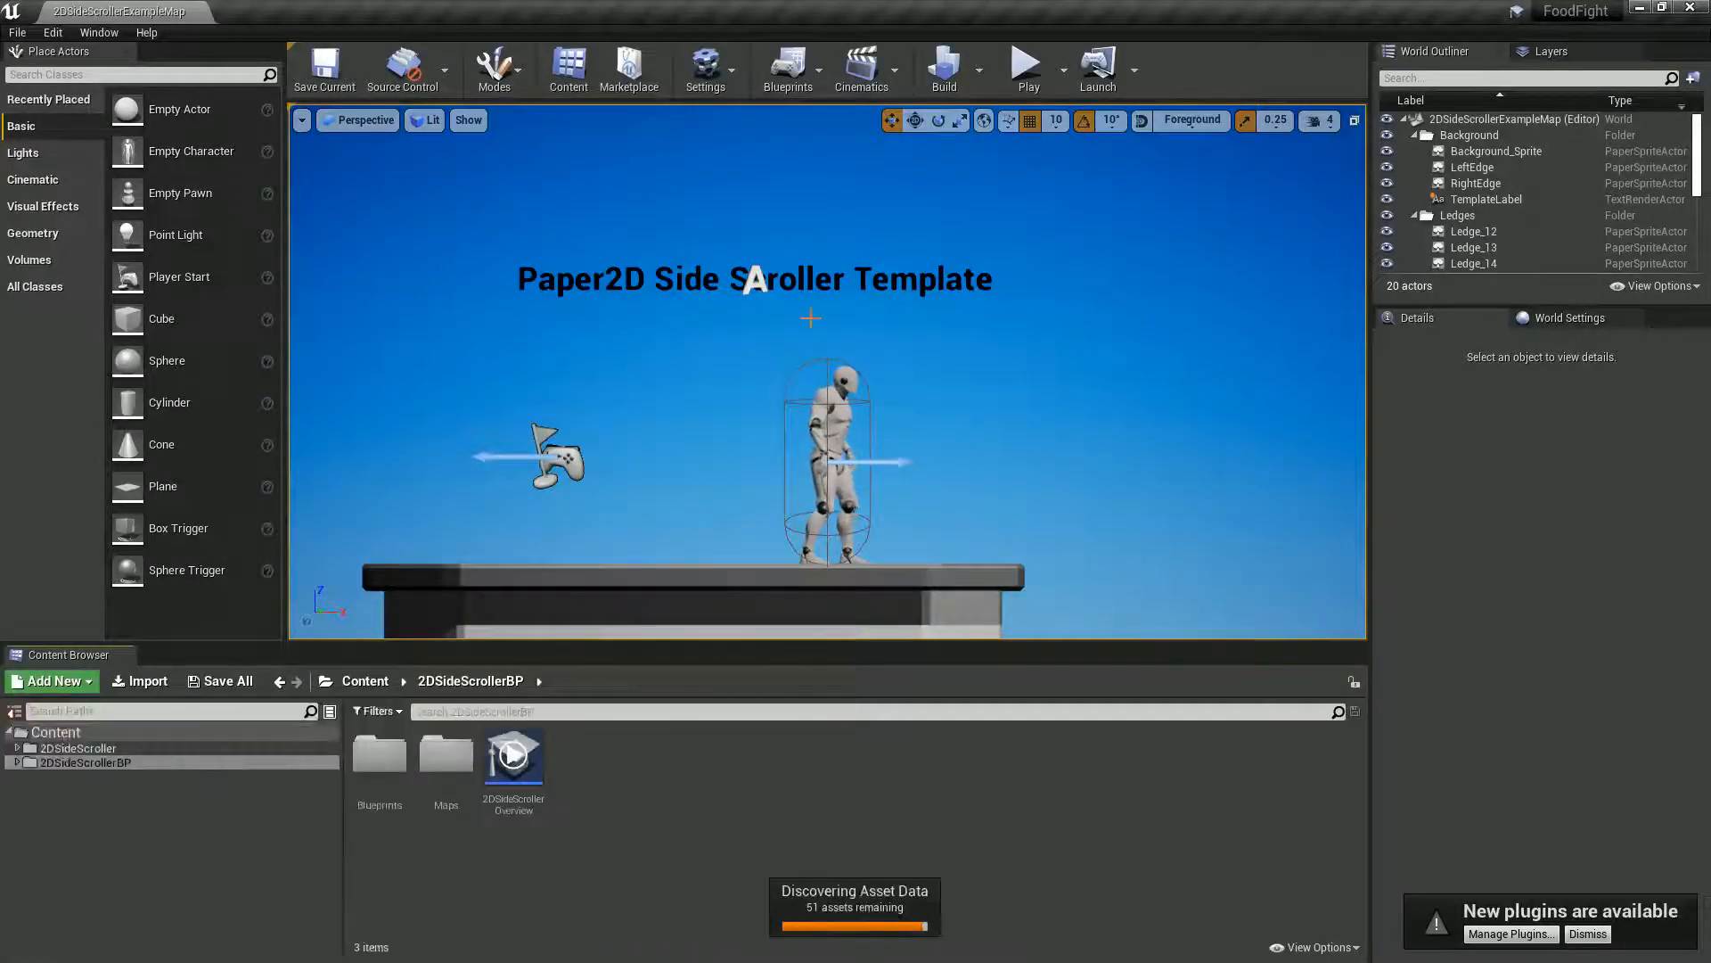
left_click(1024, 62)
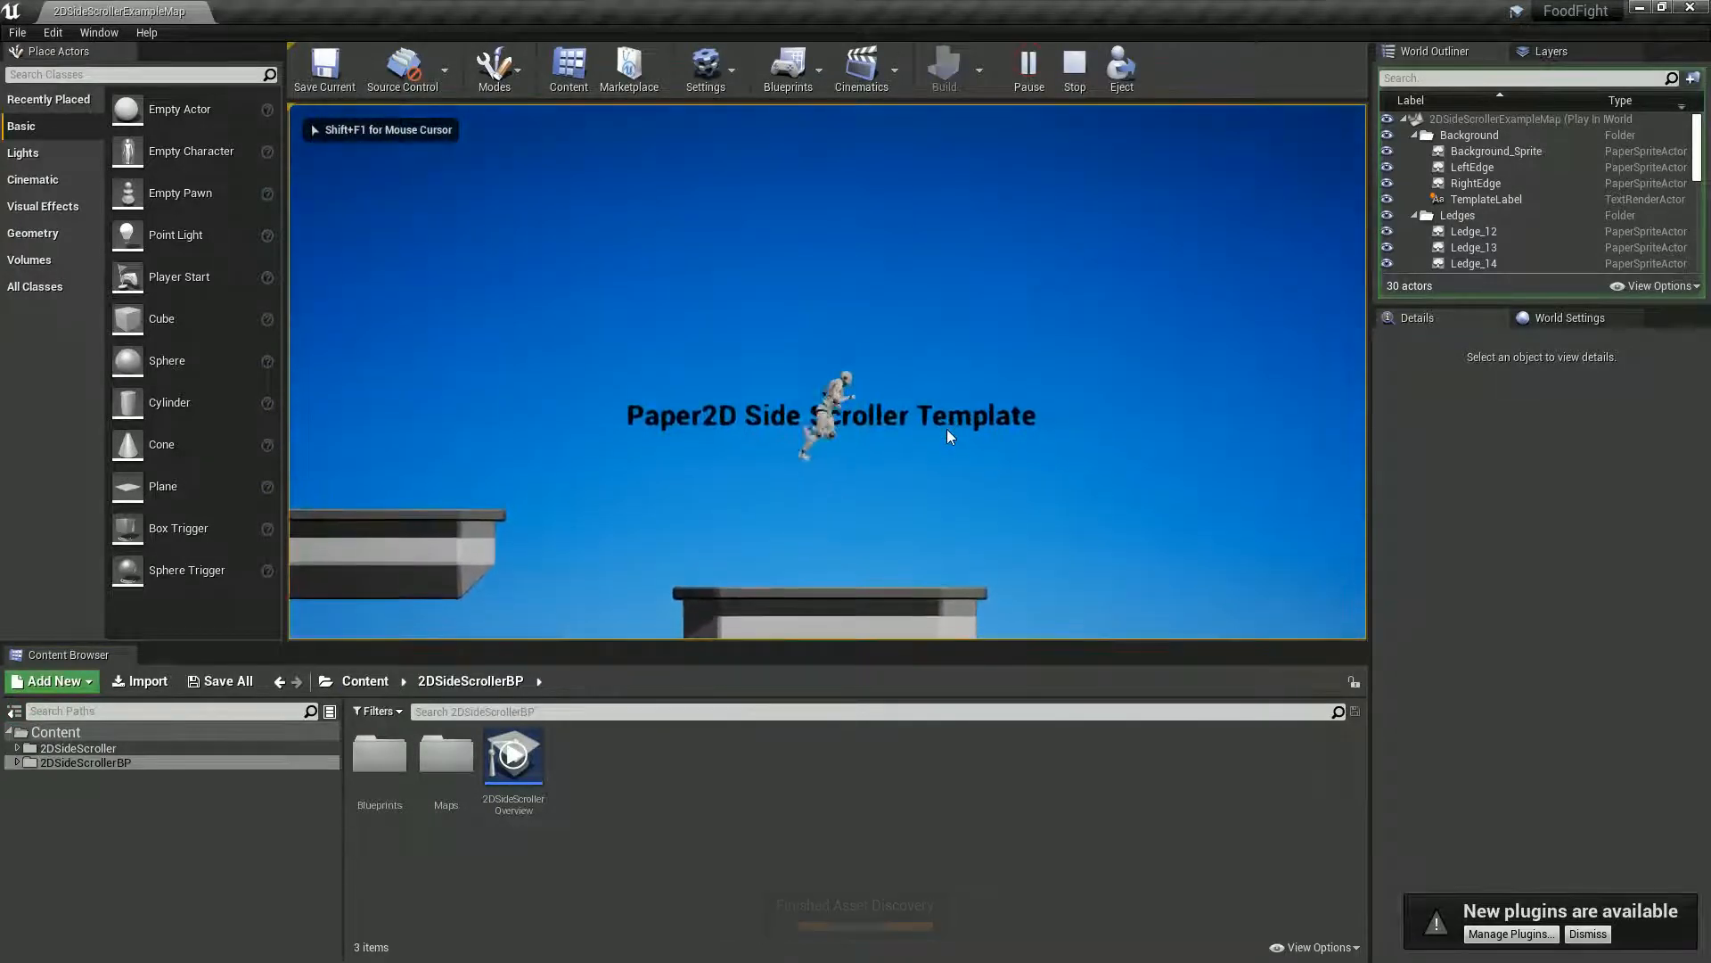
left_click(1071, 70)
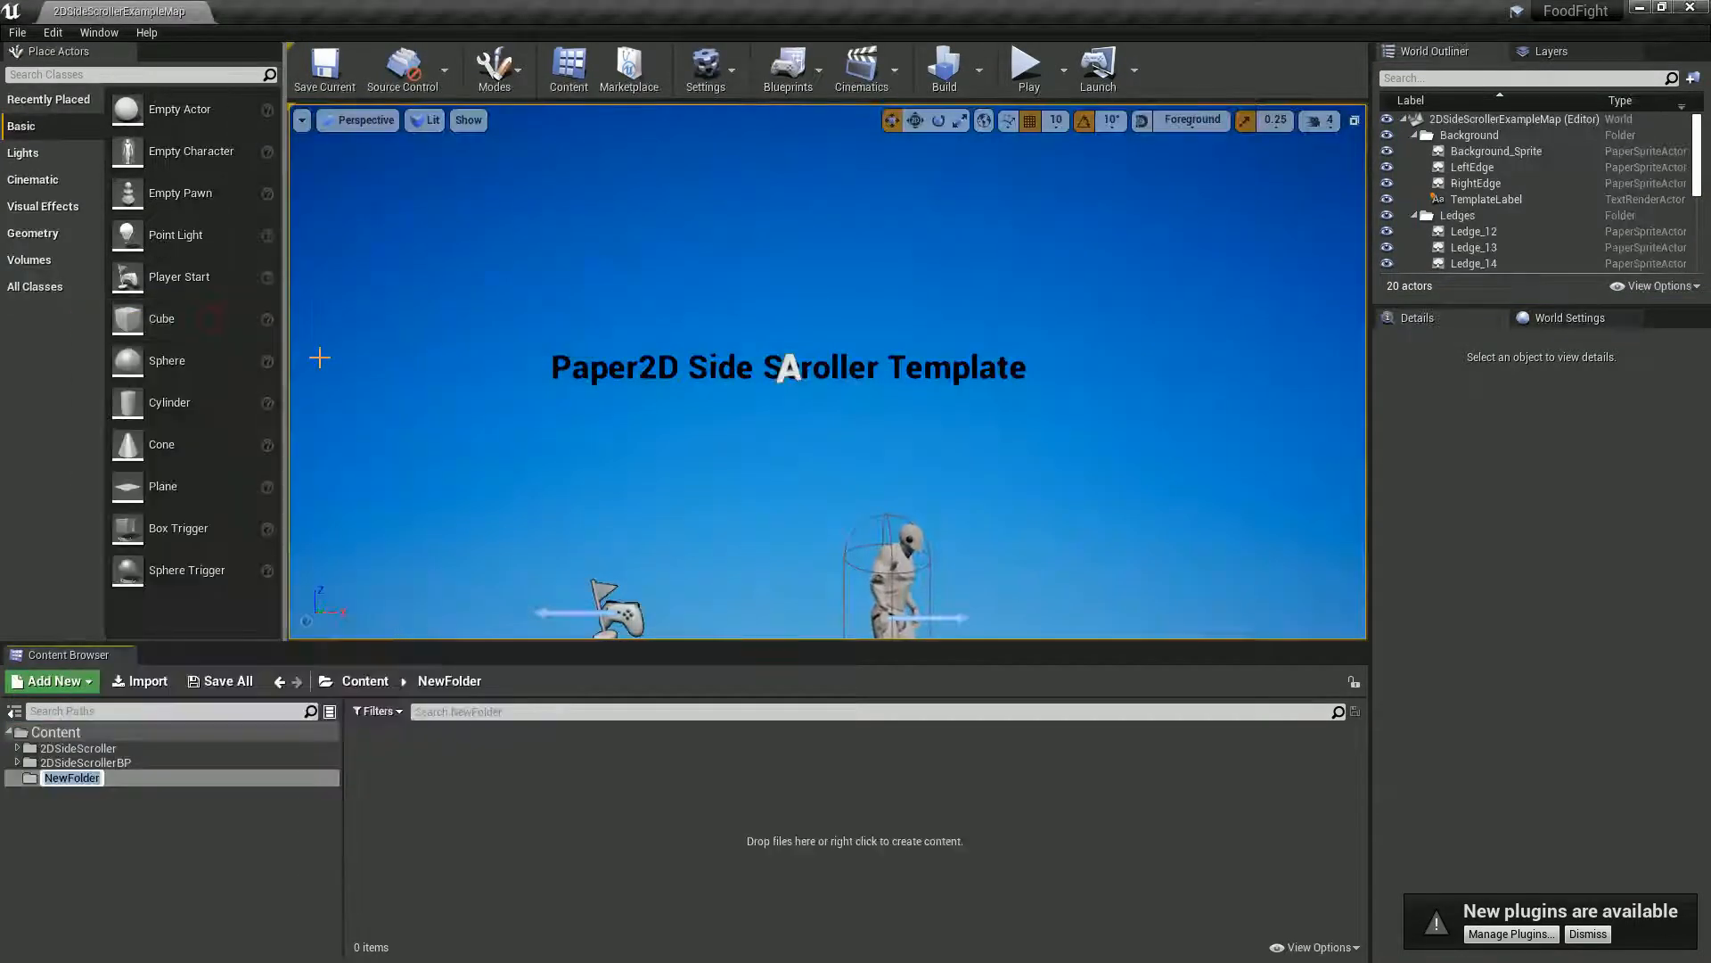
Step: Create the HotDogGuy content folder and begin adding its Run subfolder
type("HotDogGuy")
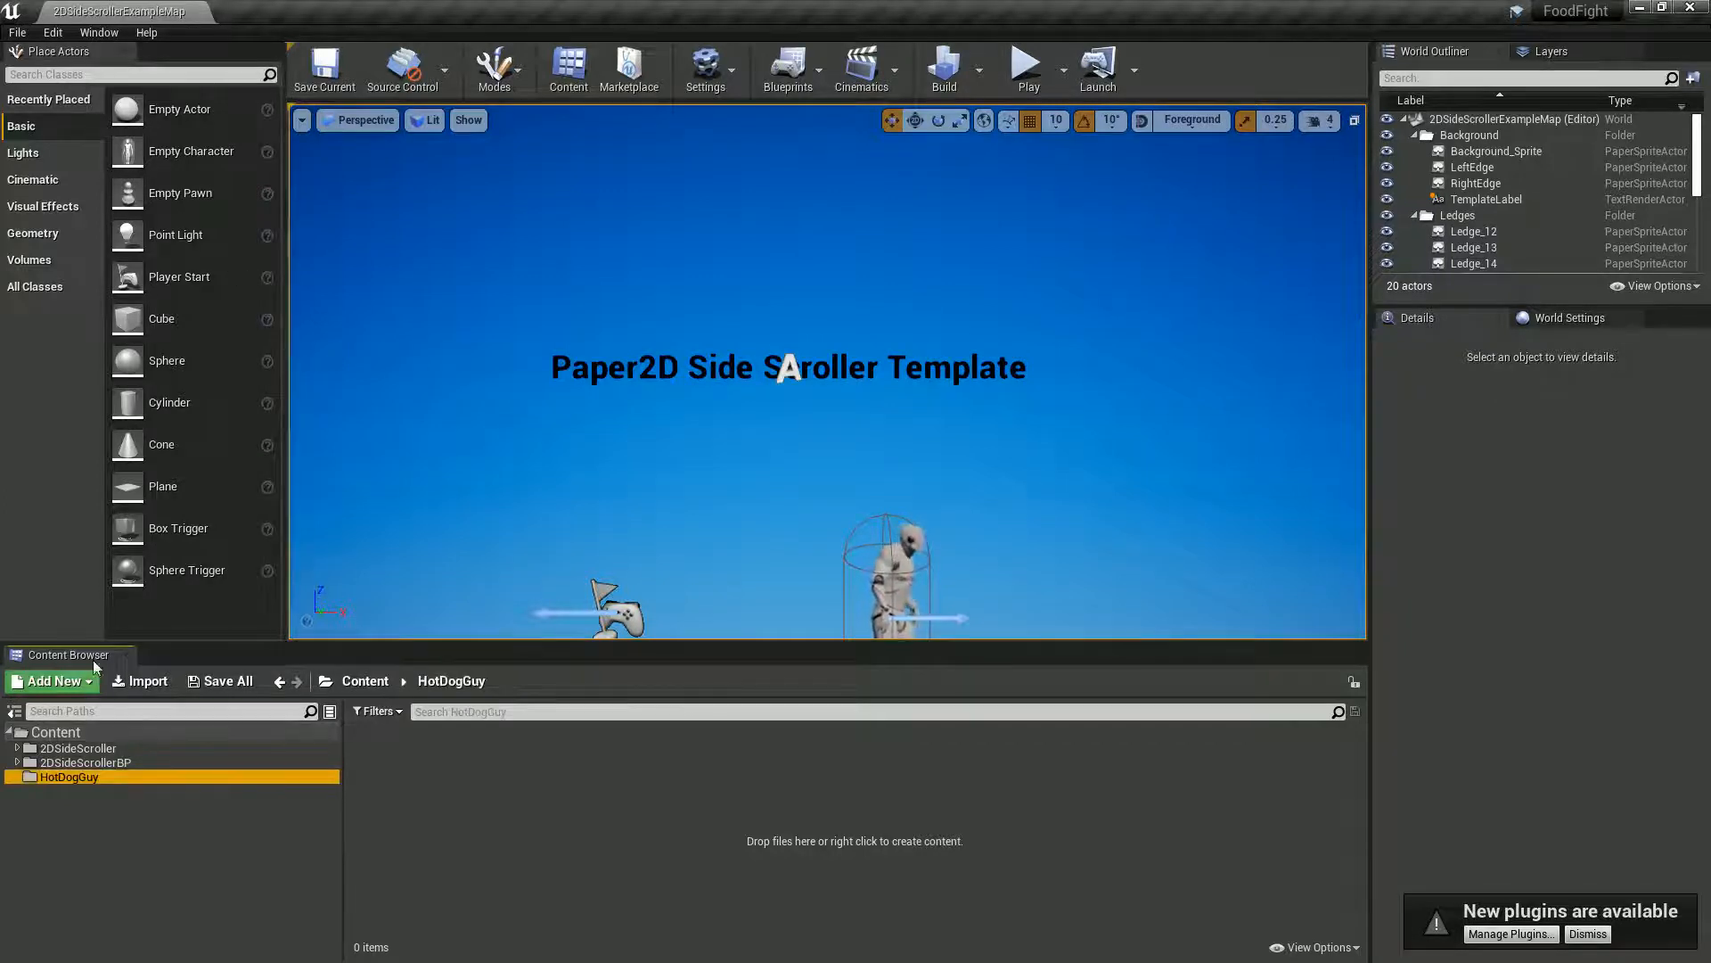
left_click(51, 681)
type("Ru")
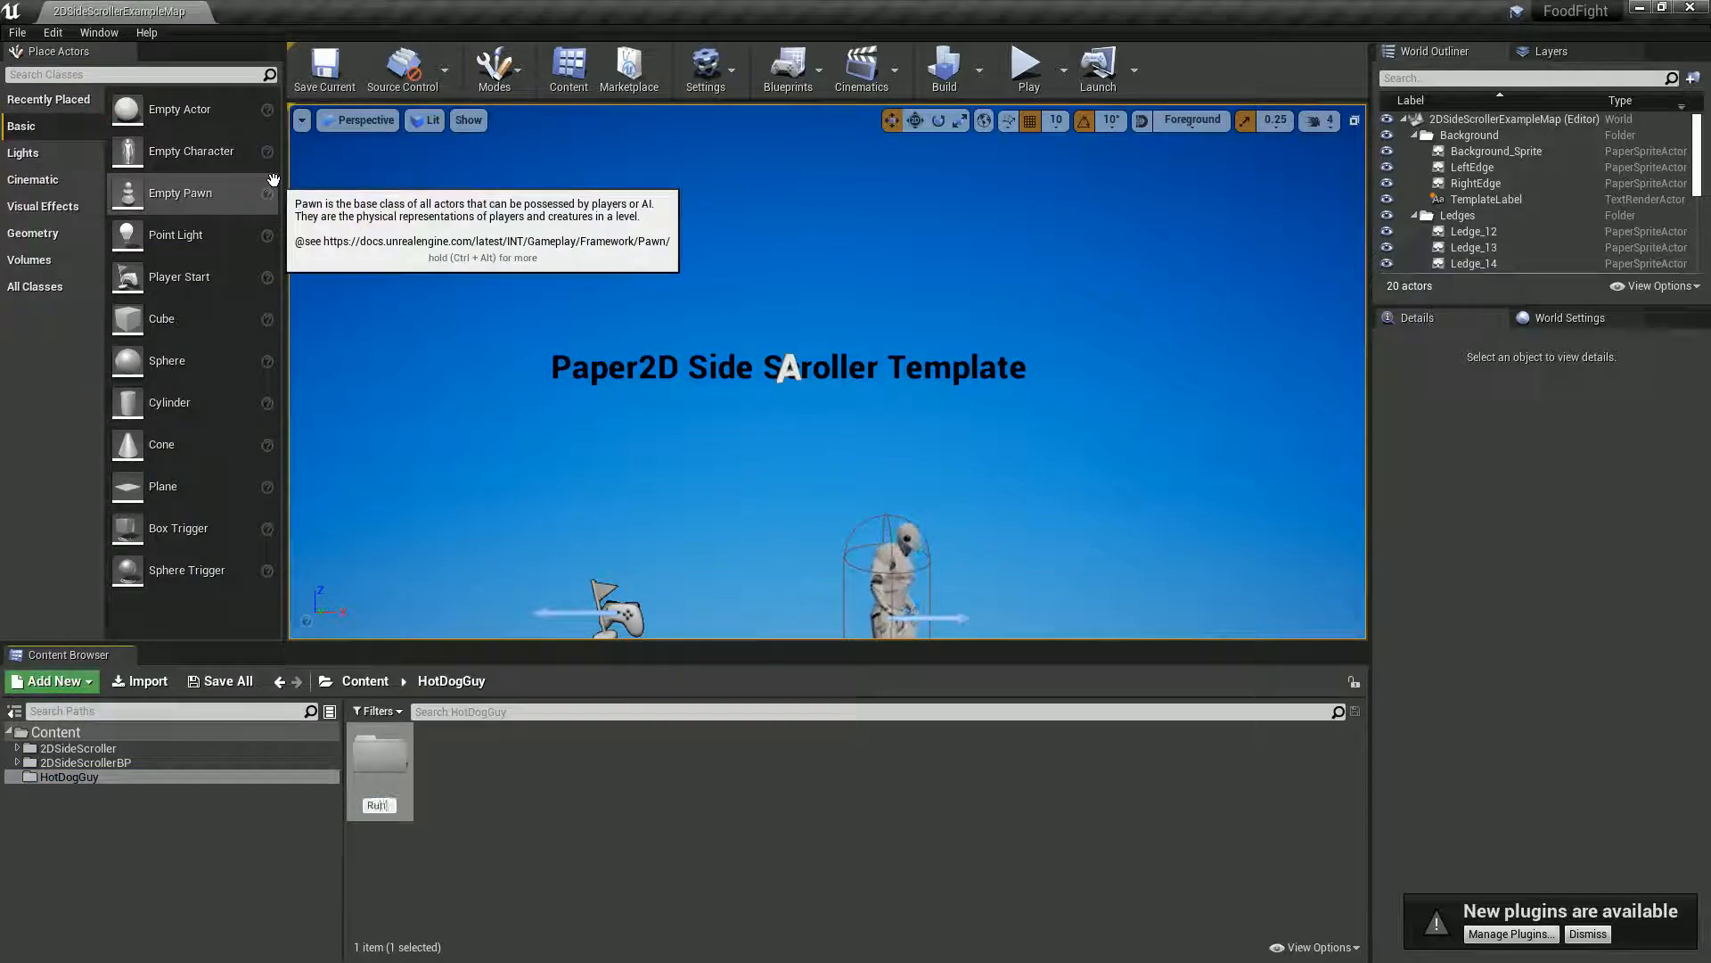
left_click(378, 756)
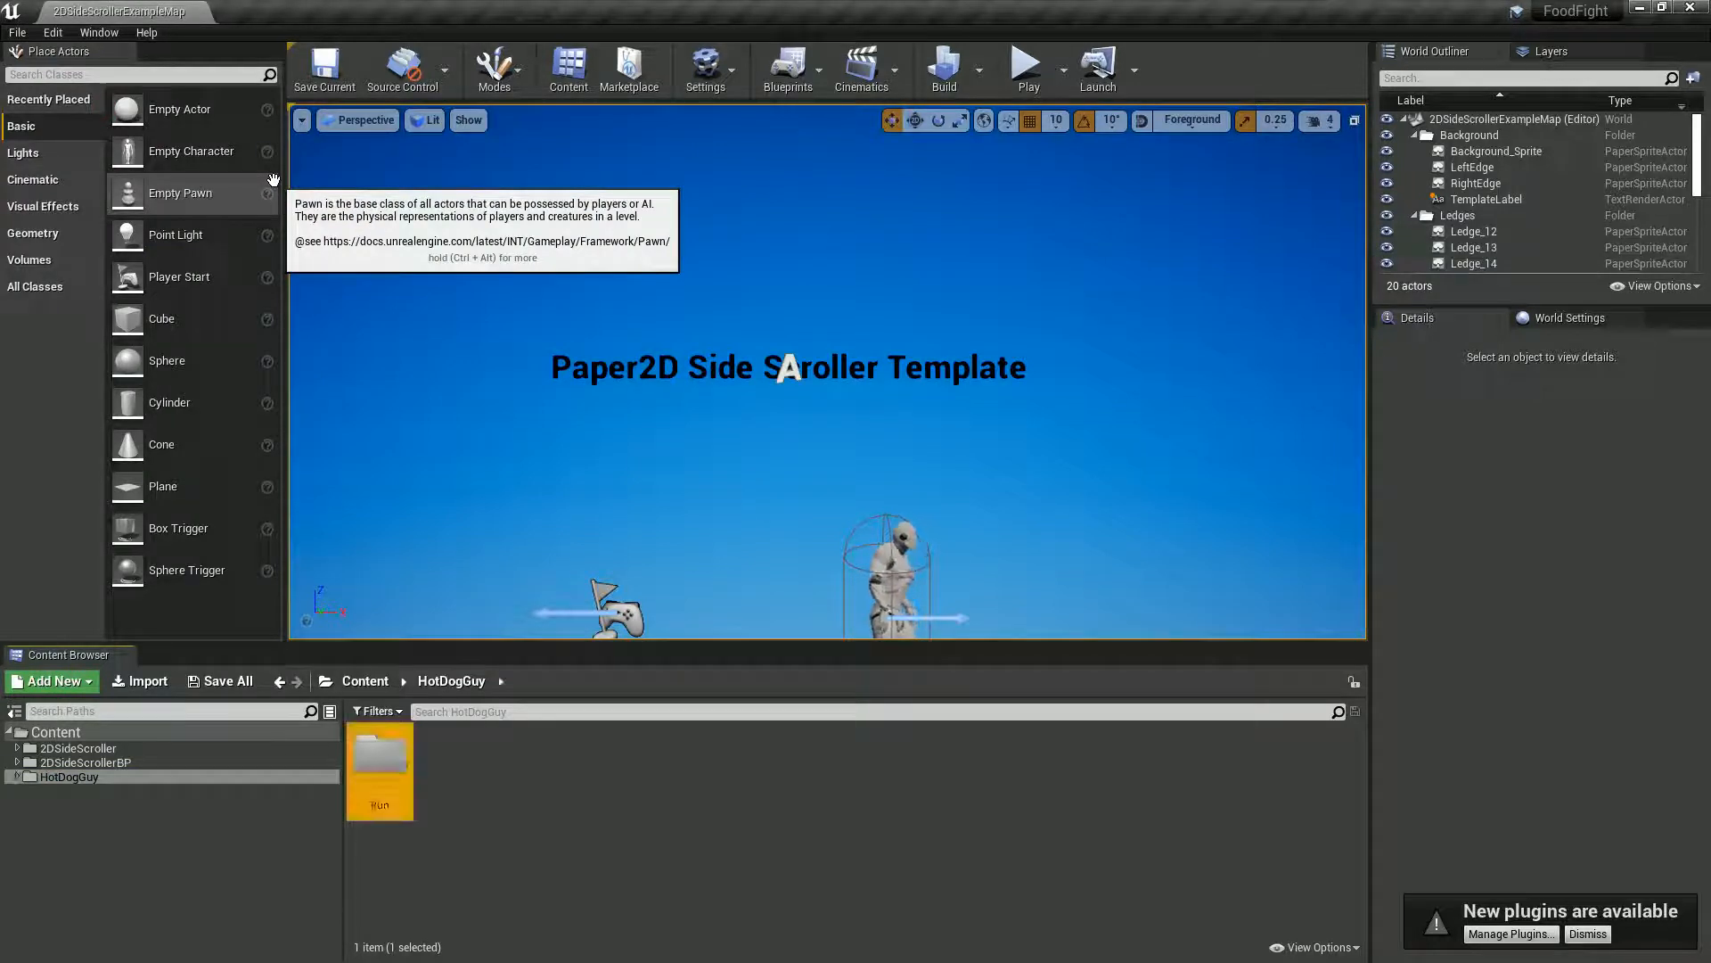
right_click(378, 772)
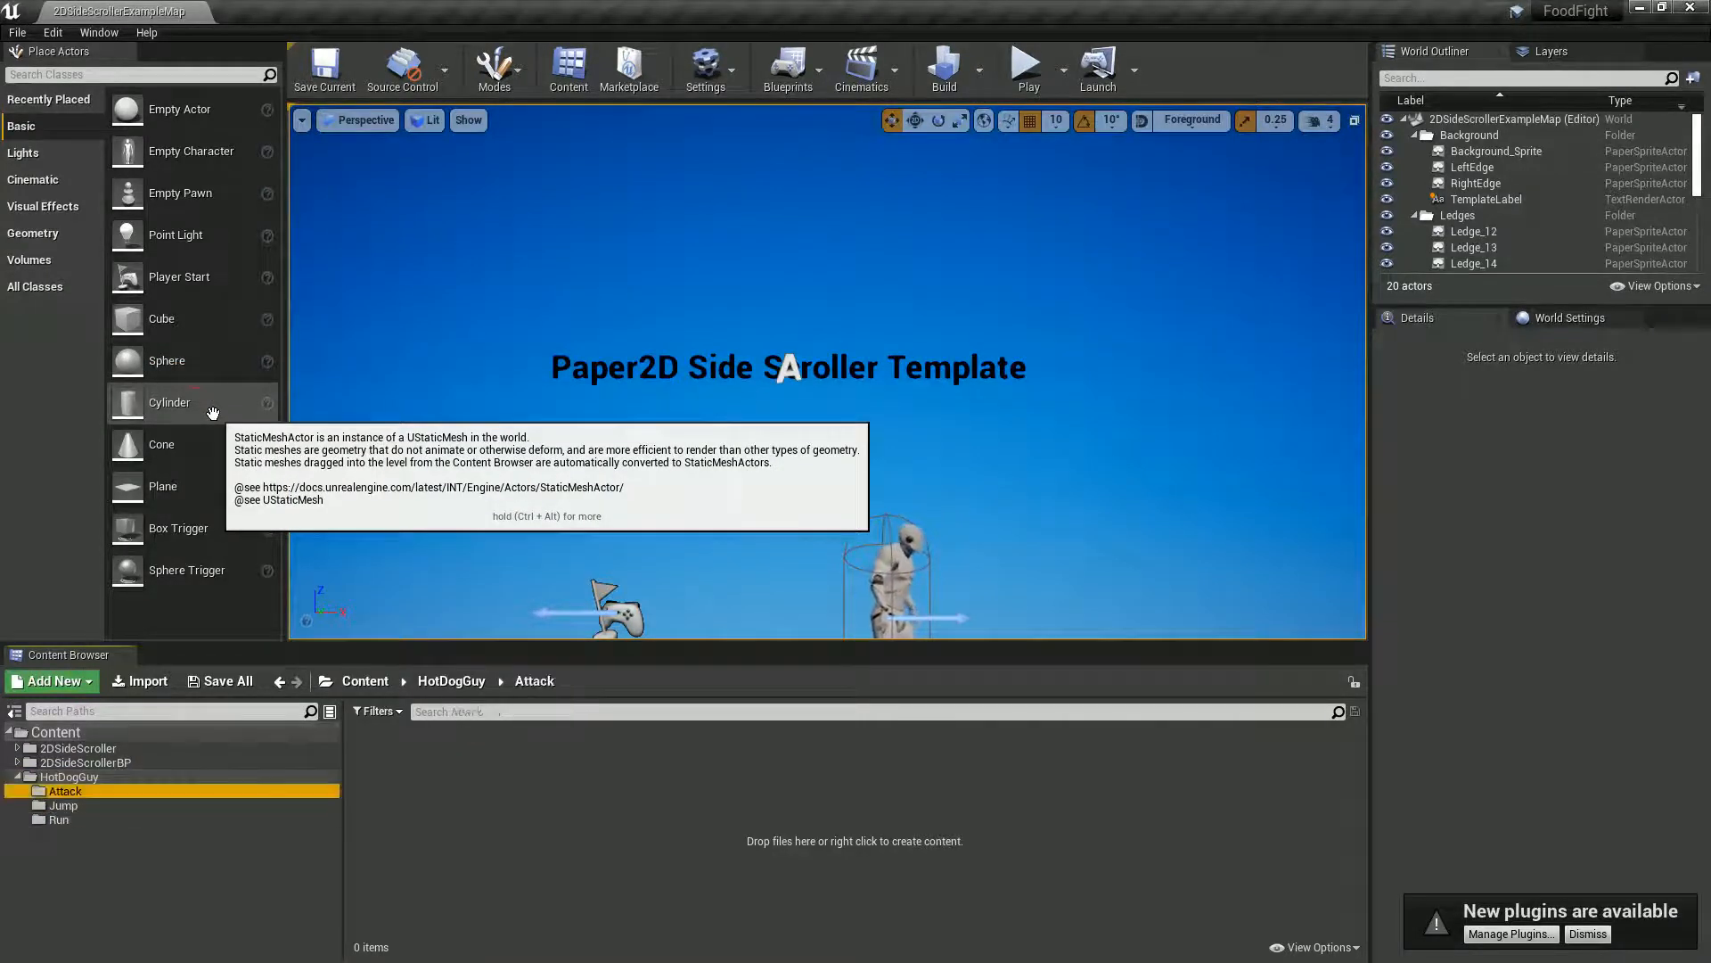
Step: Add the remaining Attack, Idle and Jump subfolders and start an import into Run
right_click(68, 776)
type("Idle")
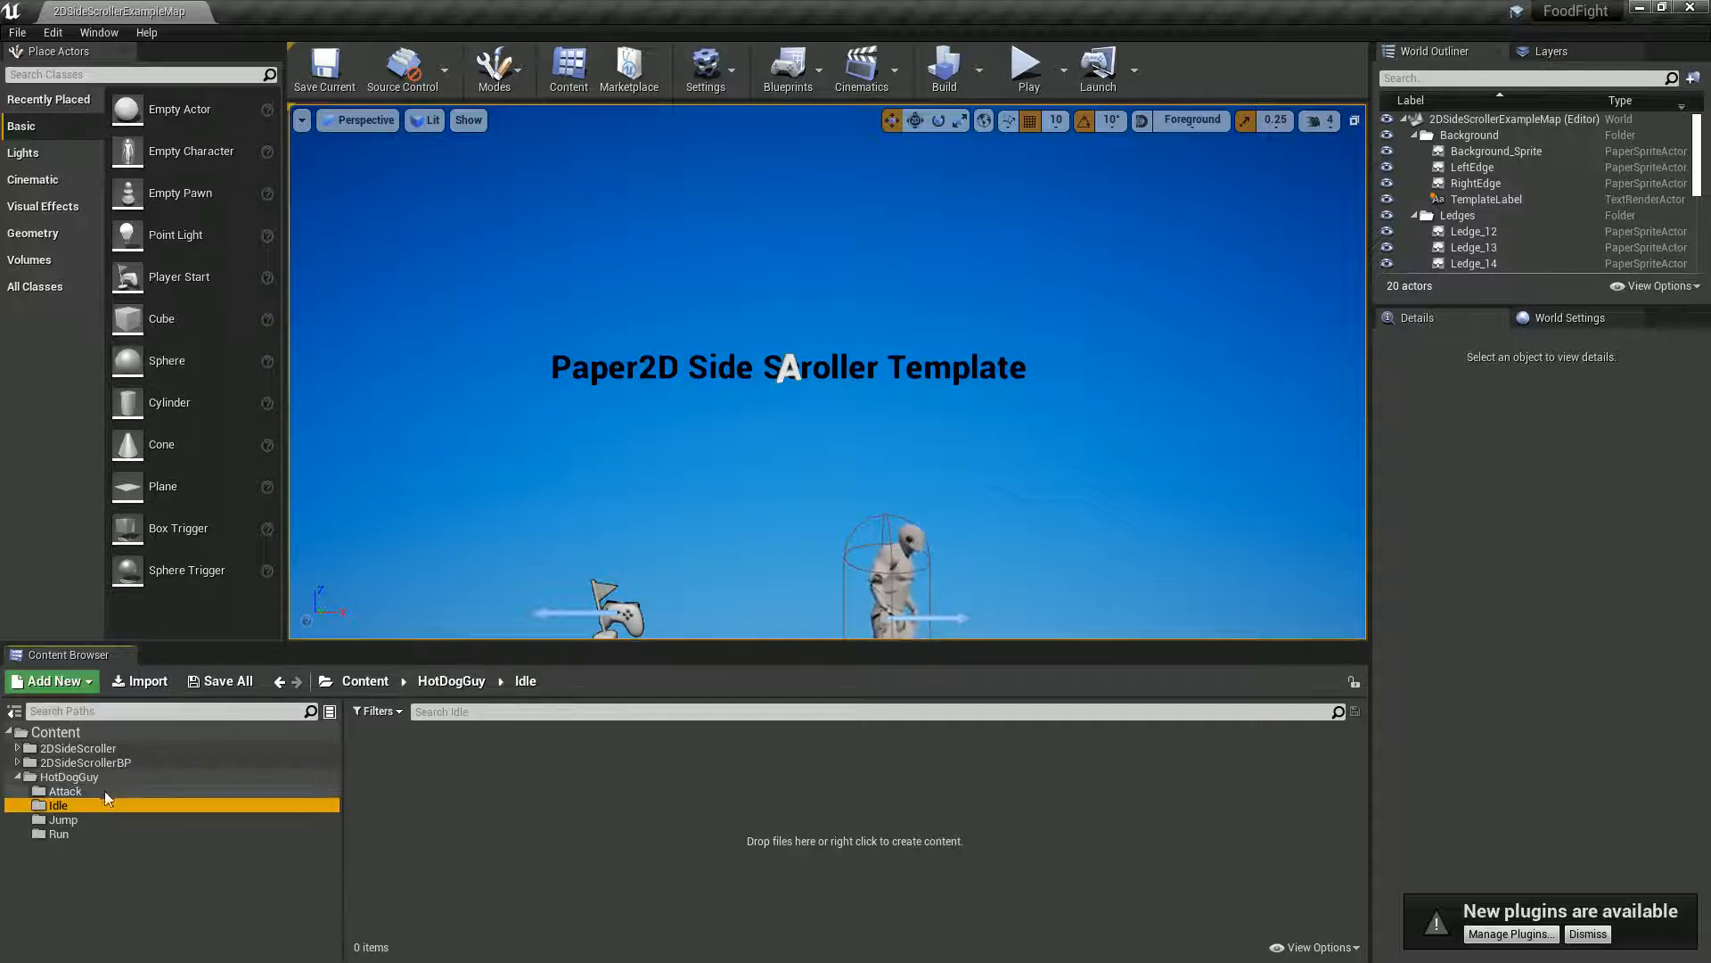
left_click(58, 832)
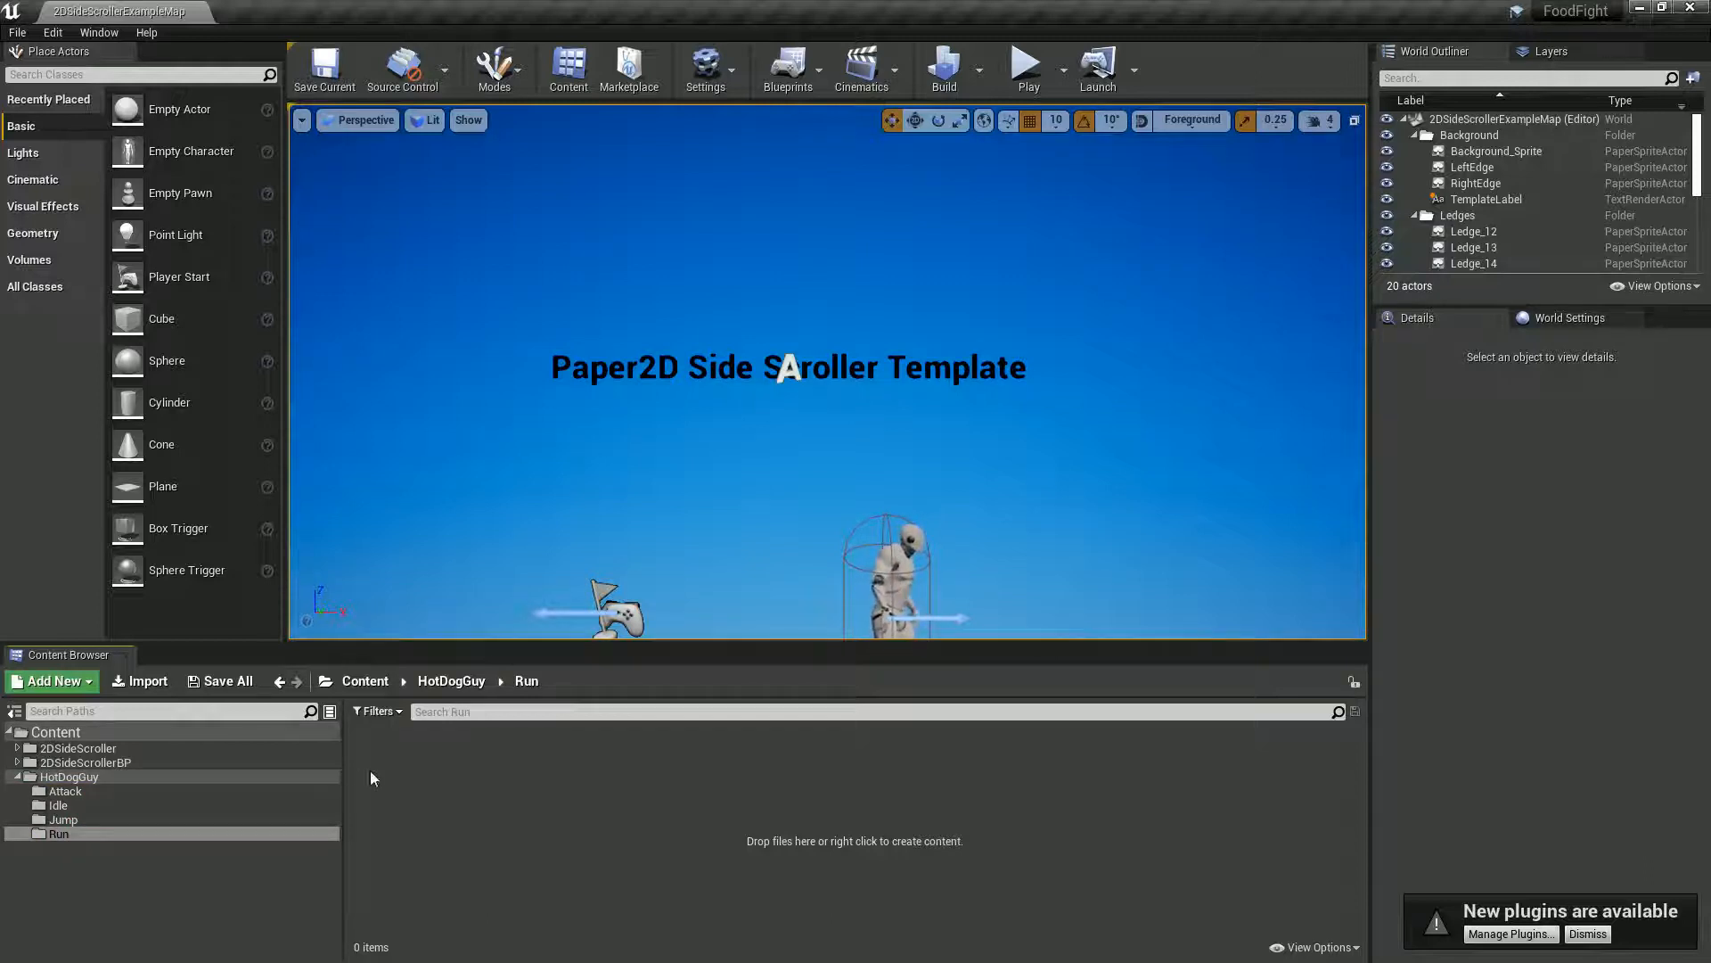
left_click(139, 680)
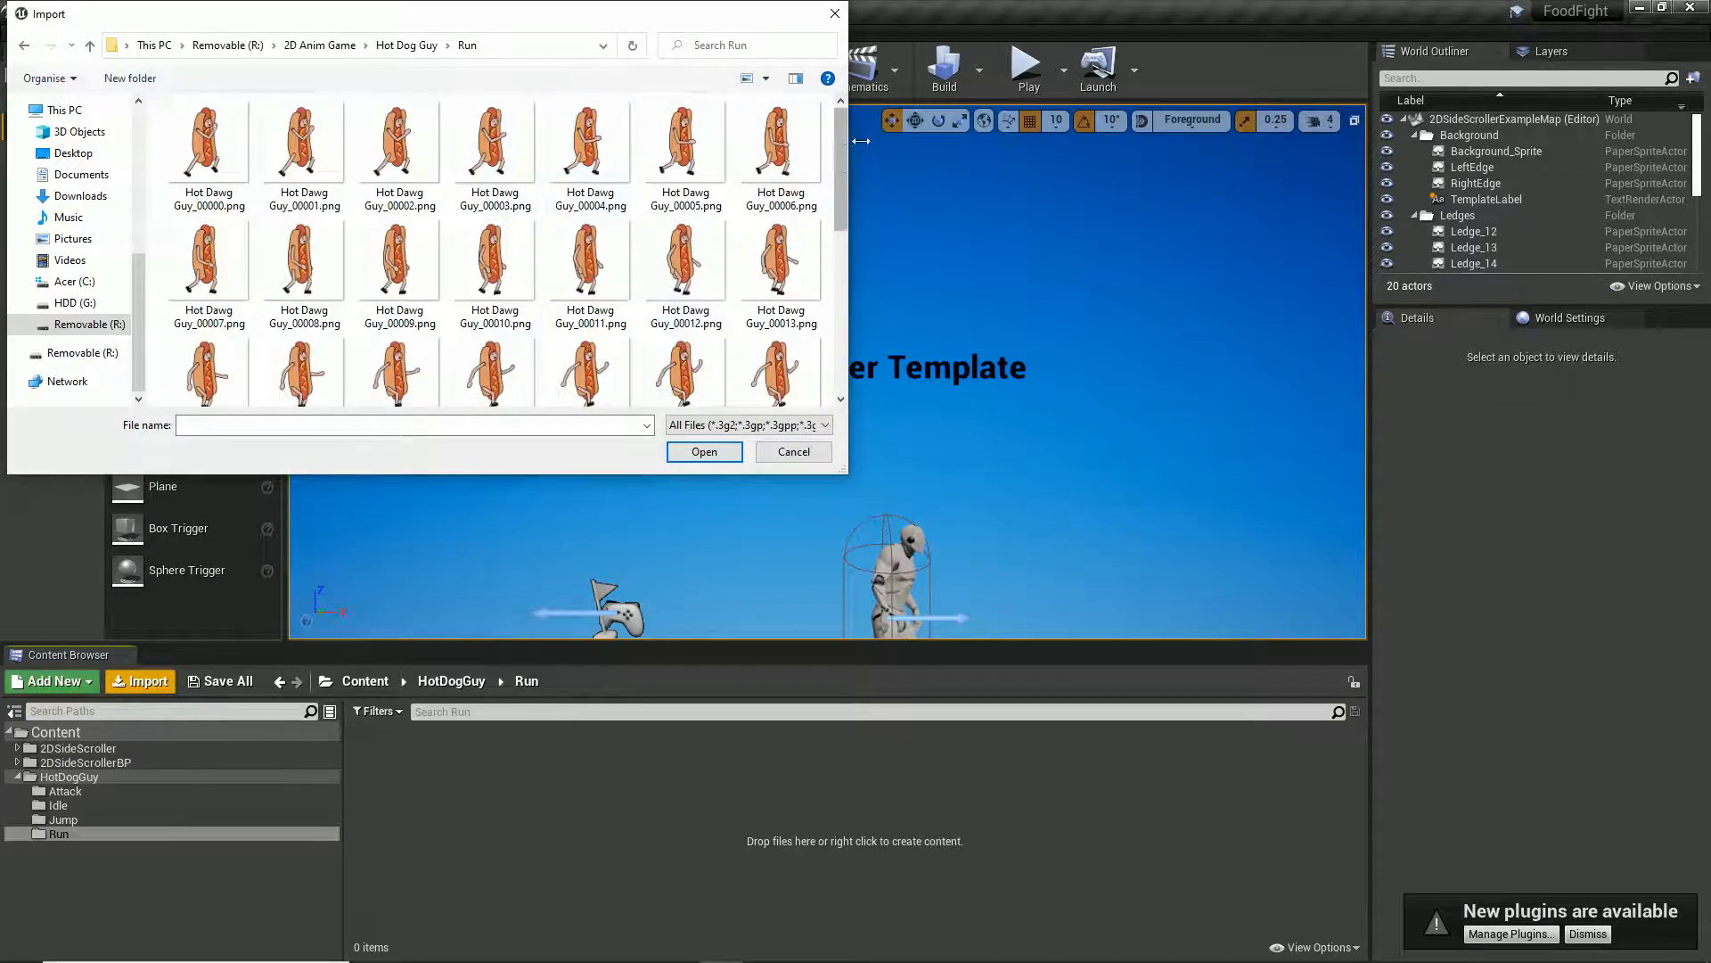
Step: Import the 38 hot dog run PNG frames, create sprites from them and a run flipbook
scroll("down", 3)
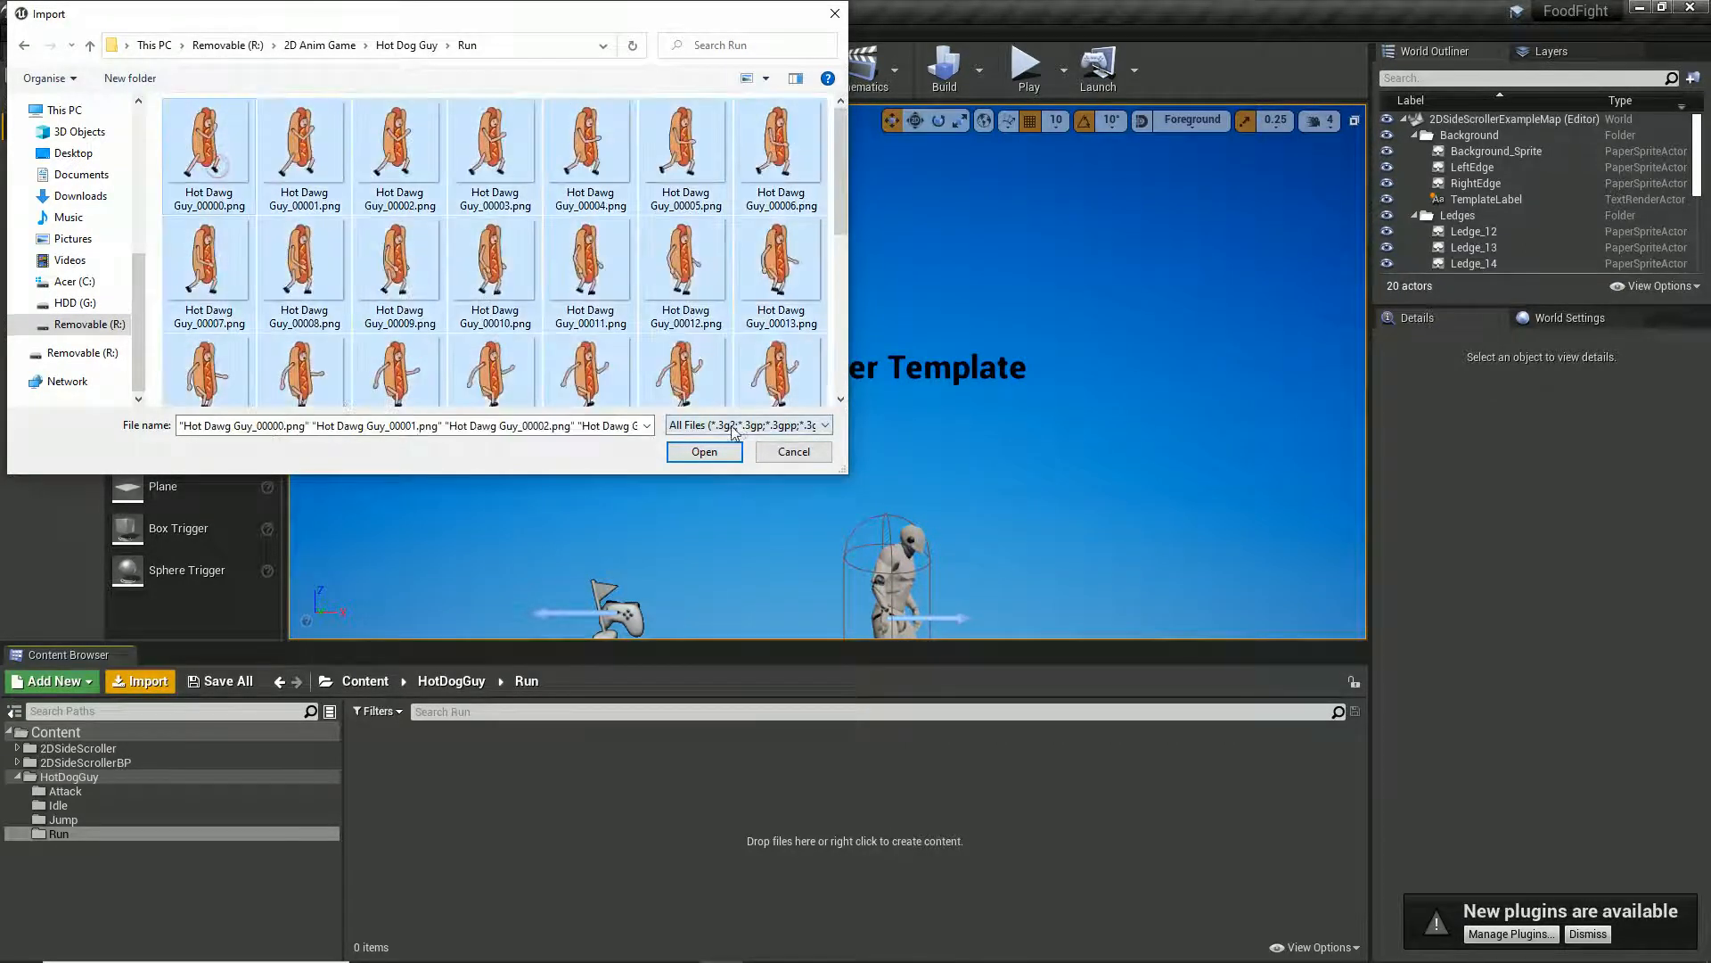
left_click(704, 451)
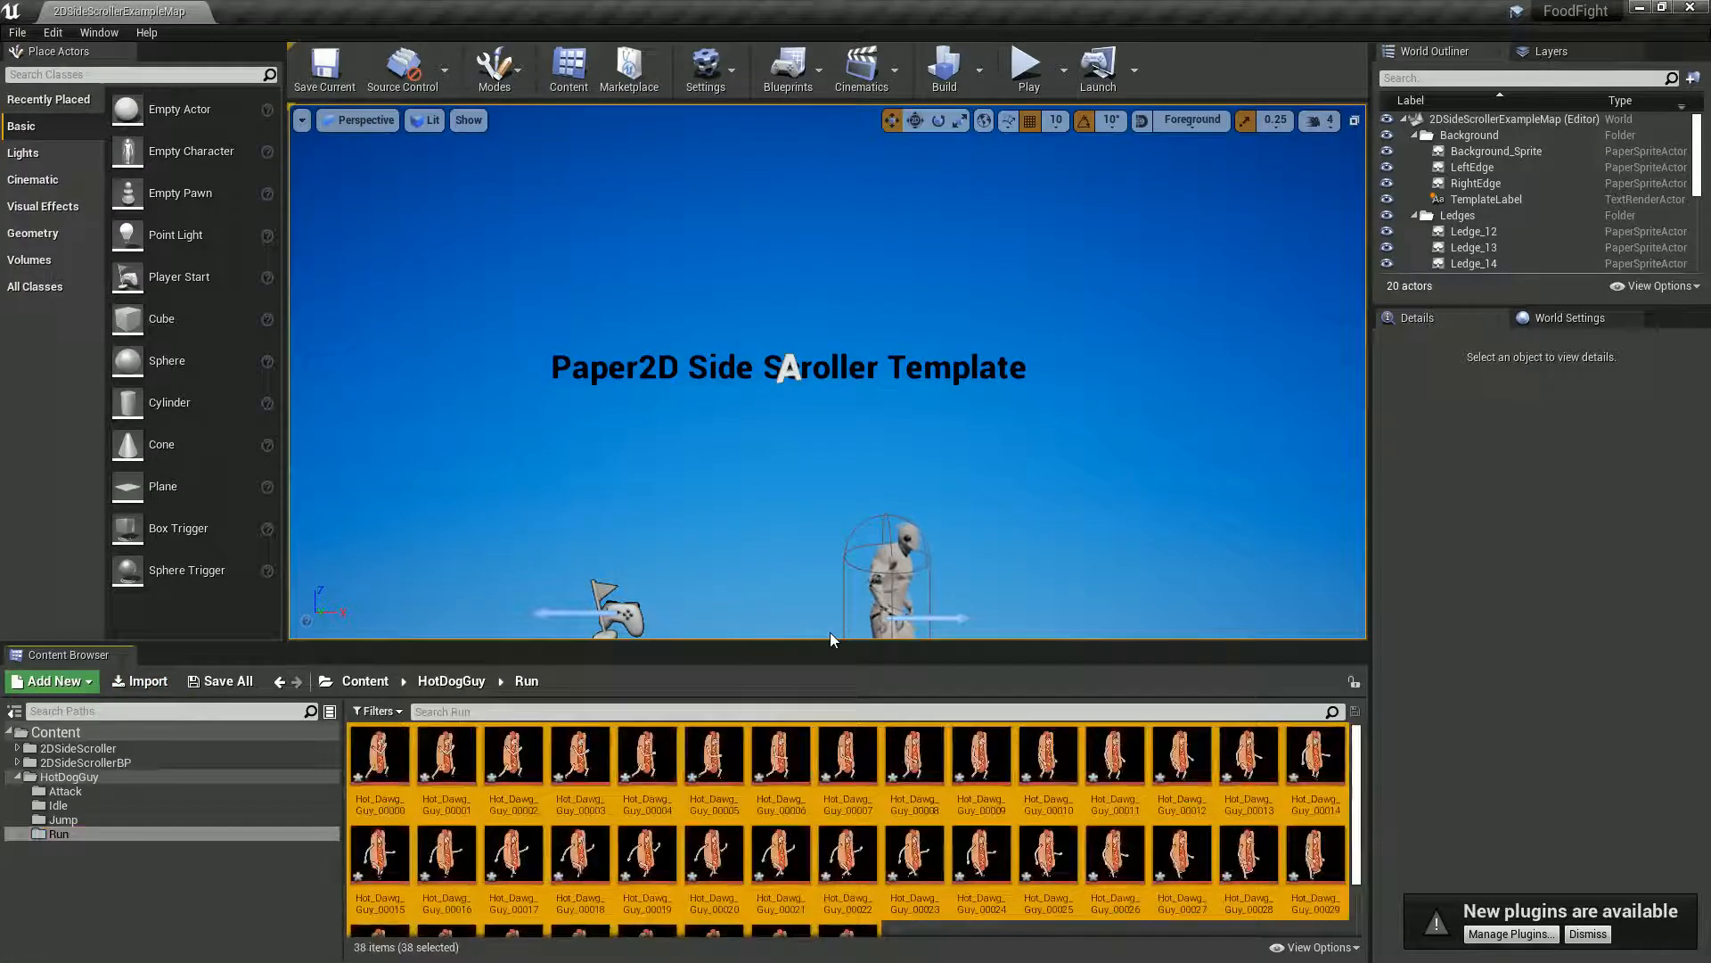
right_click(379, 751)
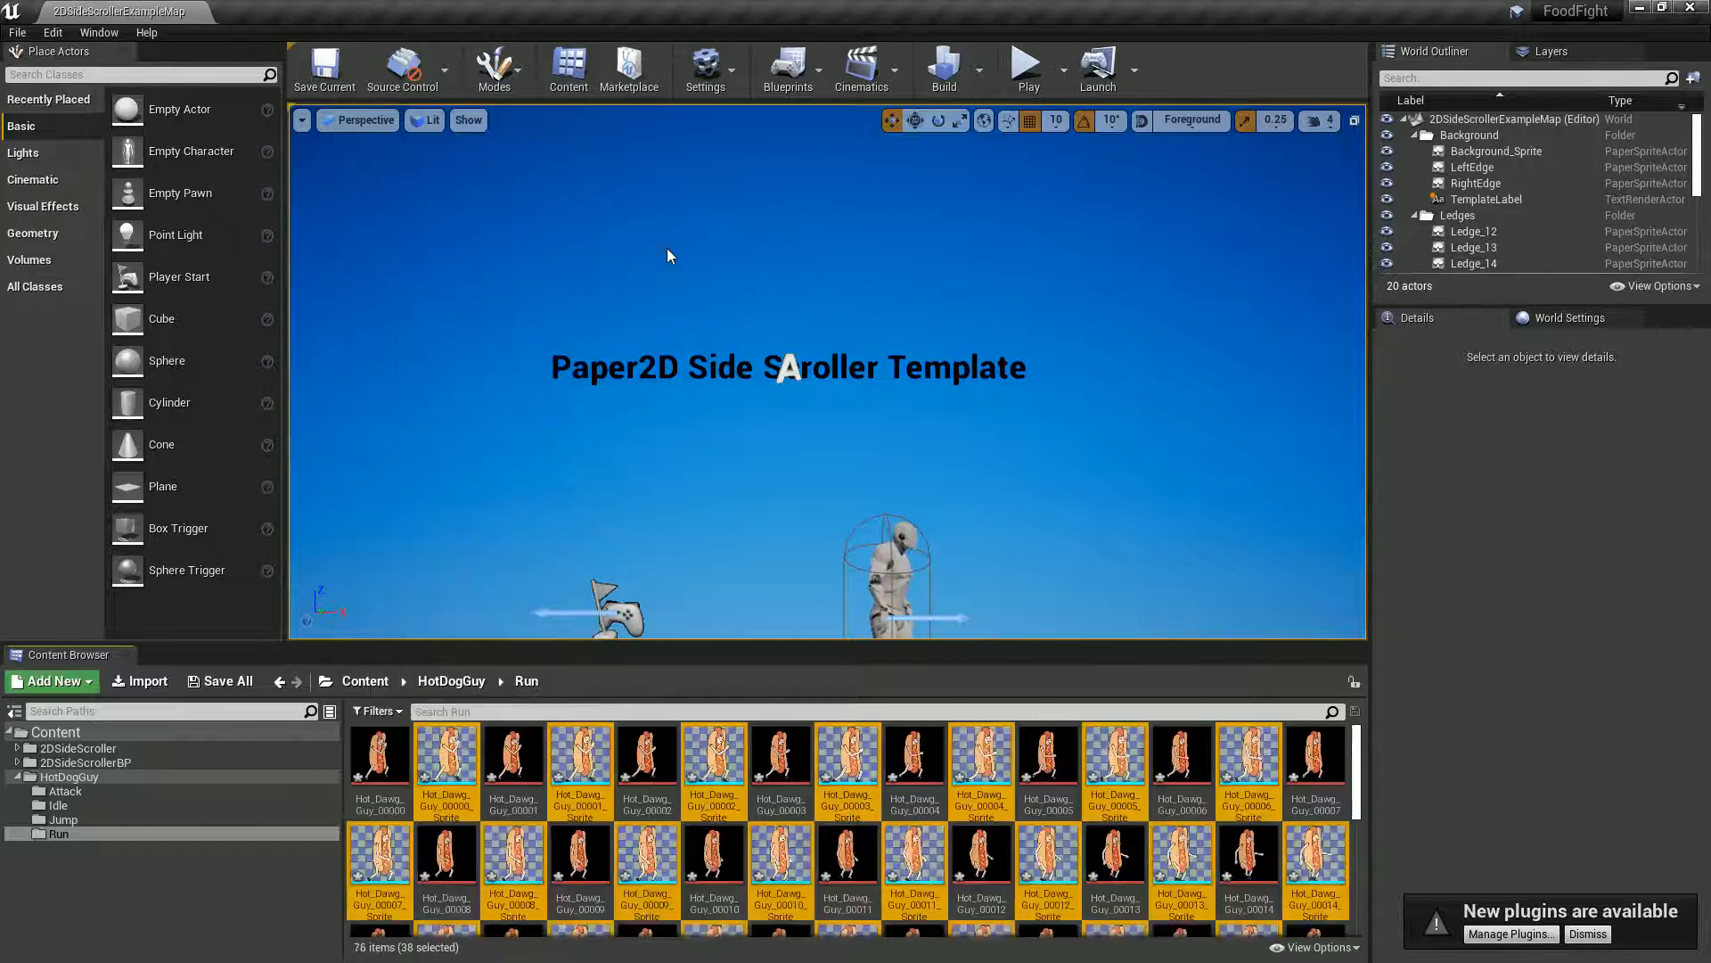
right_click(380, 752)
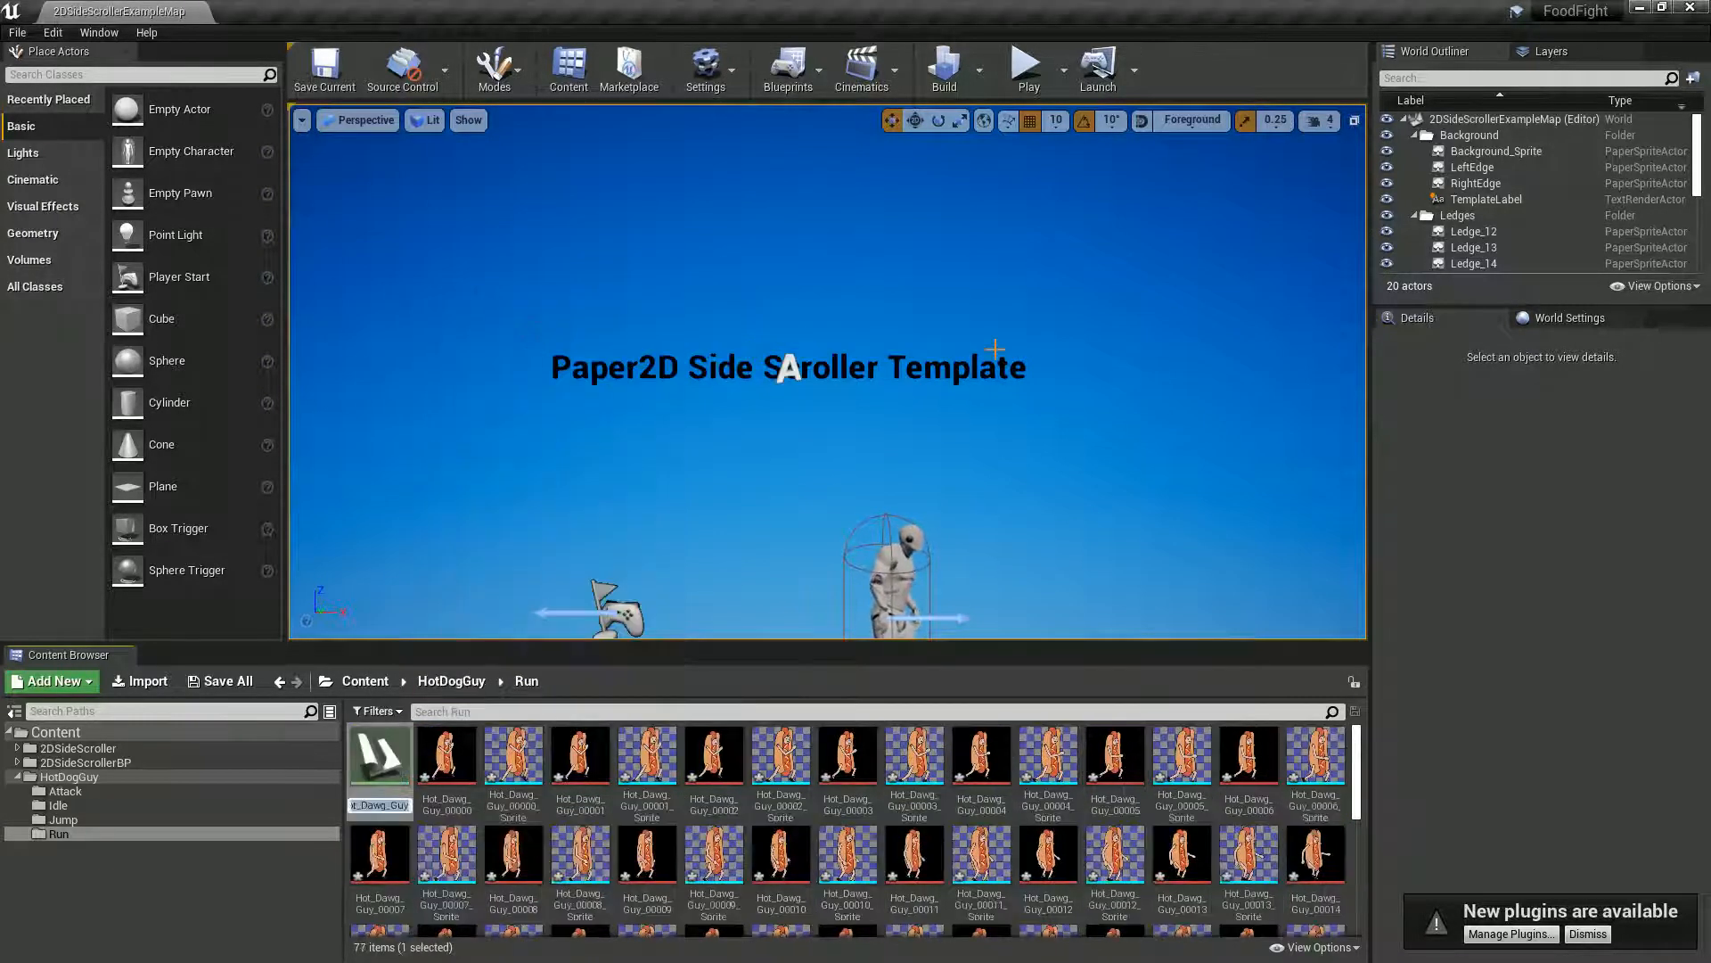
left_click(378, 752)
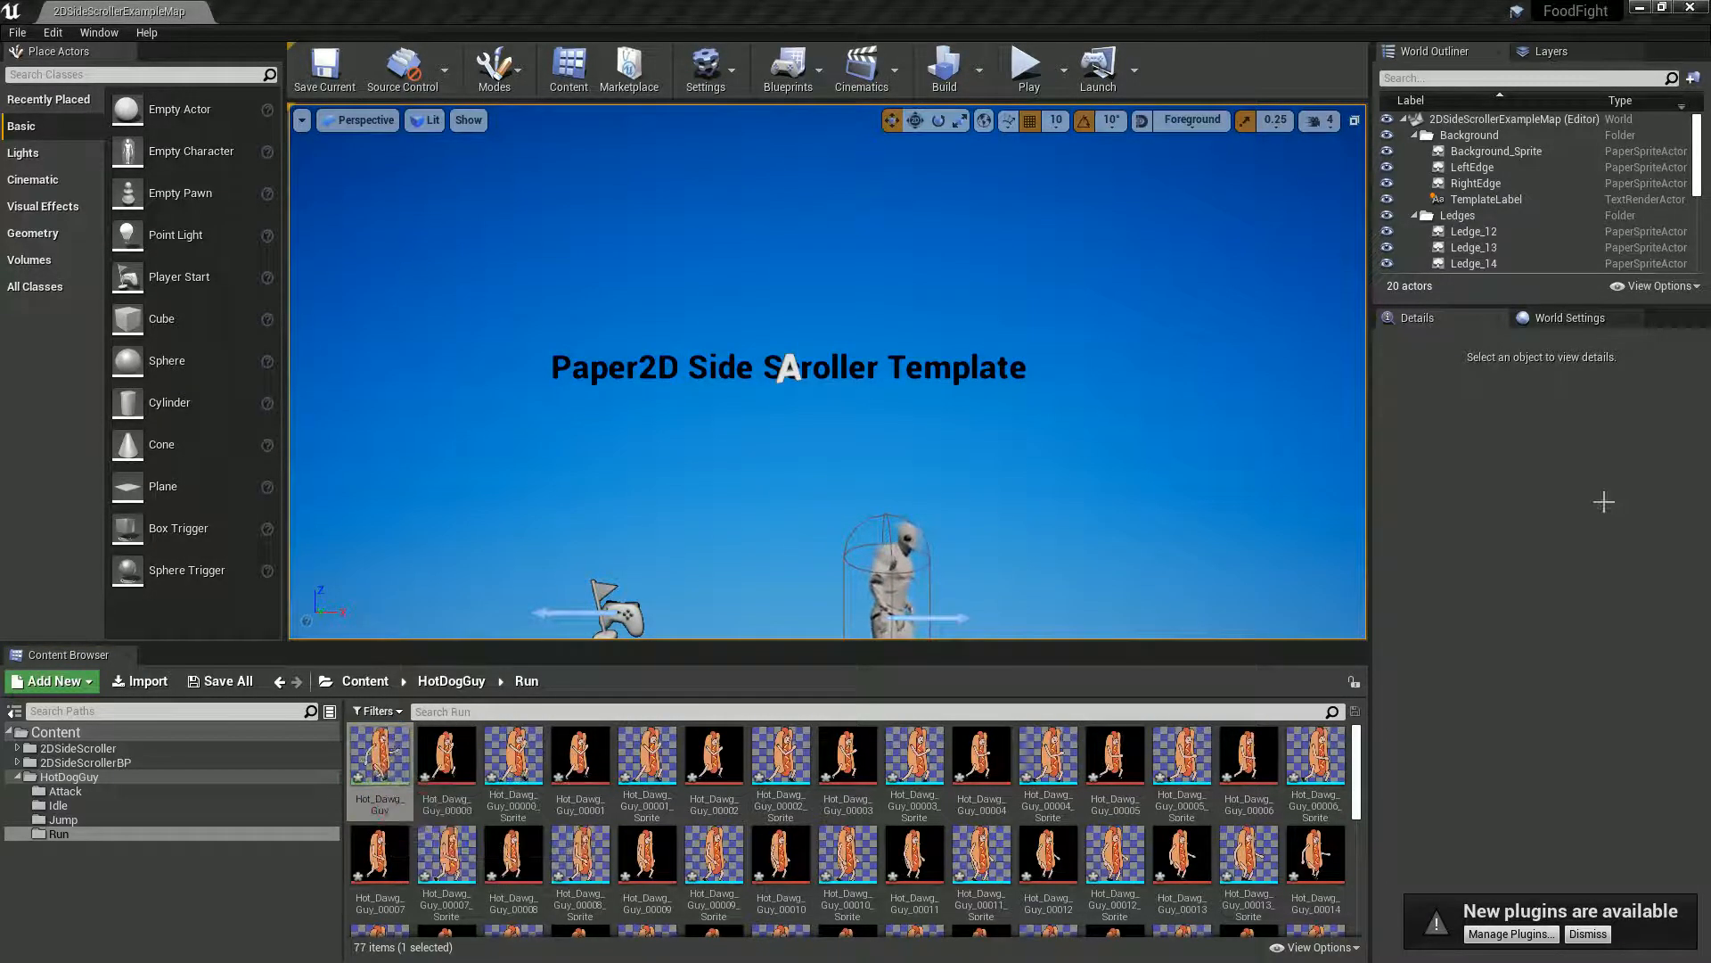
Step: Set the run flipbook's Frames Per Second to 24 in its editor
double_click(379, 753)
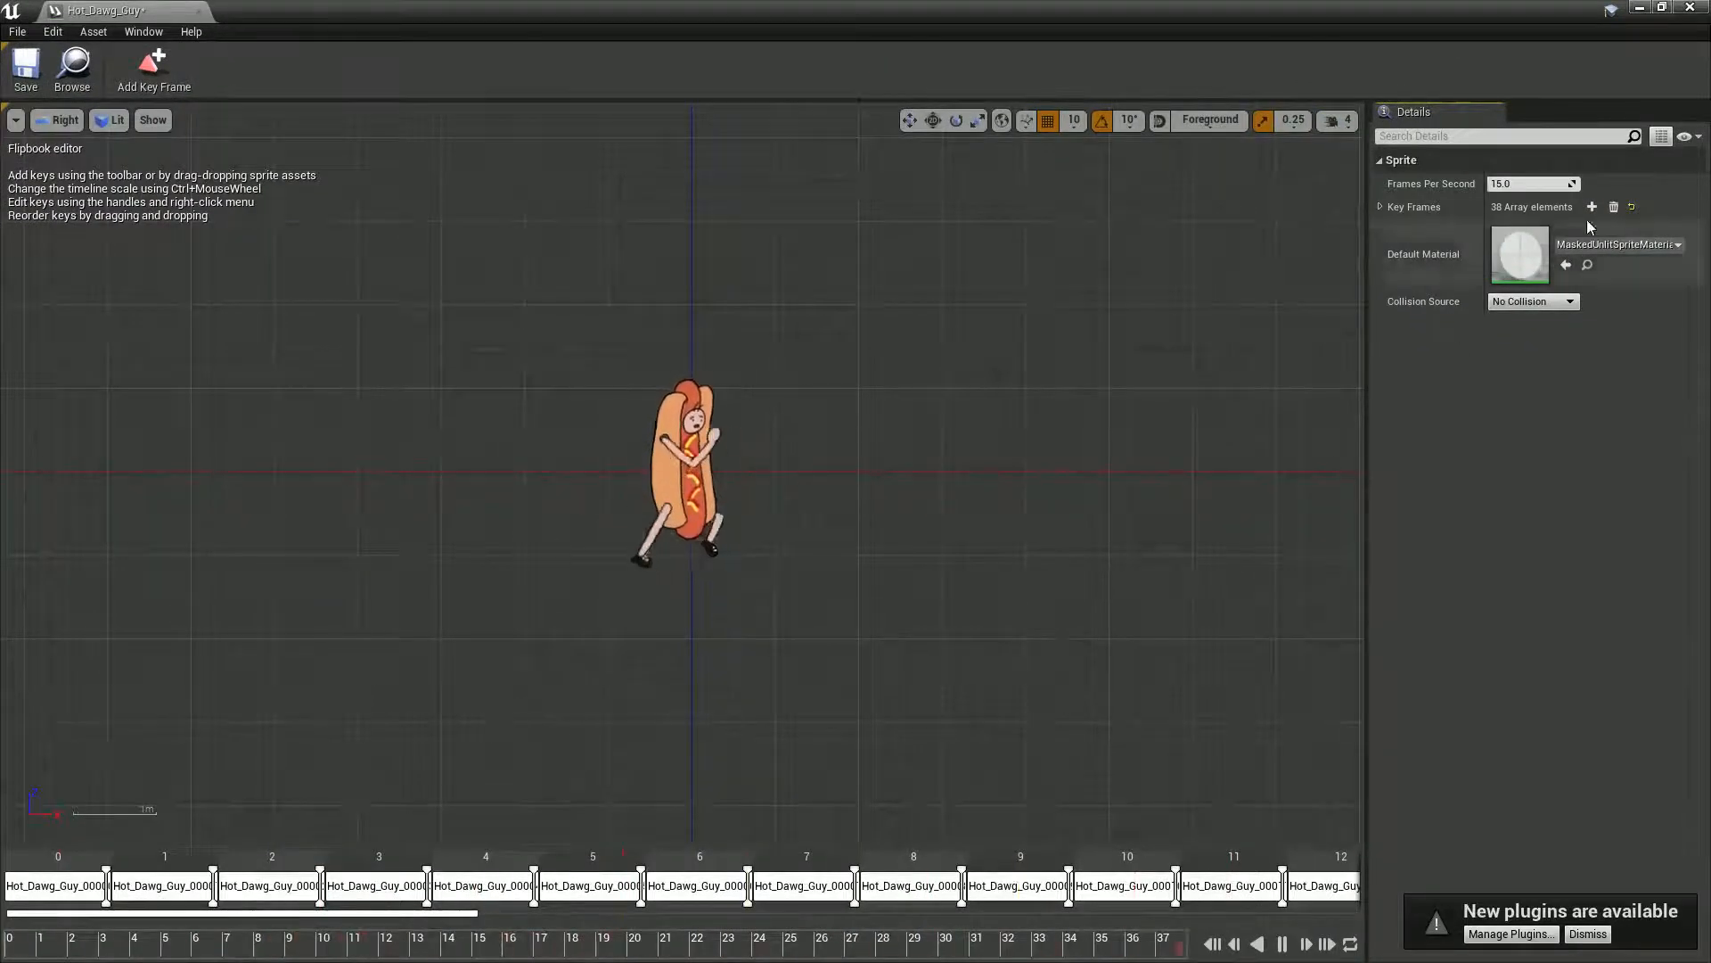
type("24")
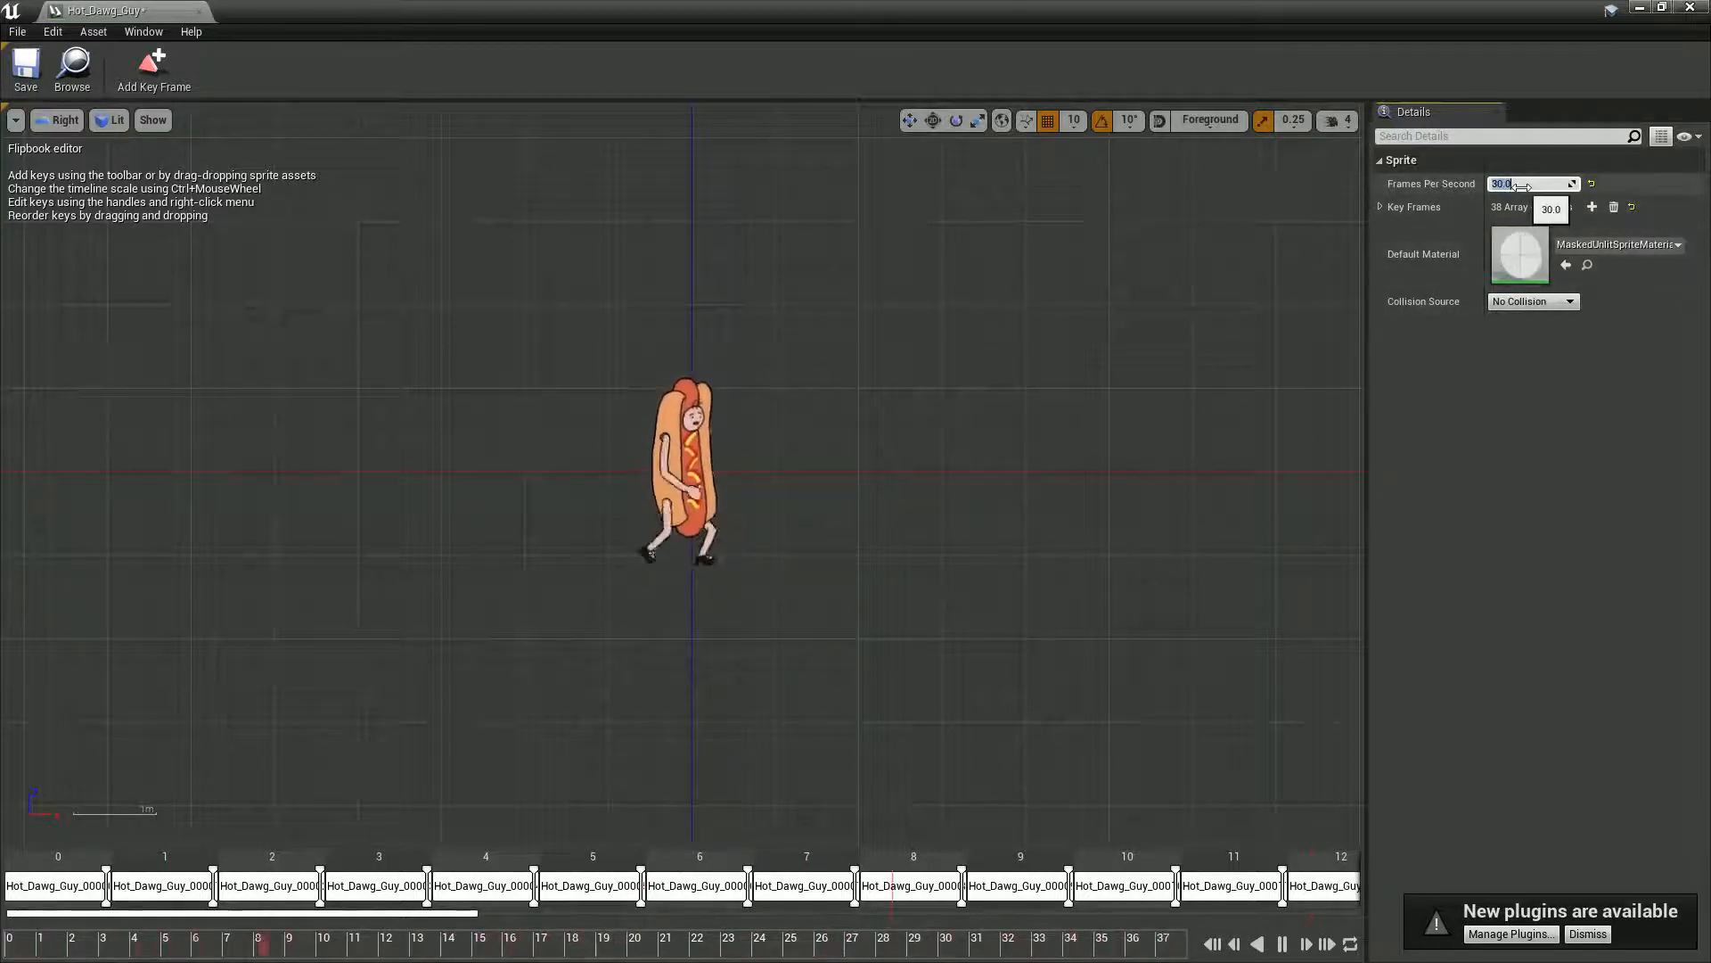
type("24.0")
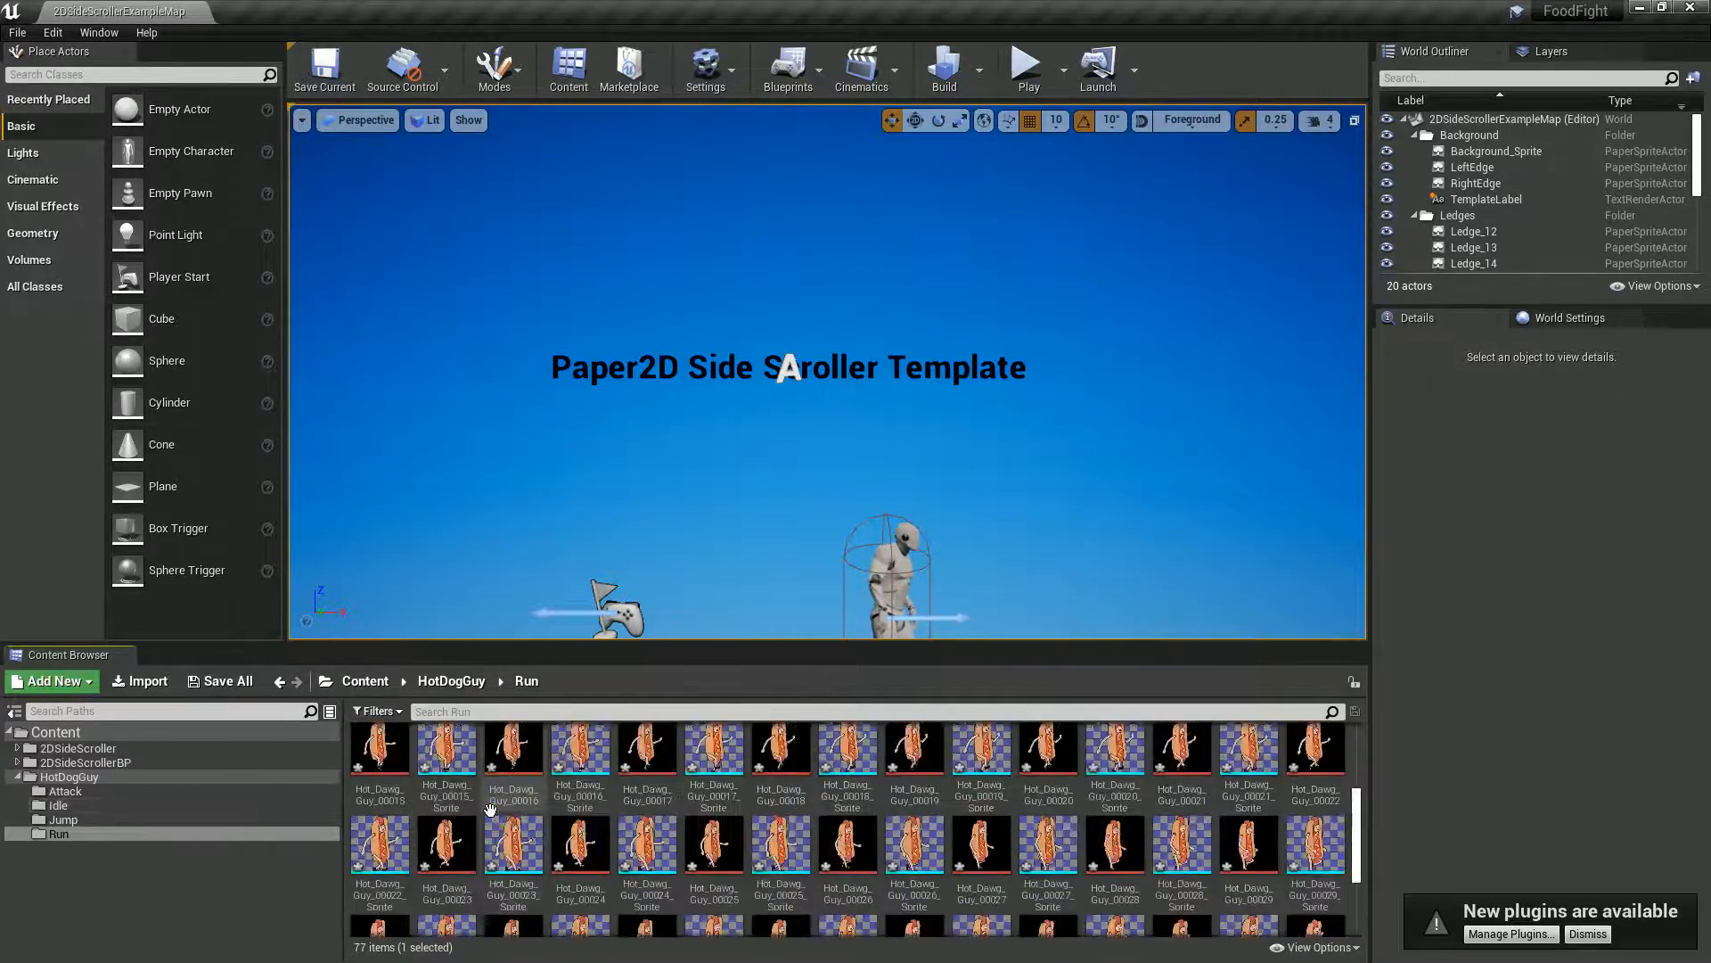
Step: Import Throw.png into the Attack folder and start Extract Sprites on it
left_click(66, 790)
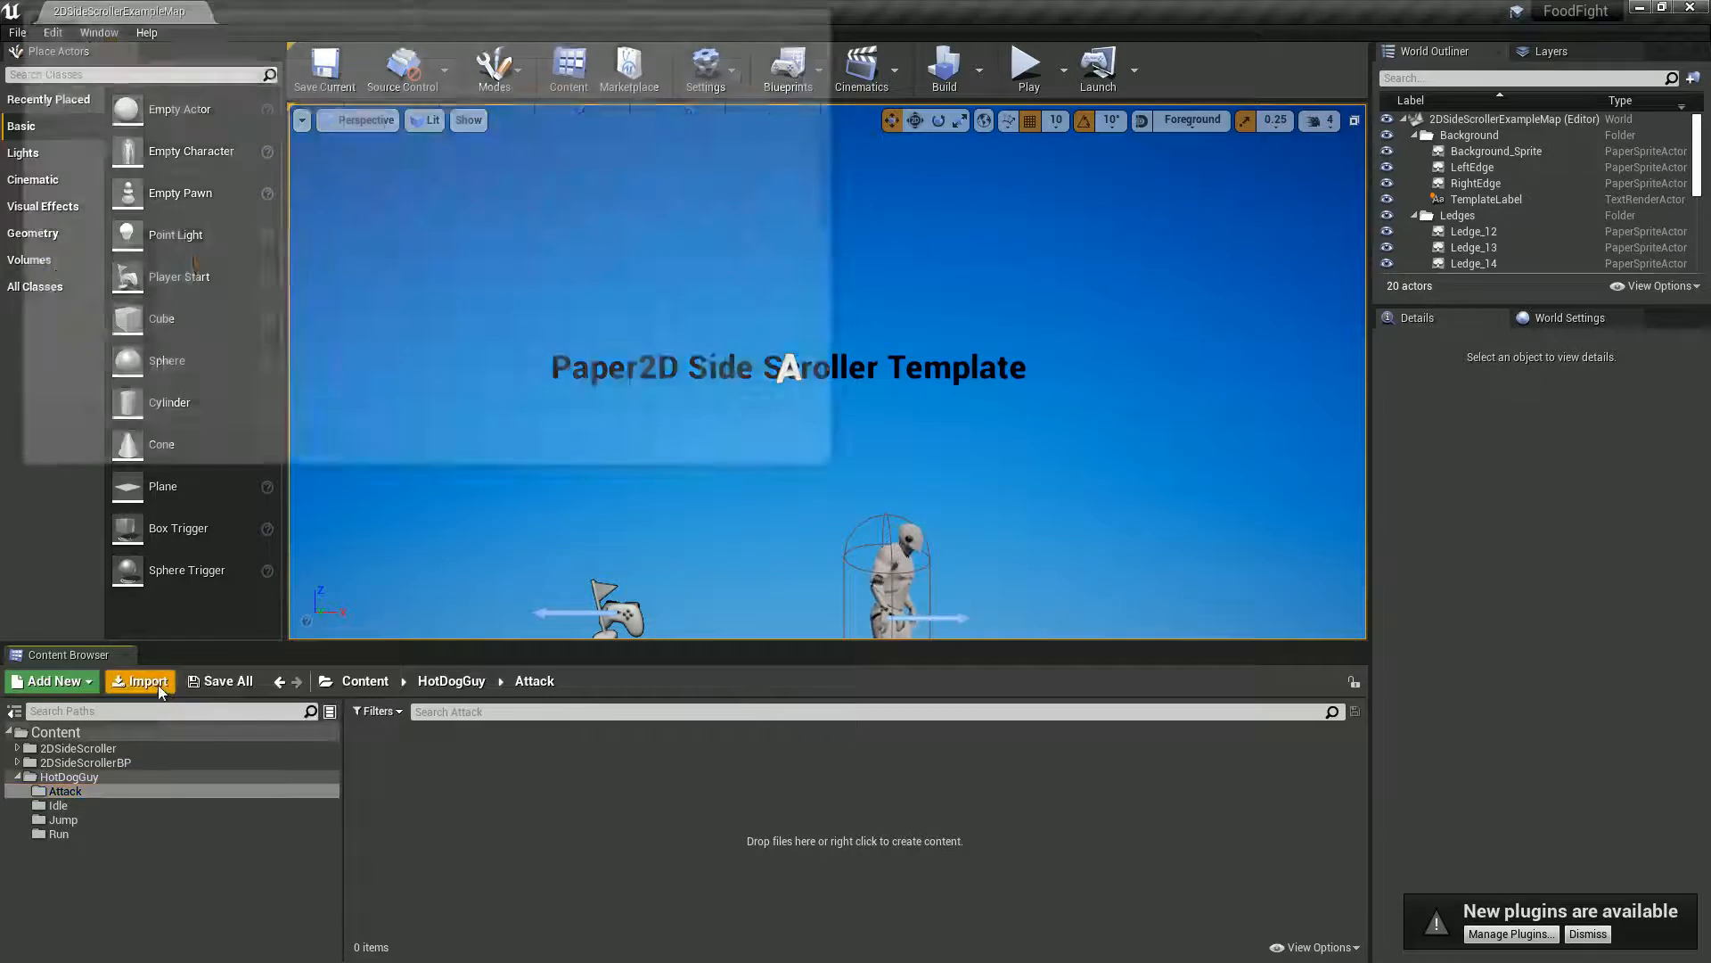
left_click(139, 679)
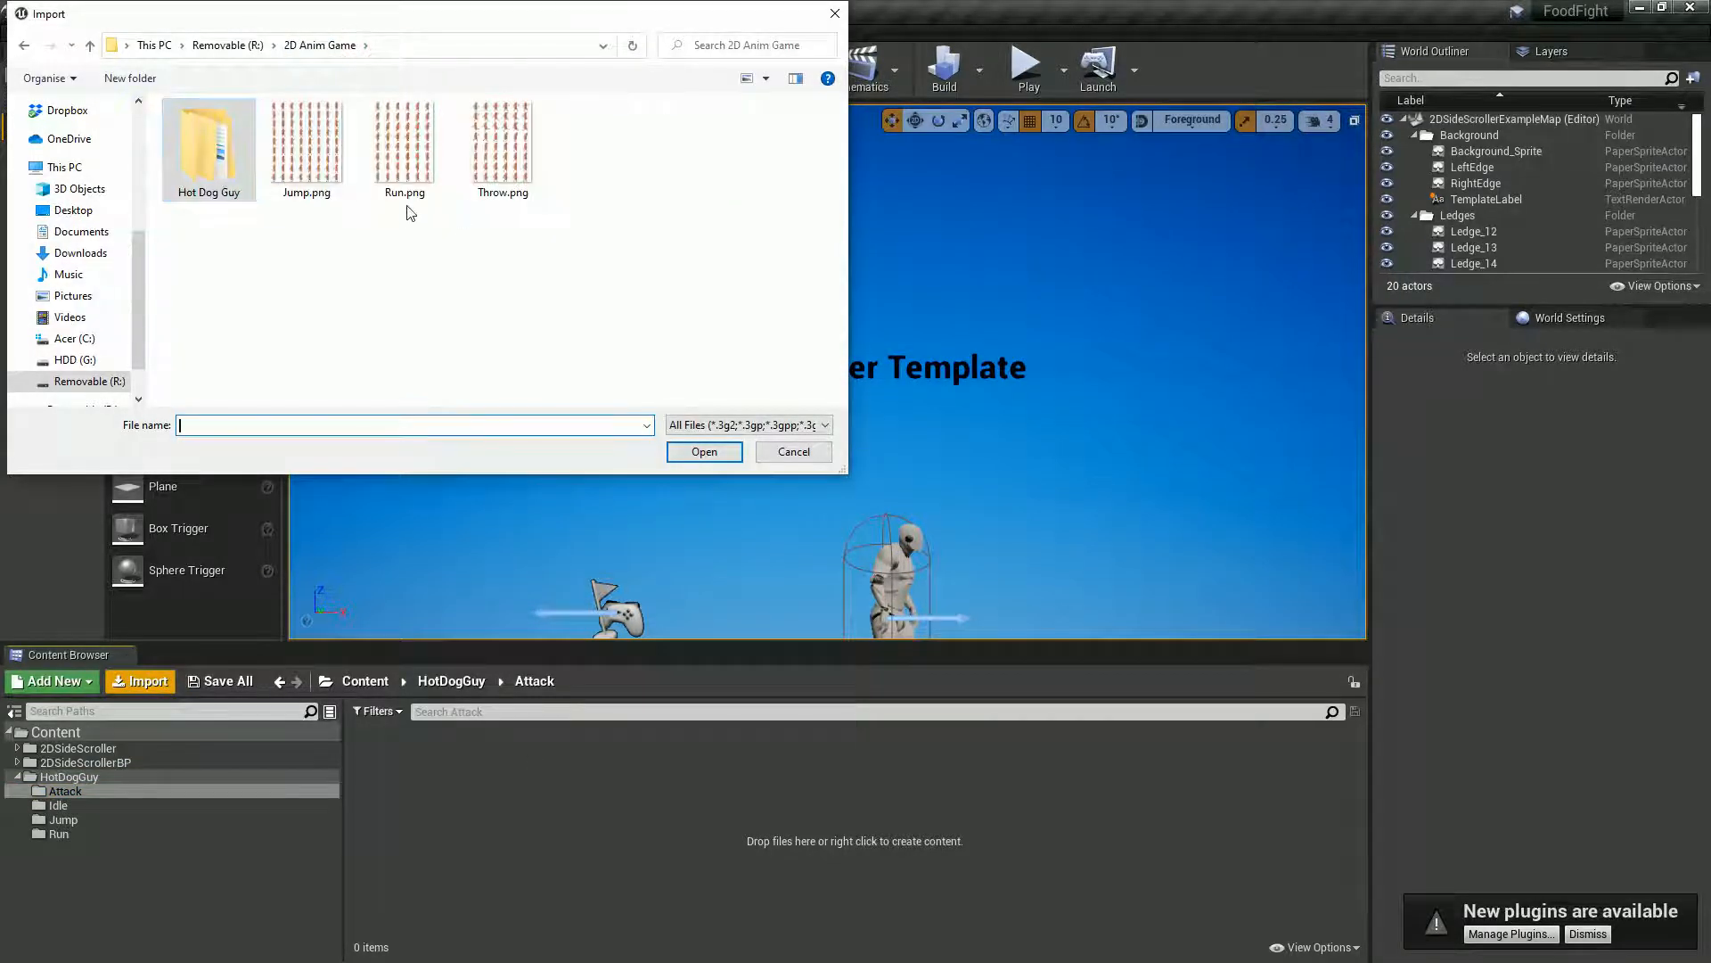
left_click(704, 451)
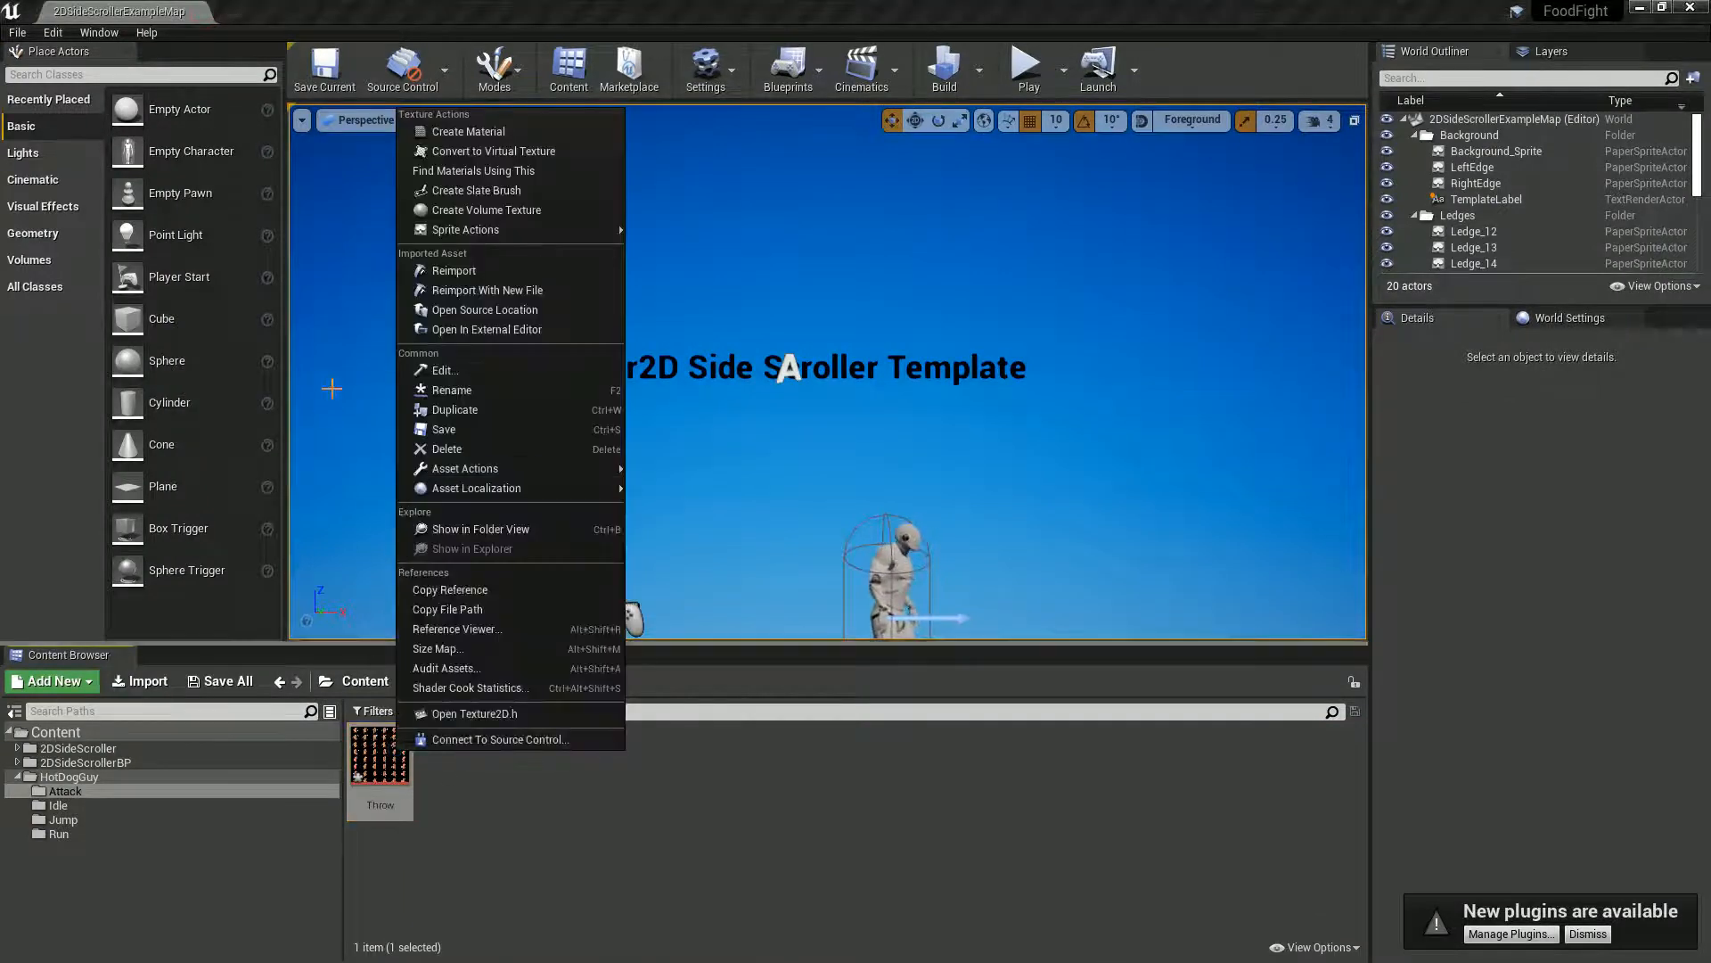
mouse_move(465, 230)
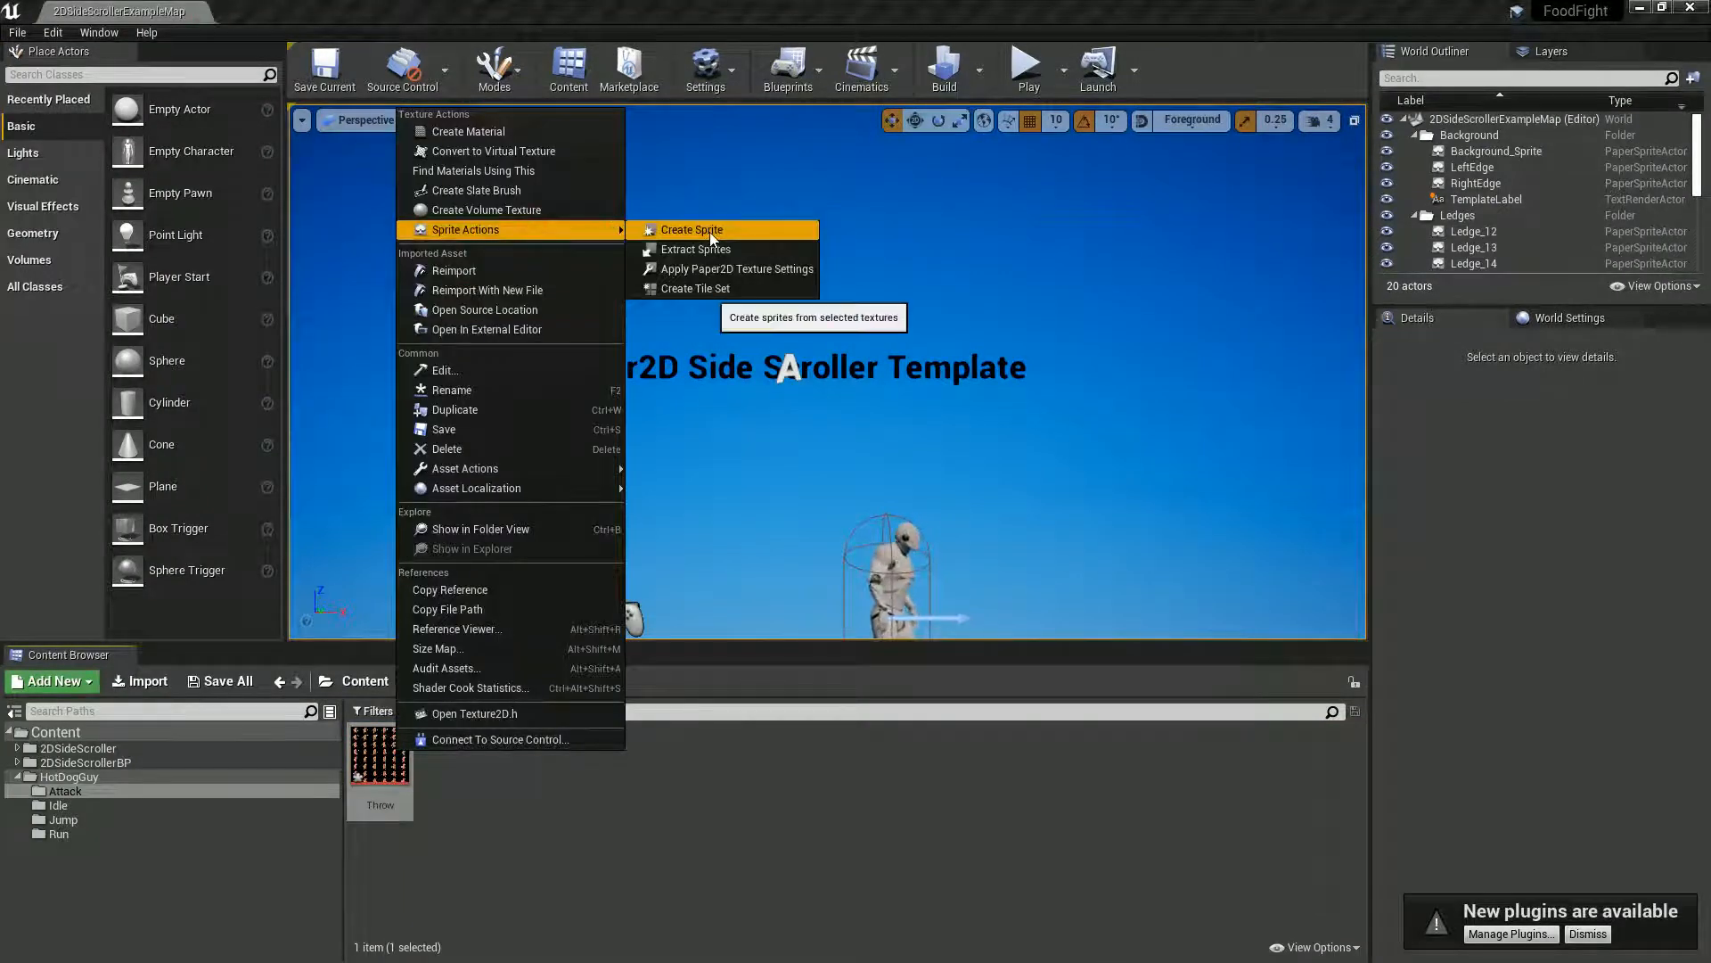
left_click(695, 250)
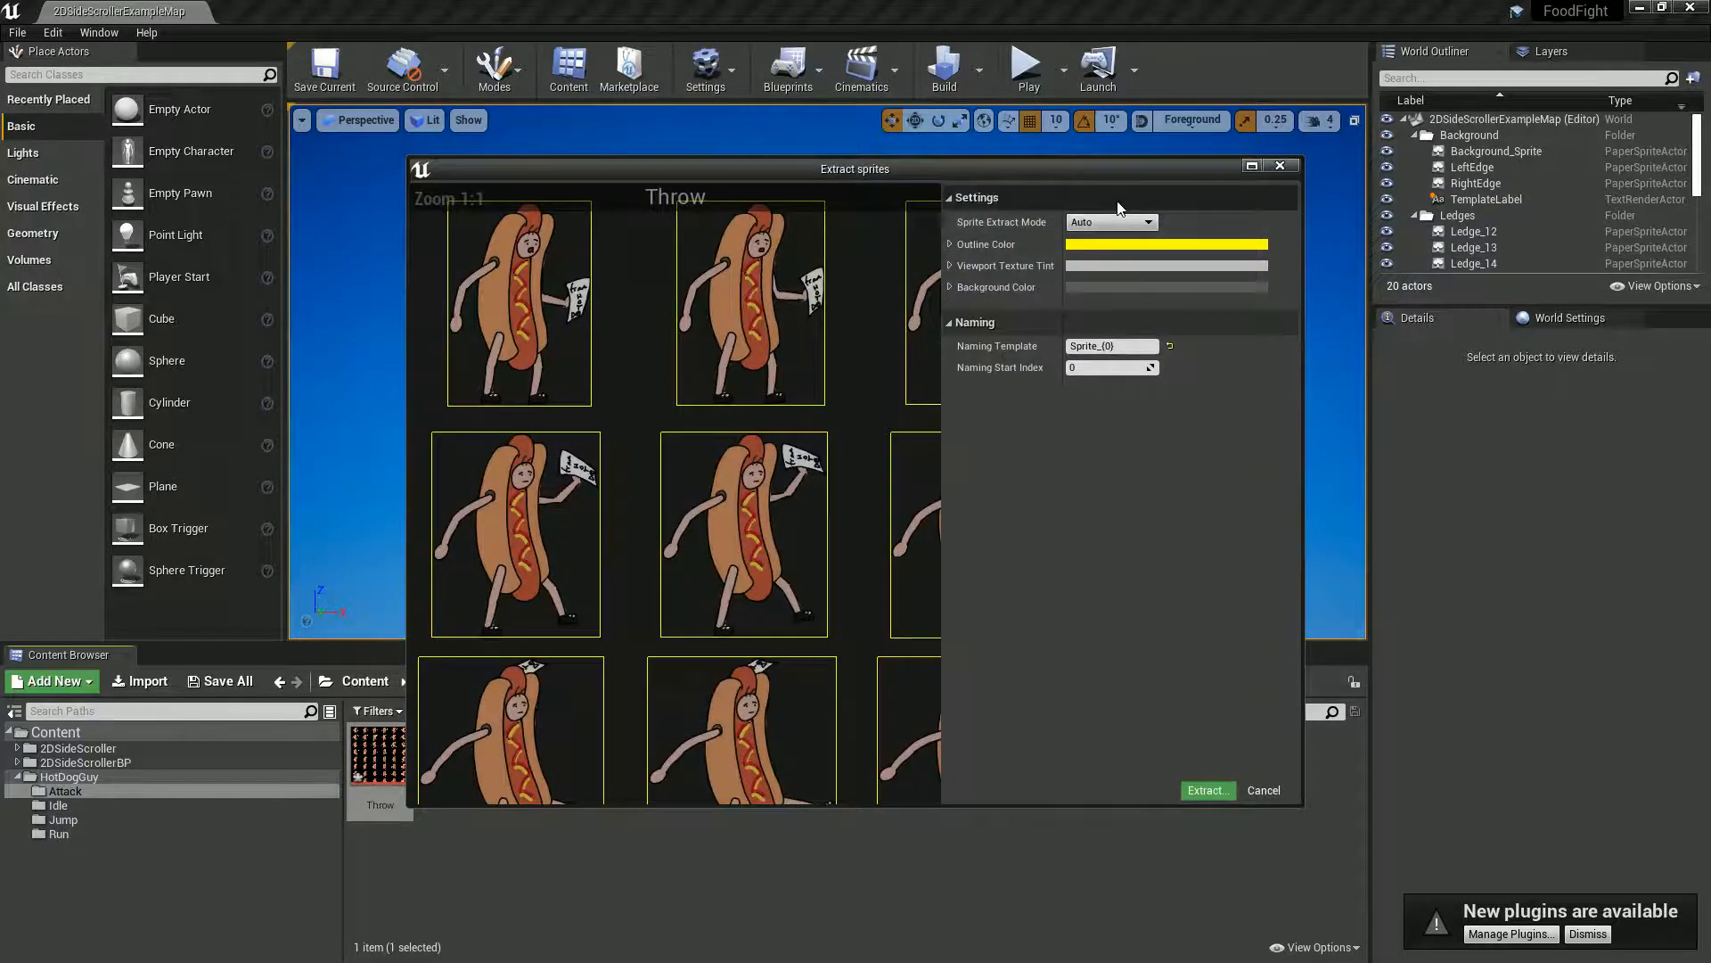
Step: Use Grid extraction with 260 by 260 cells, 6 across and 8 down
left_click(1111, 221)
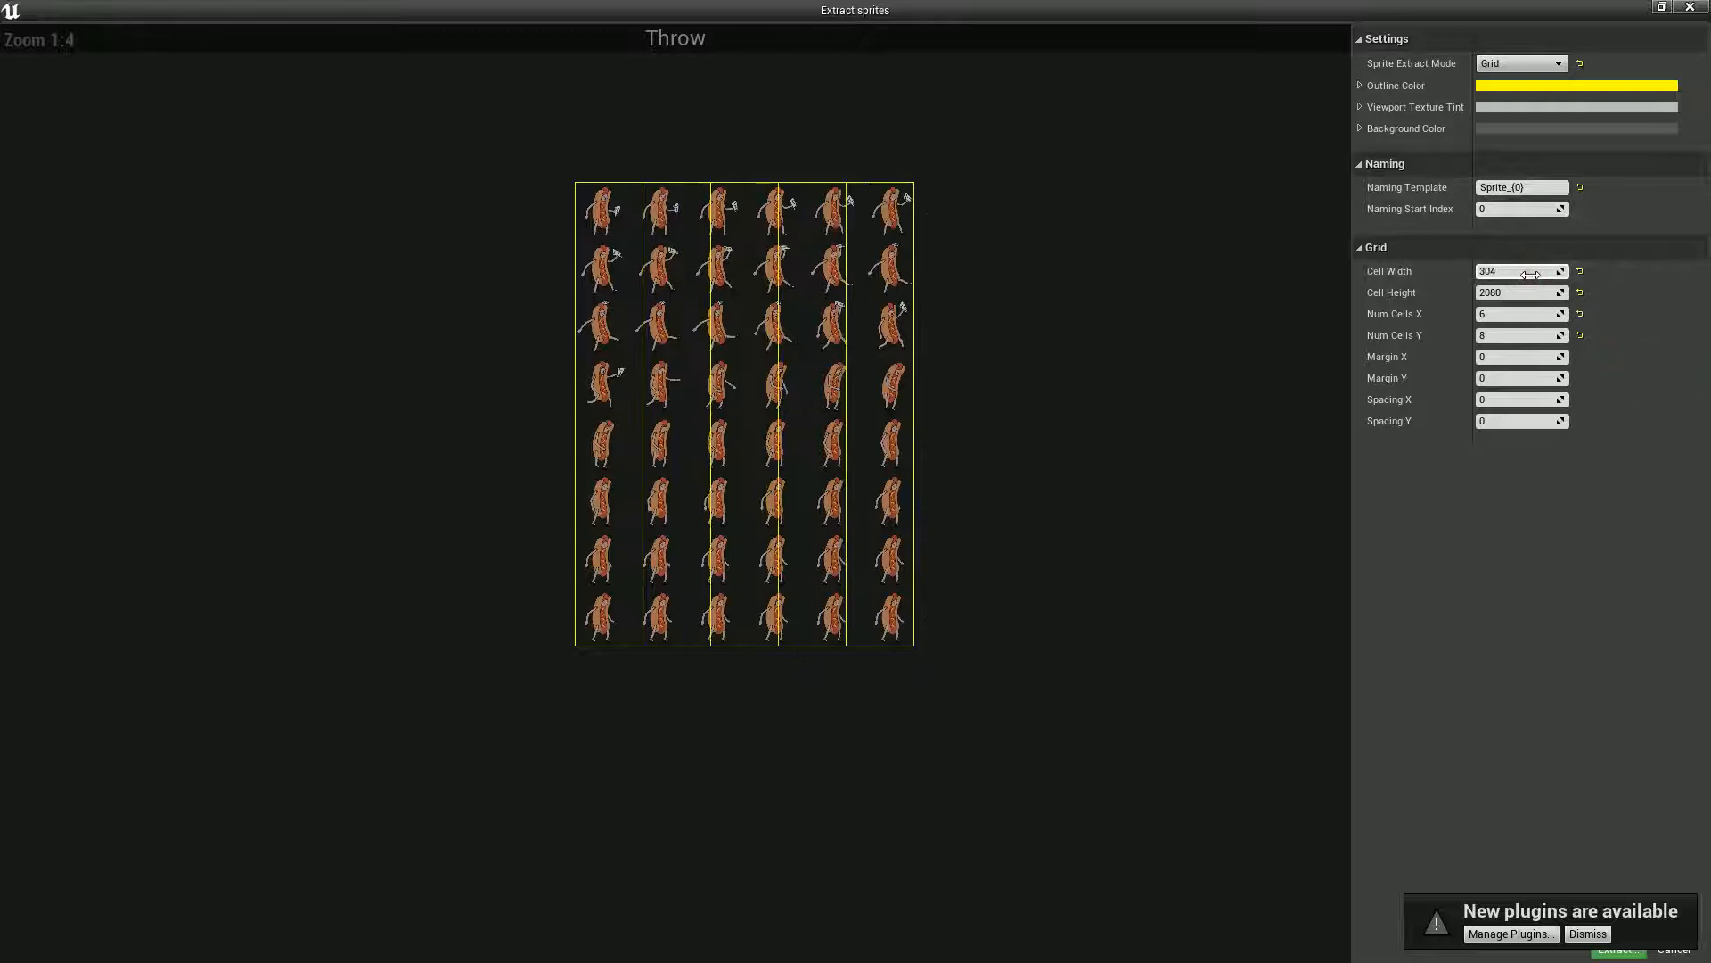
left_click_drag(1523, 271, 1501, 271)
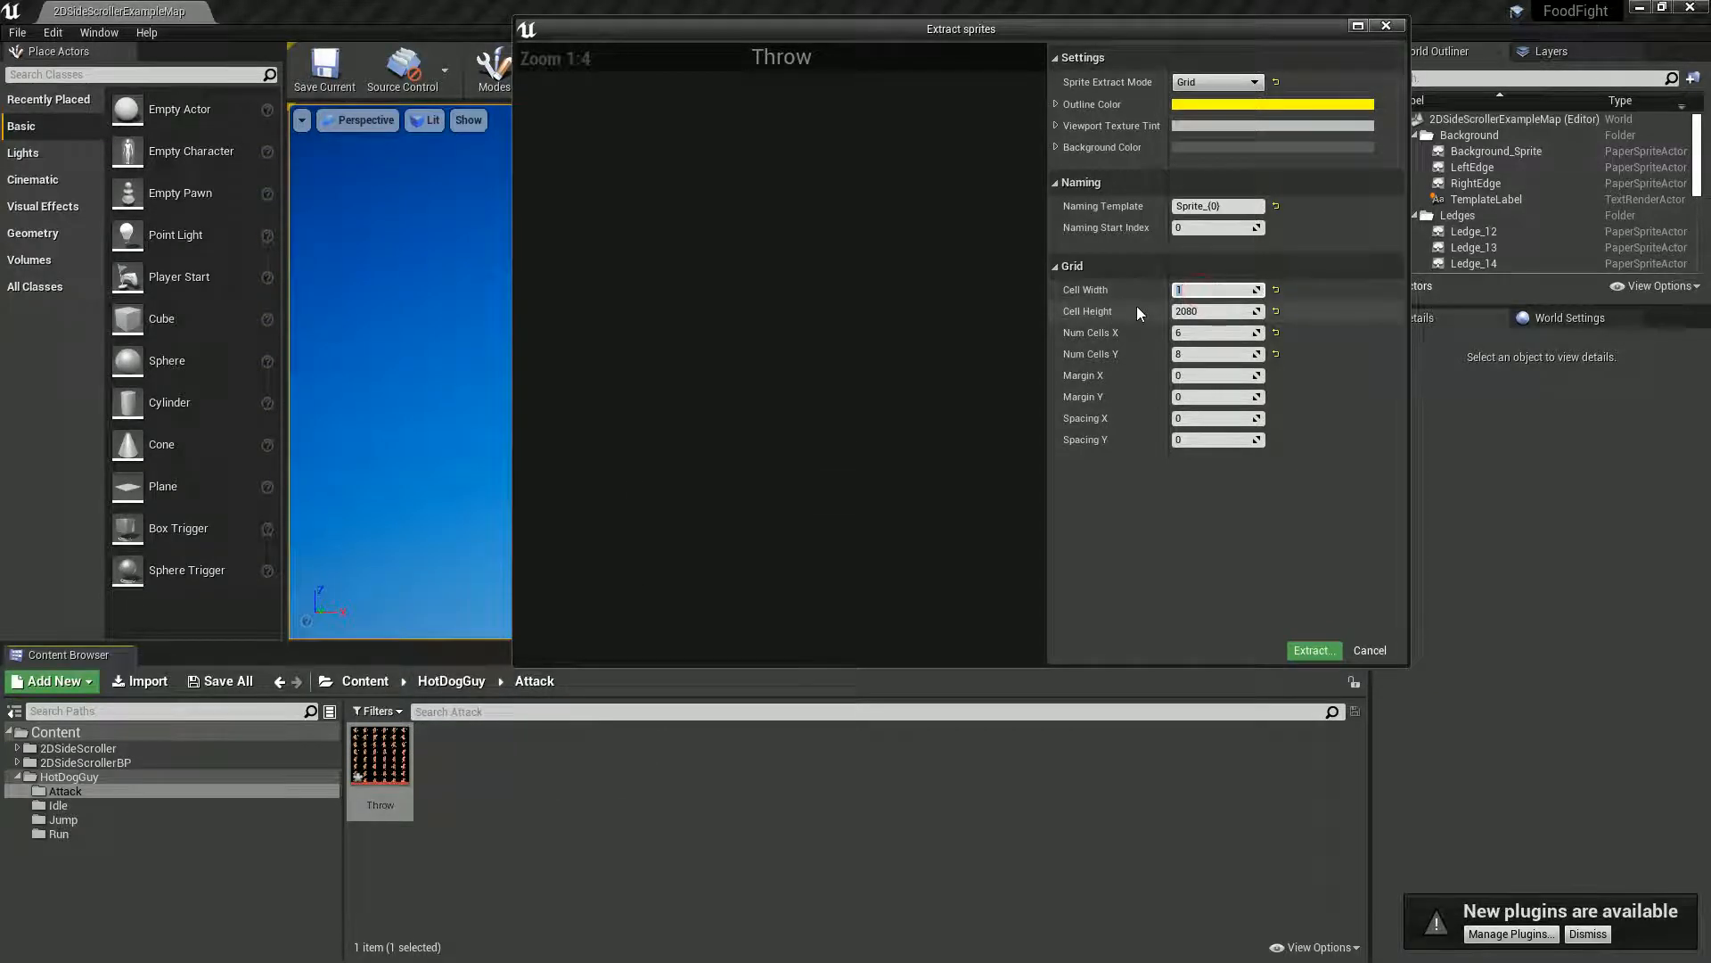
type("260")
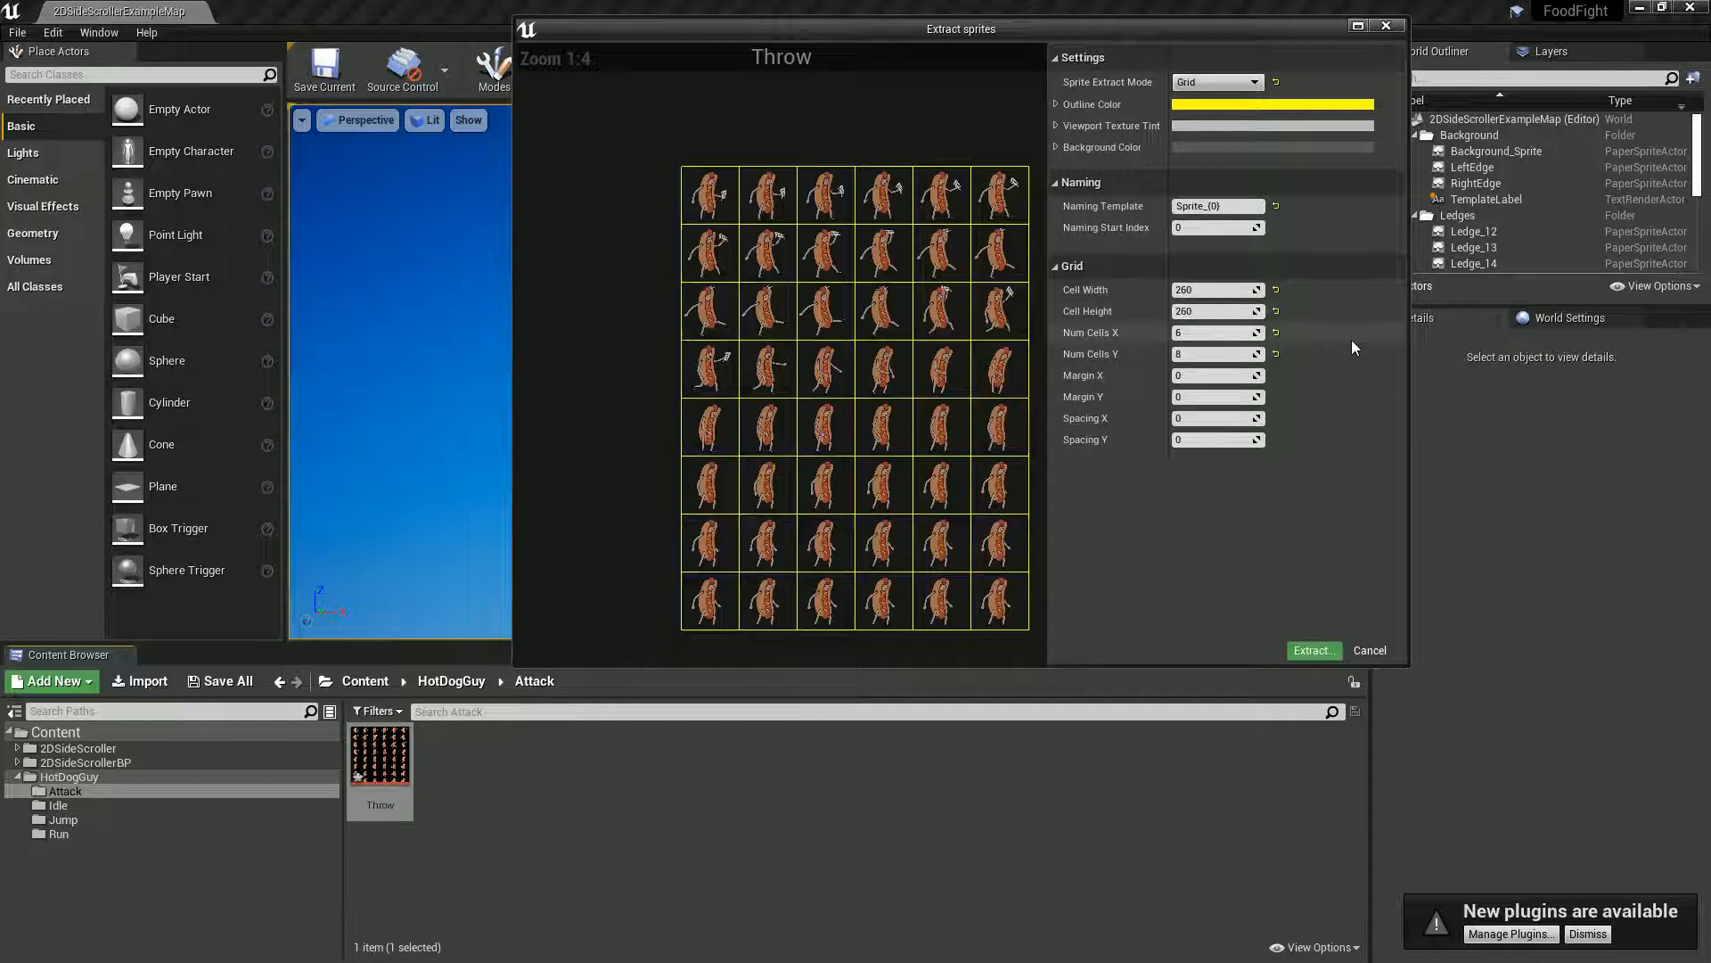
mouse_move(1314, 649)
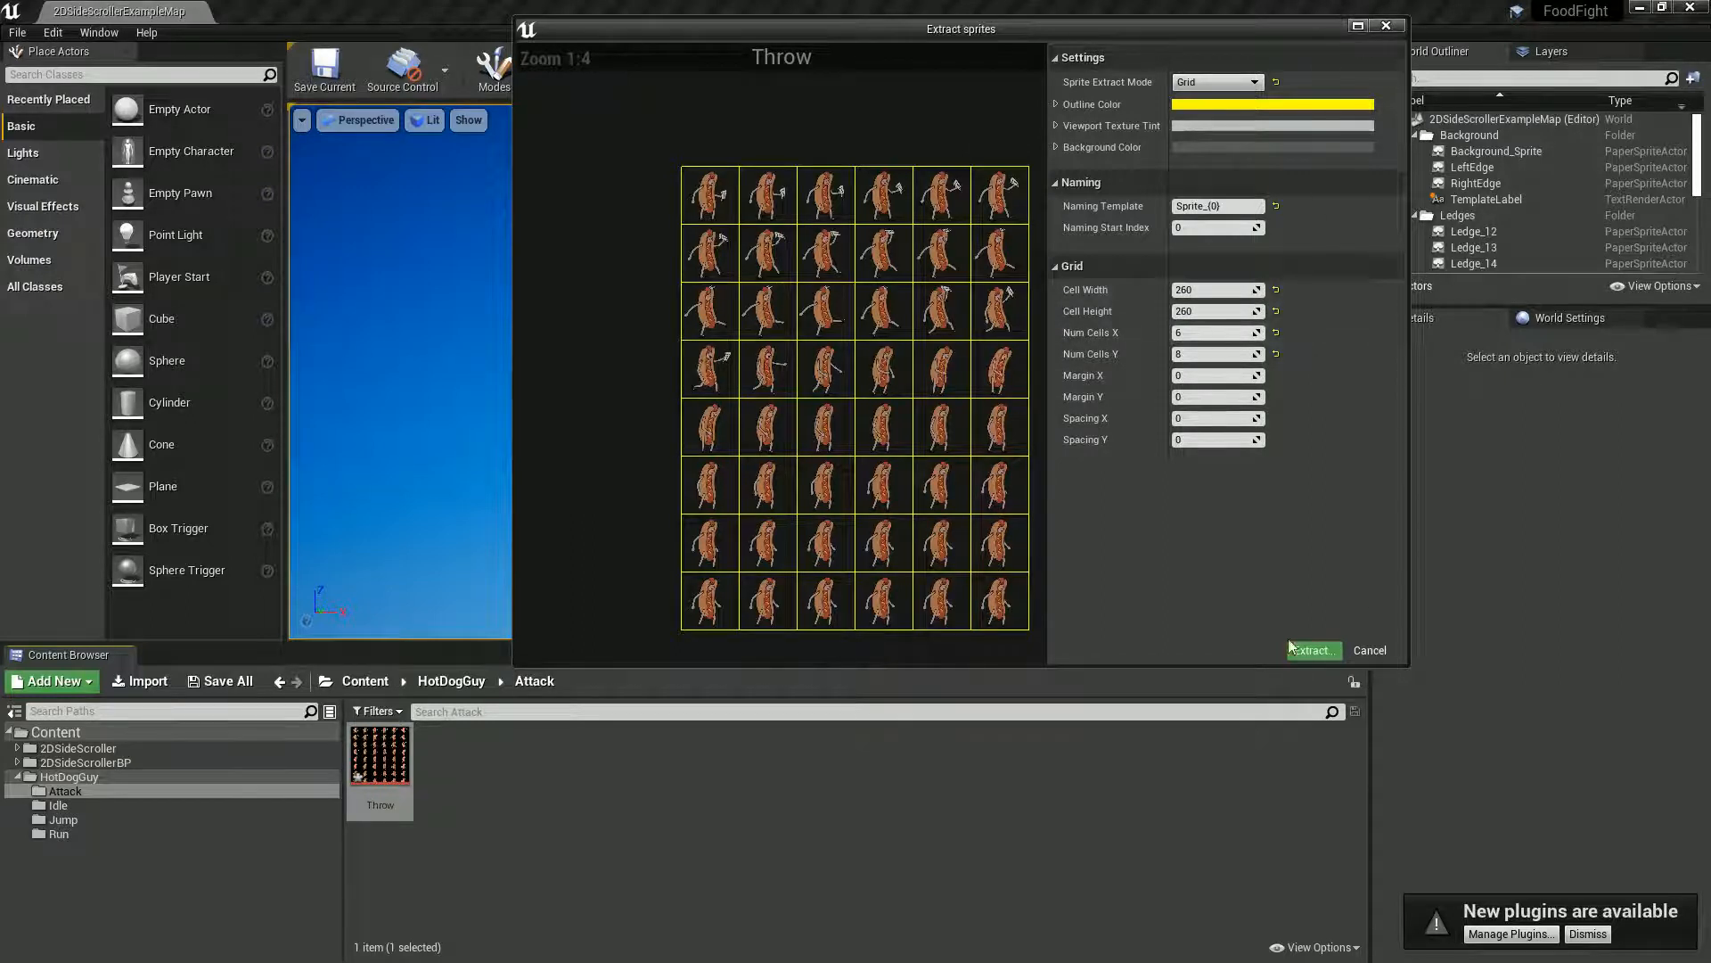
Step: Extract the Throw sprites, build the Throw_FB flipbook and select the character in the level
left_click(1310, 649)
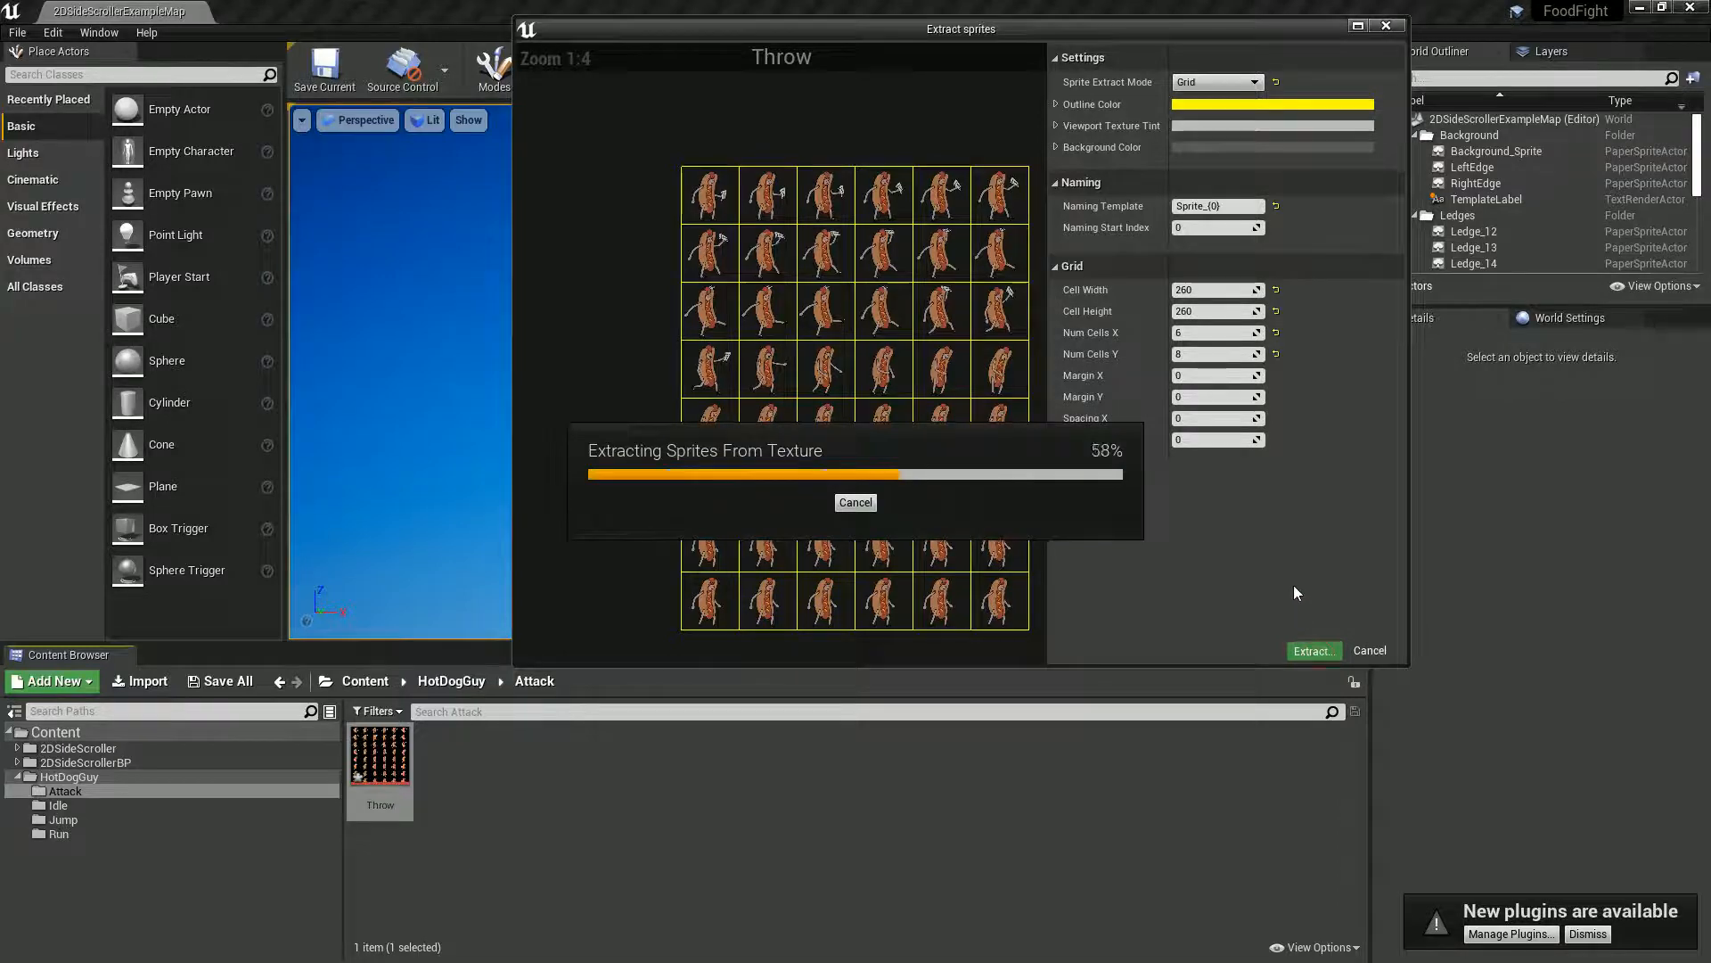
left_click(1312, 651)
type("Throw_")
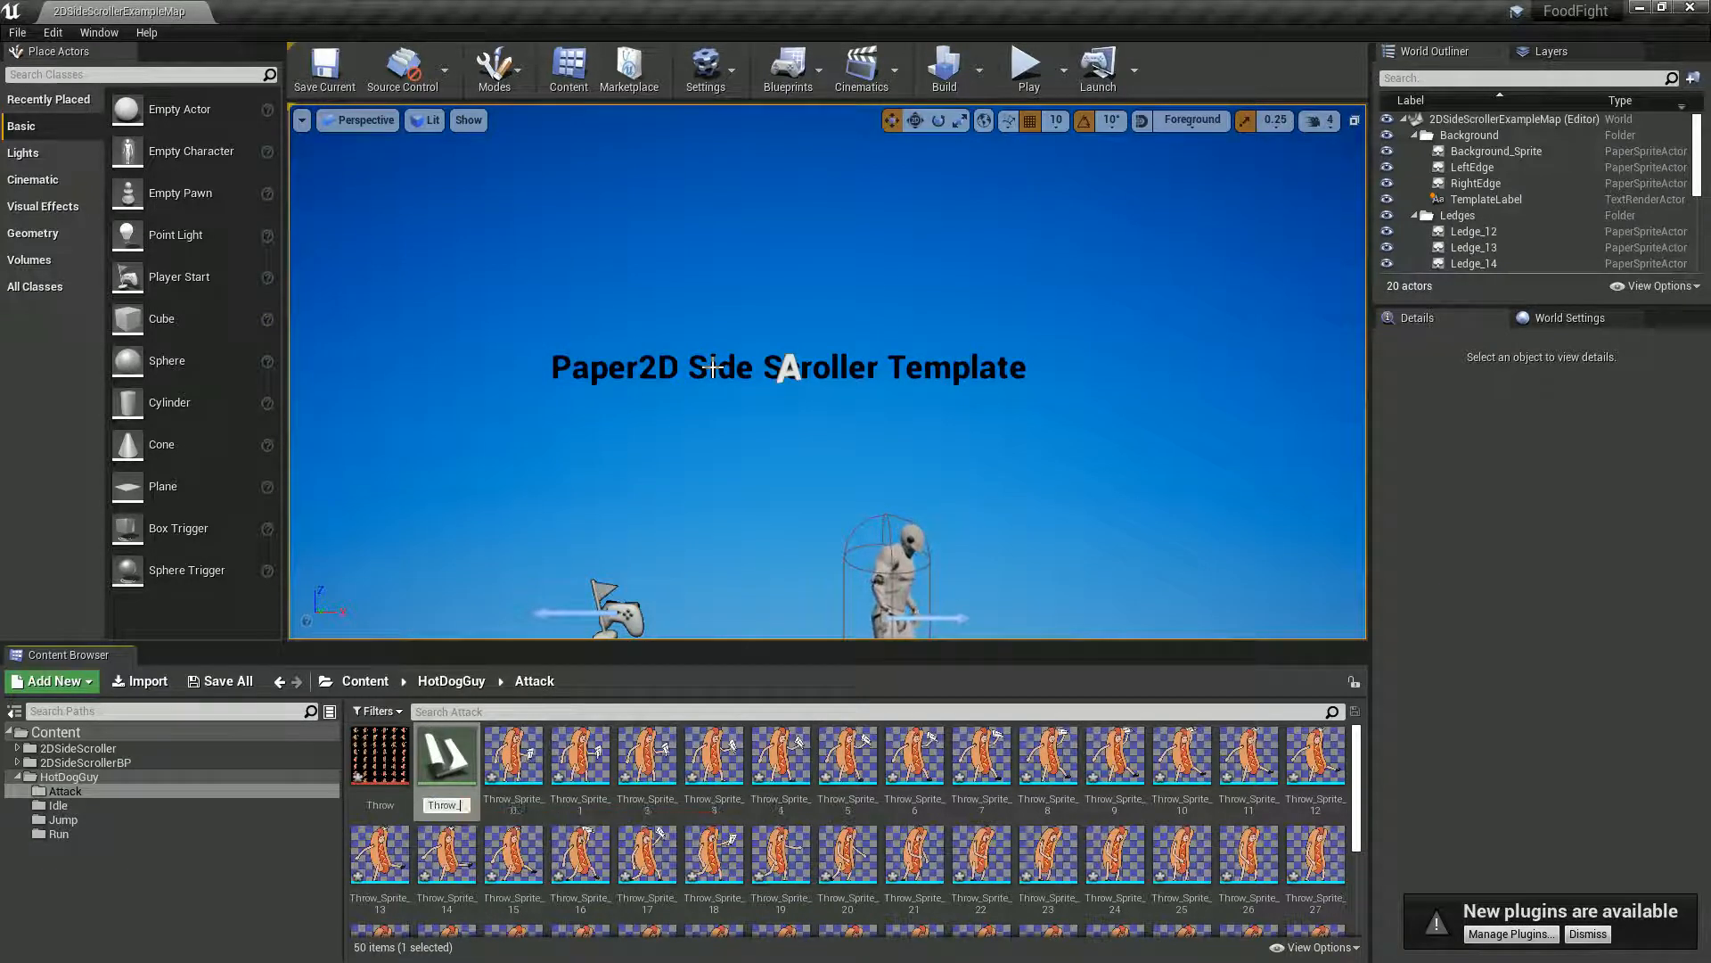
double_click(380, 756)
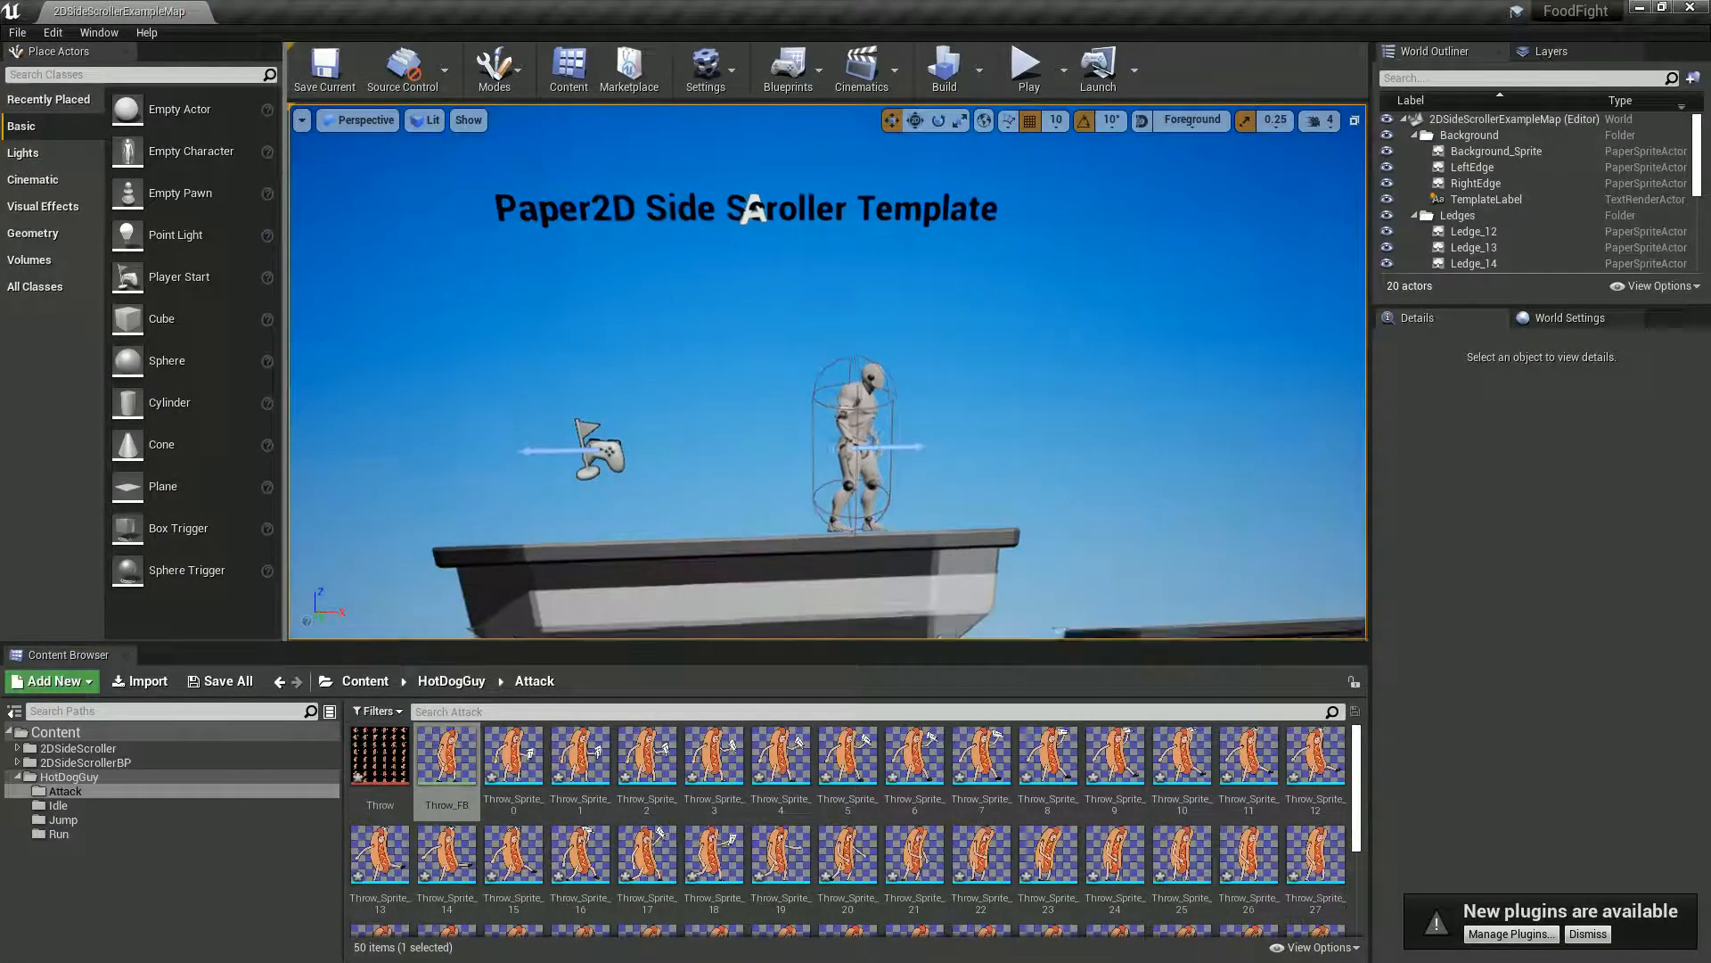
left_click(858, 426)
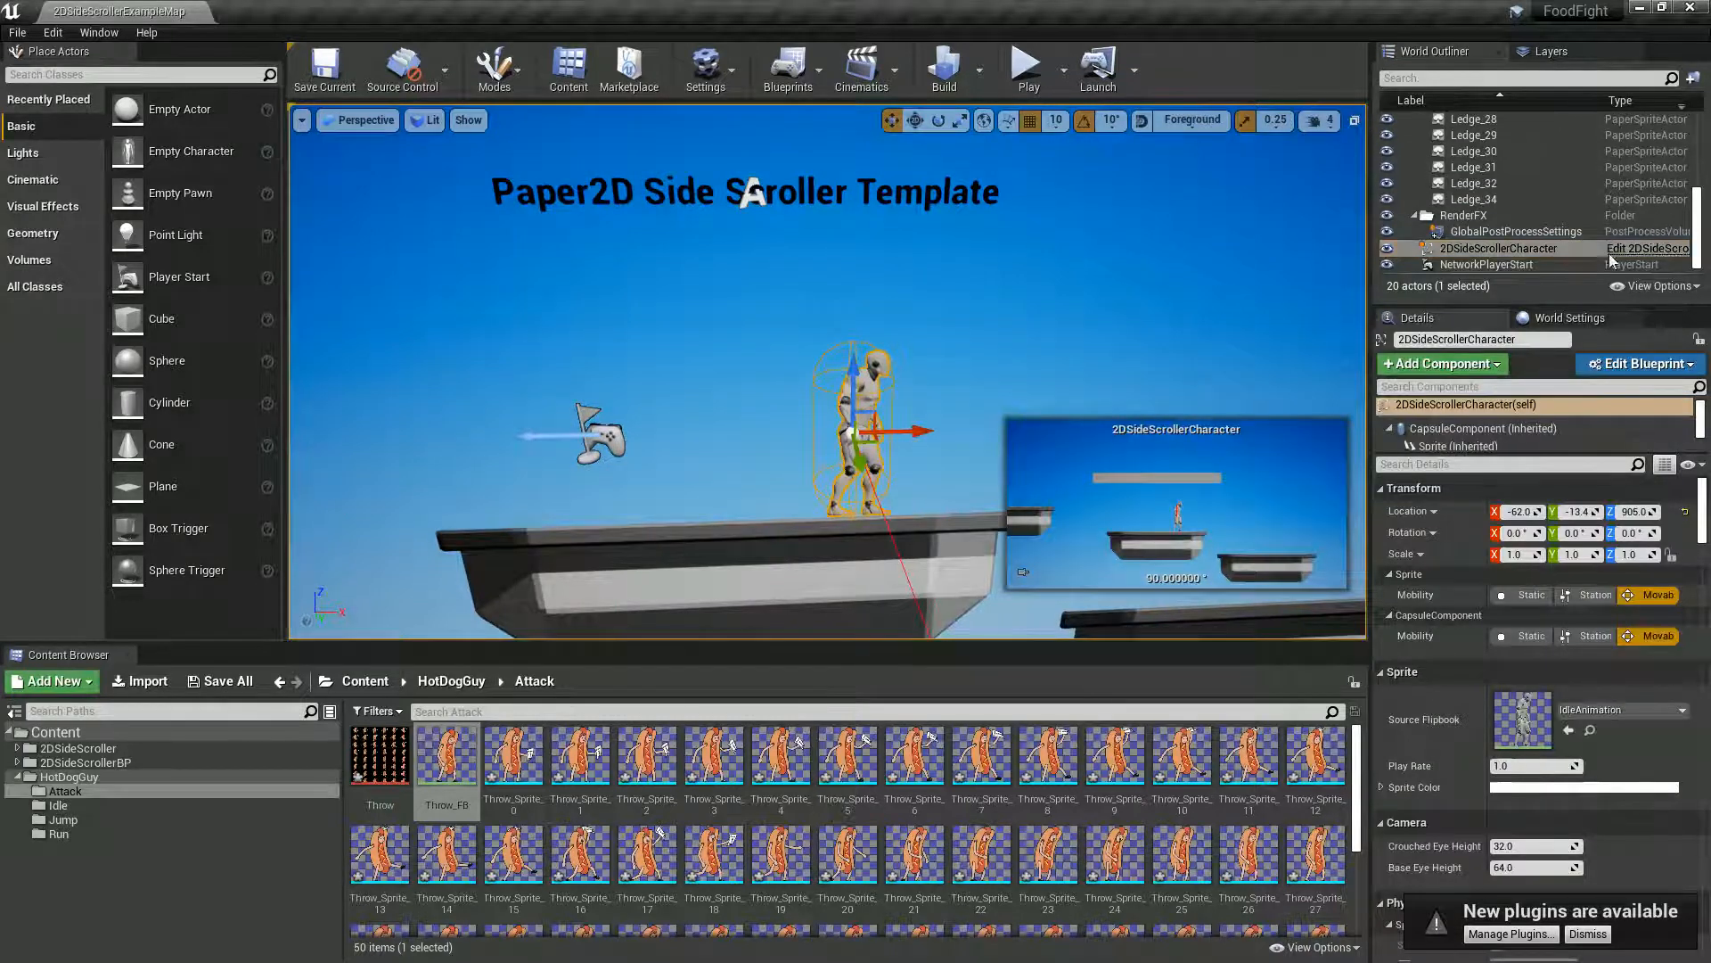
Step: Set the character's Sprite component Source Flipbook to Run_FB and compile the blueprint
left_click(1639, 364)
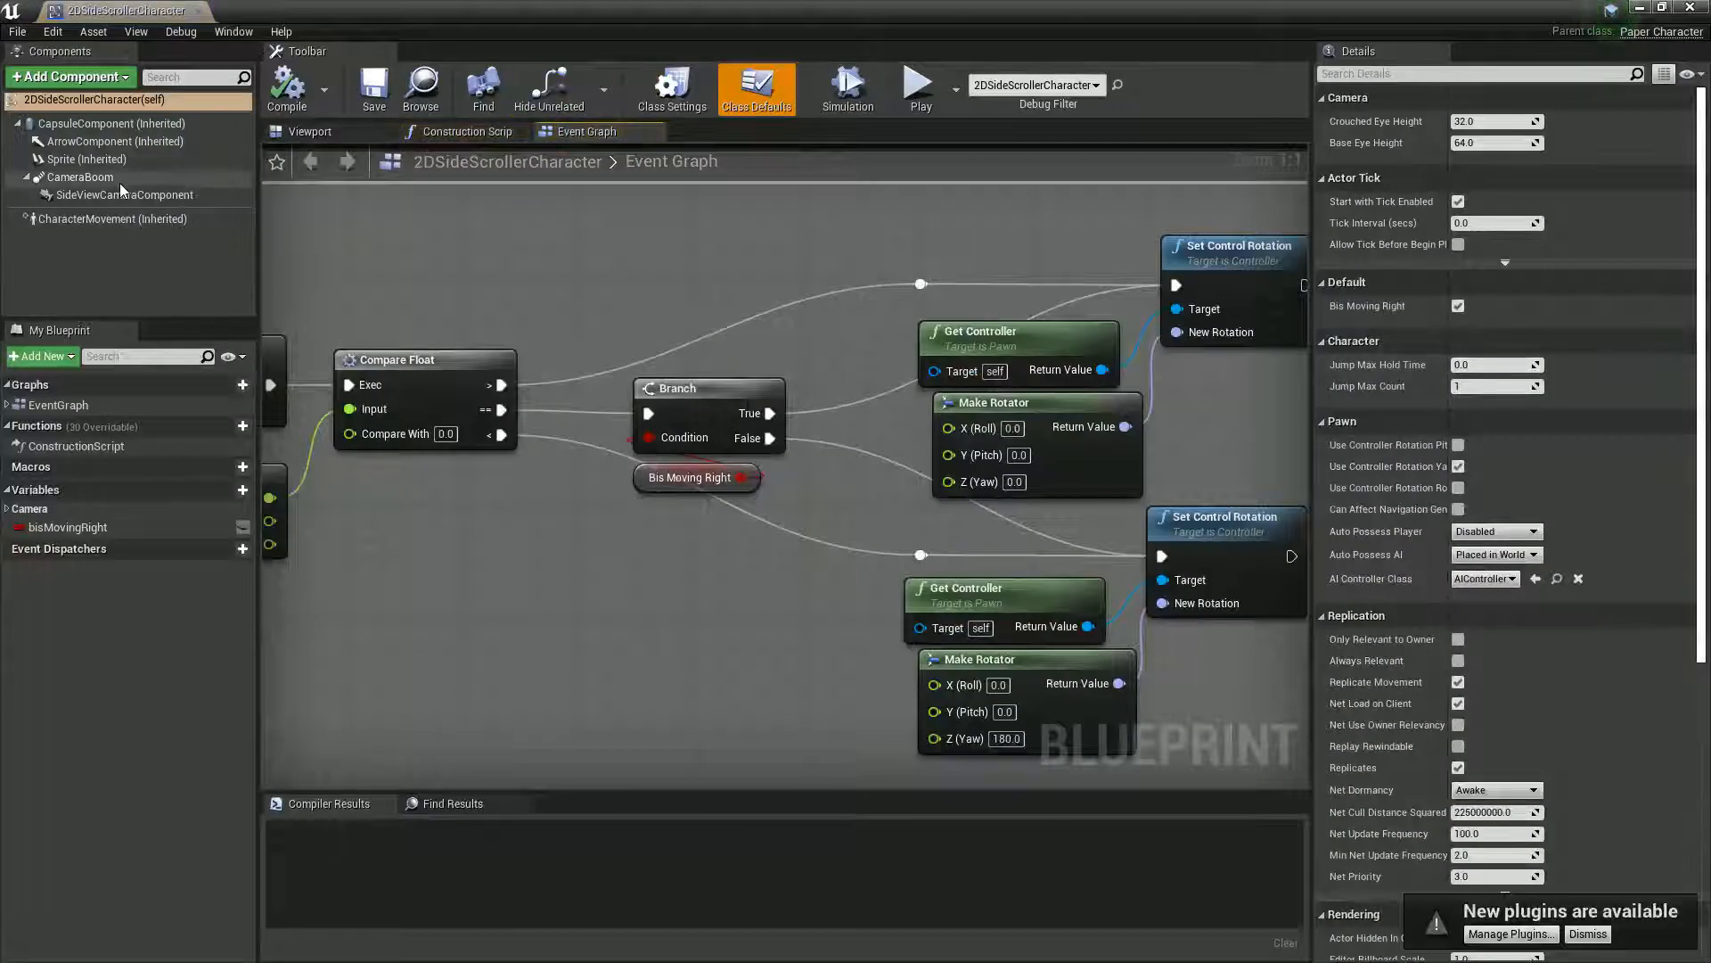
left_click(84, 159)
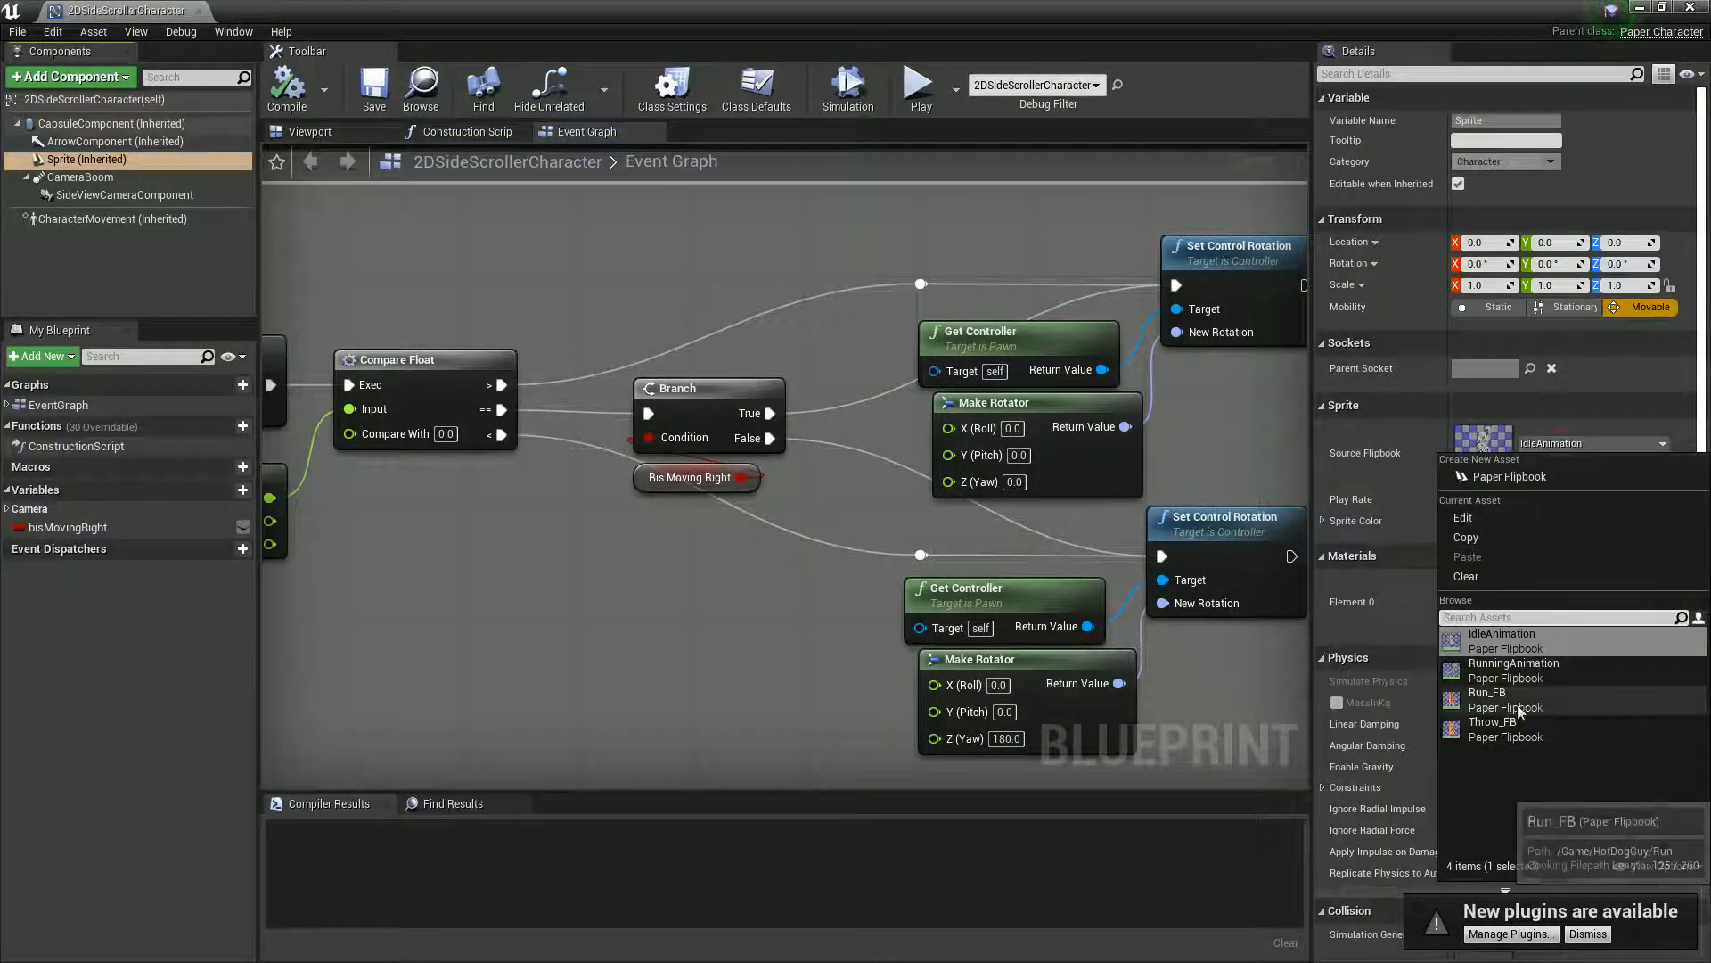
left_click(1486, 706)
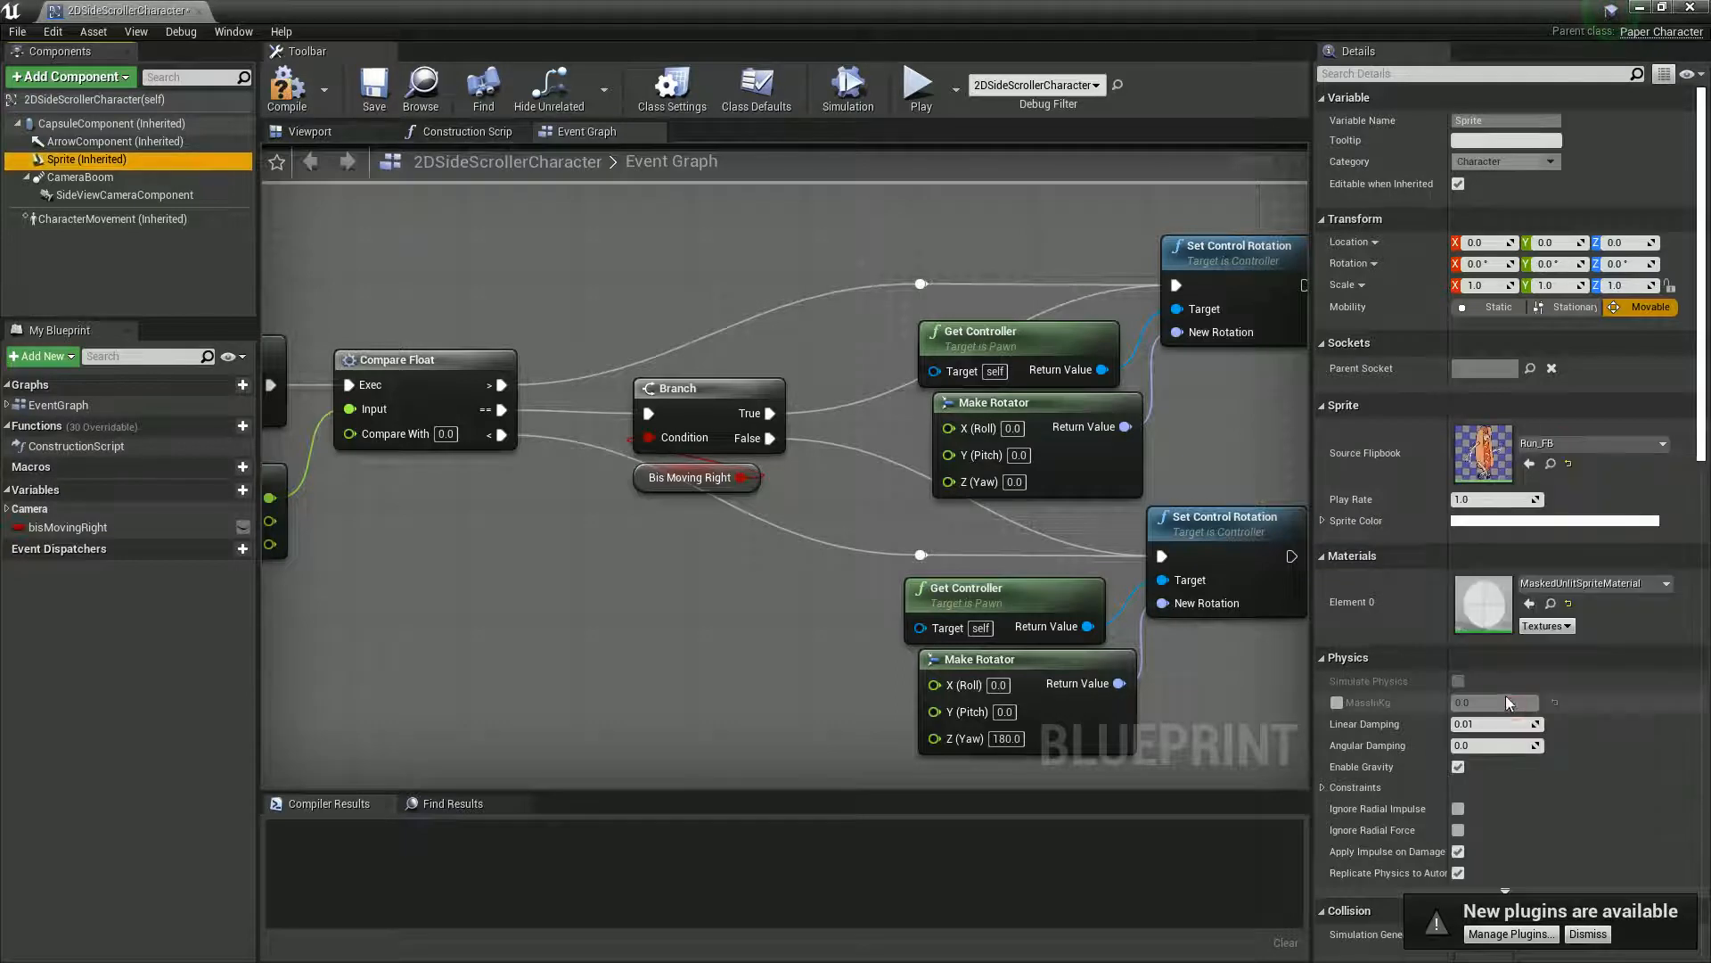
left_click(287, 89)
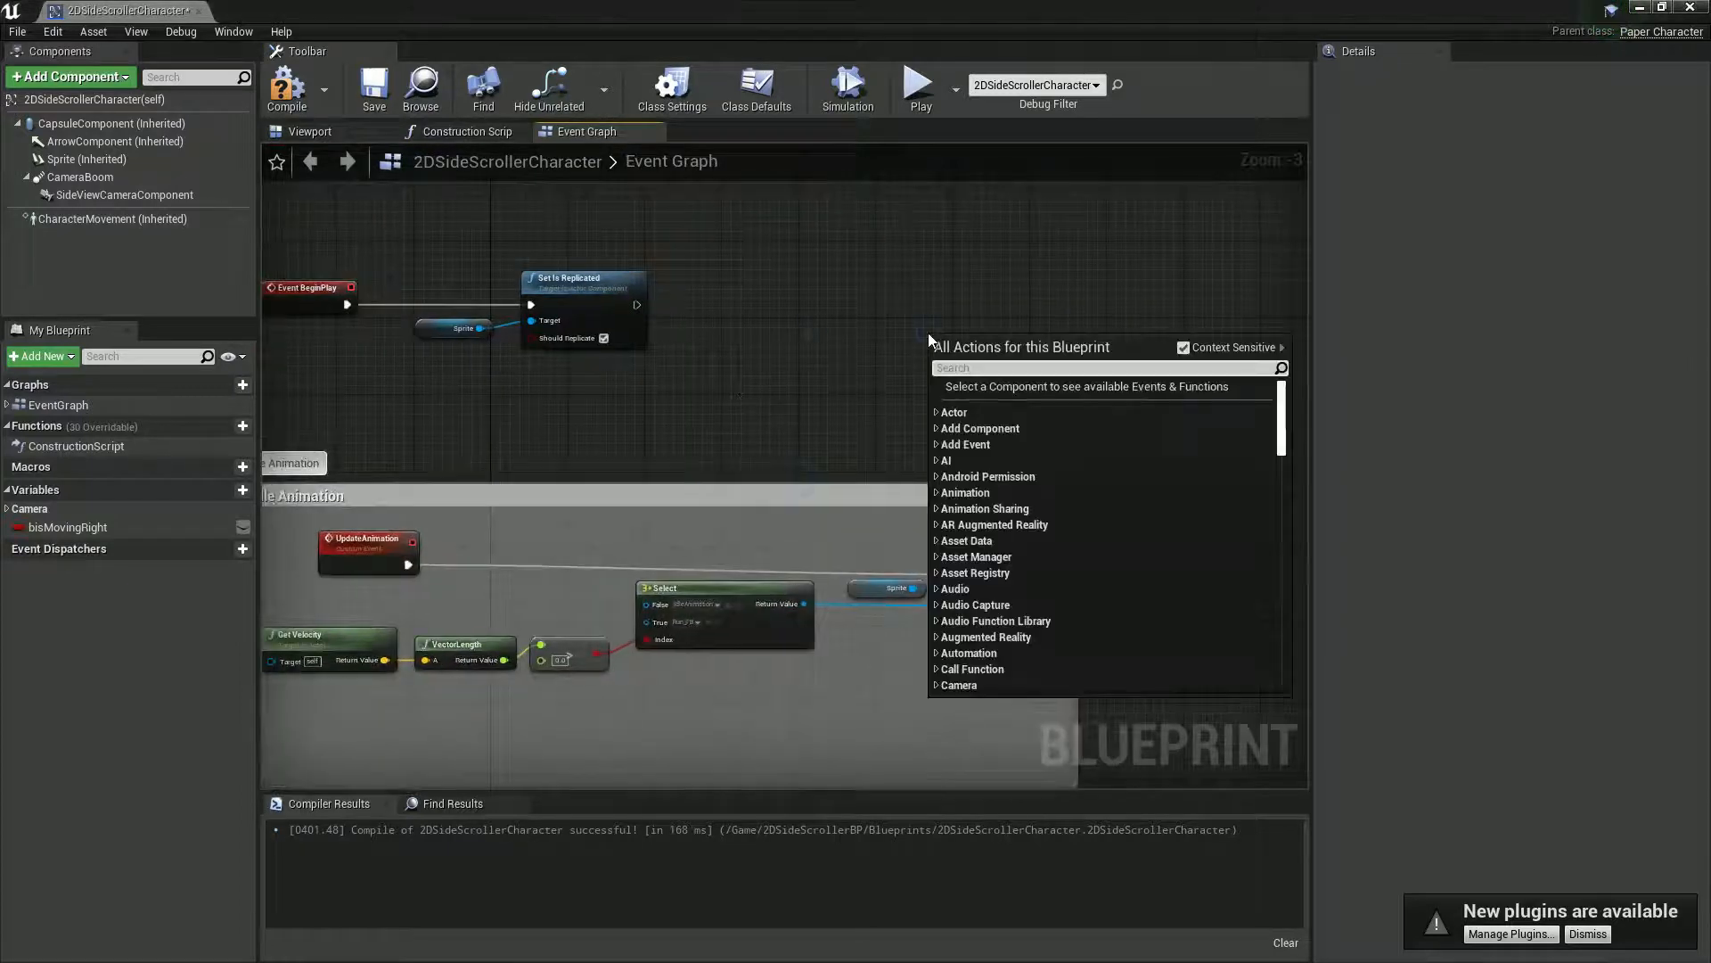
Step: Add a Space Bar event branching on a new CanThrow boolean into Set Flipbook with Throw_FB
type("space")
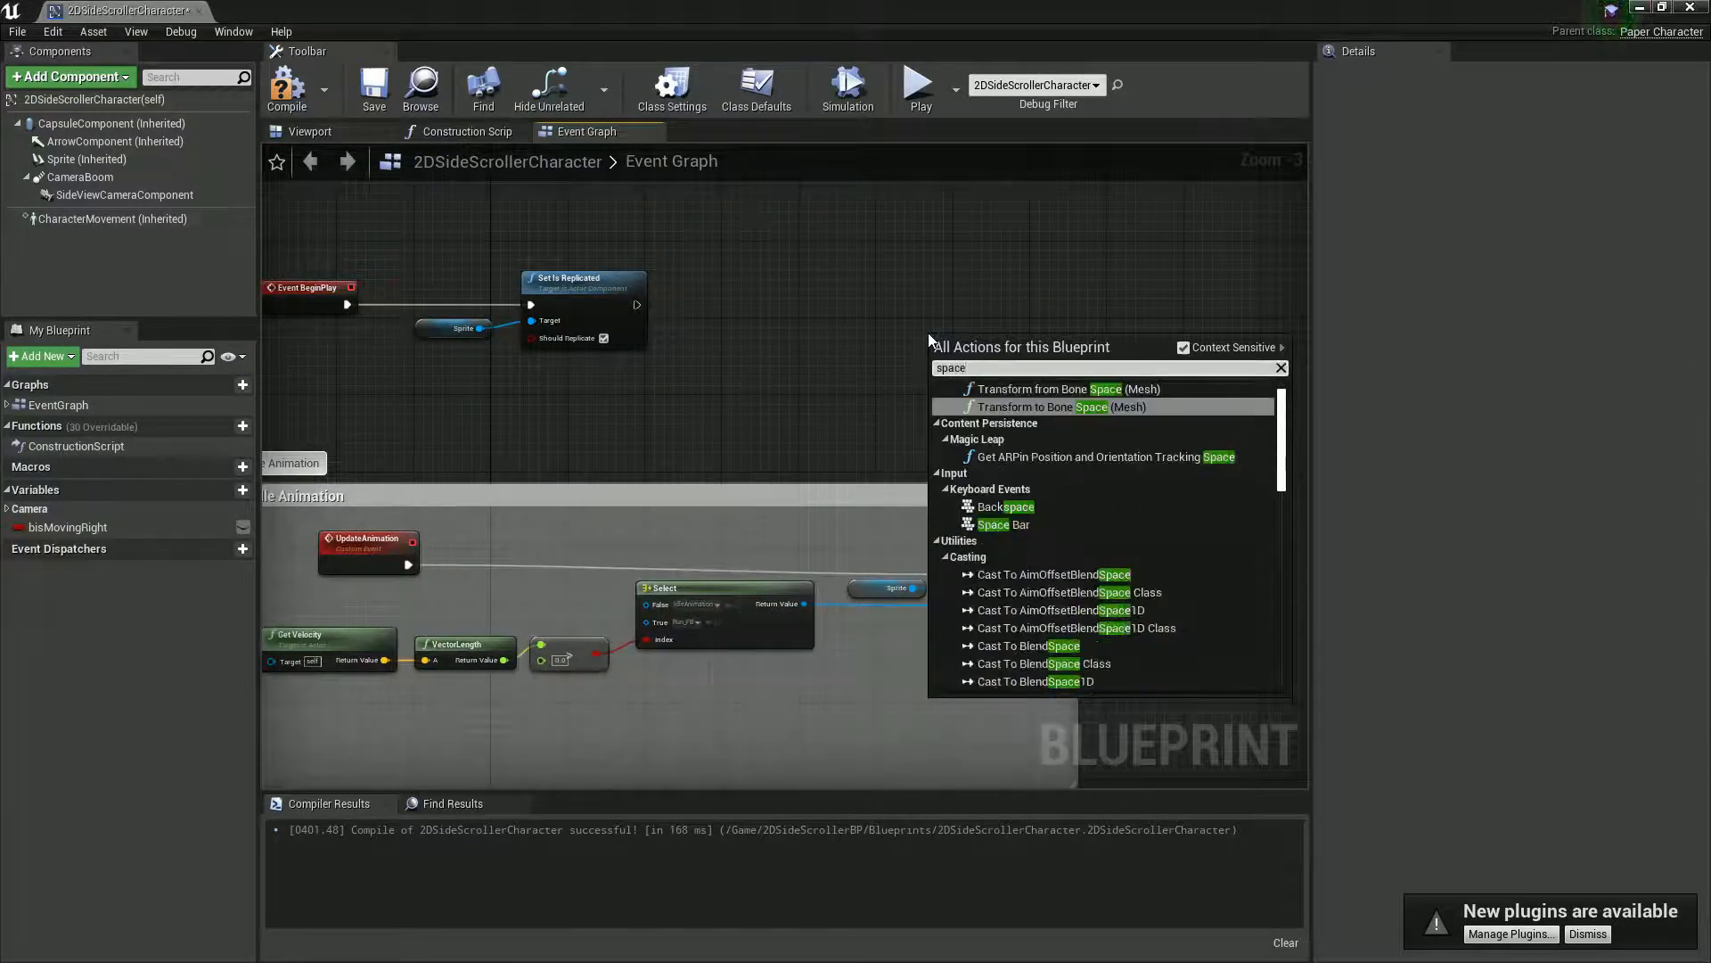
left_click(1002, 524)
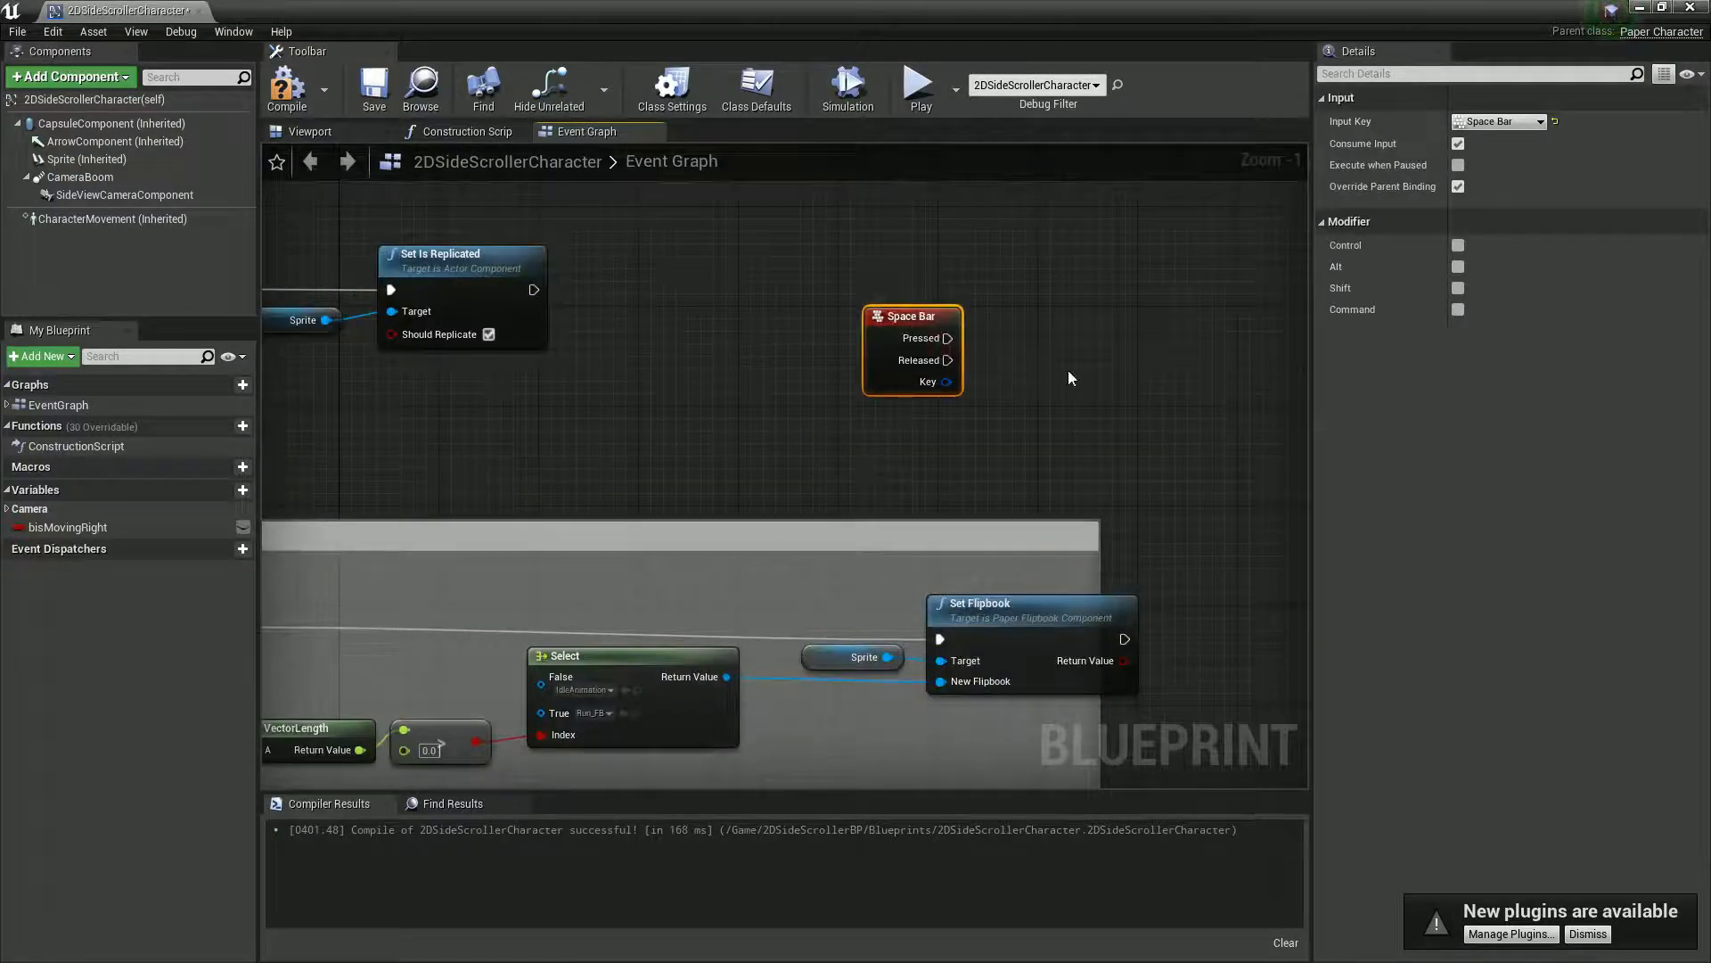
left_click(863, 656)
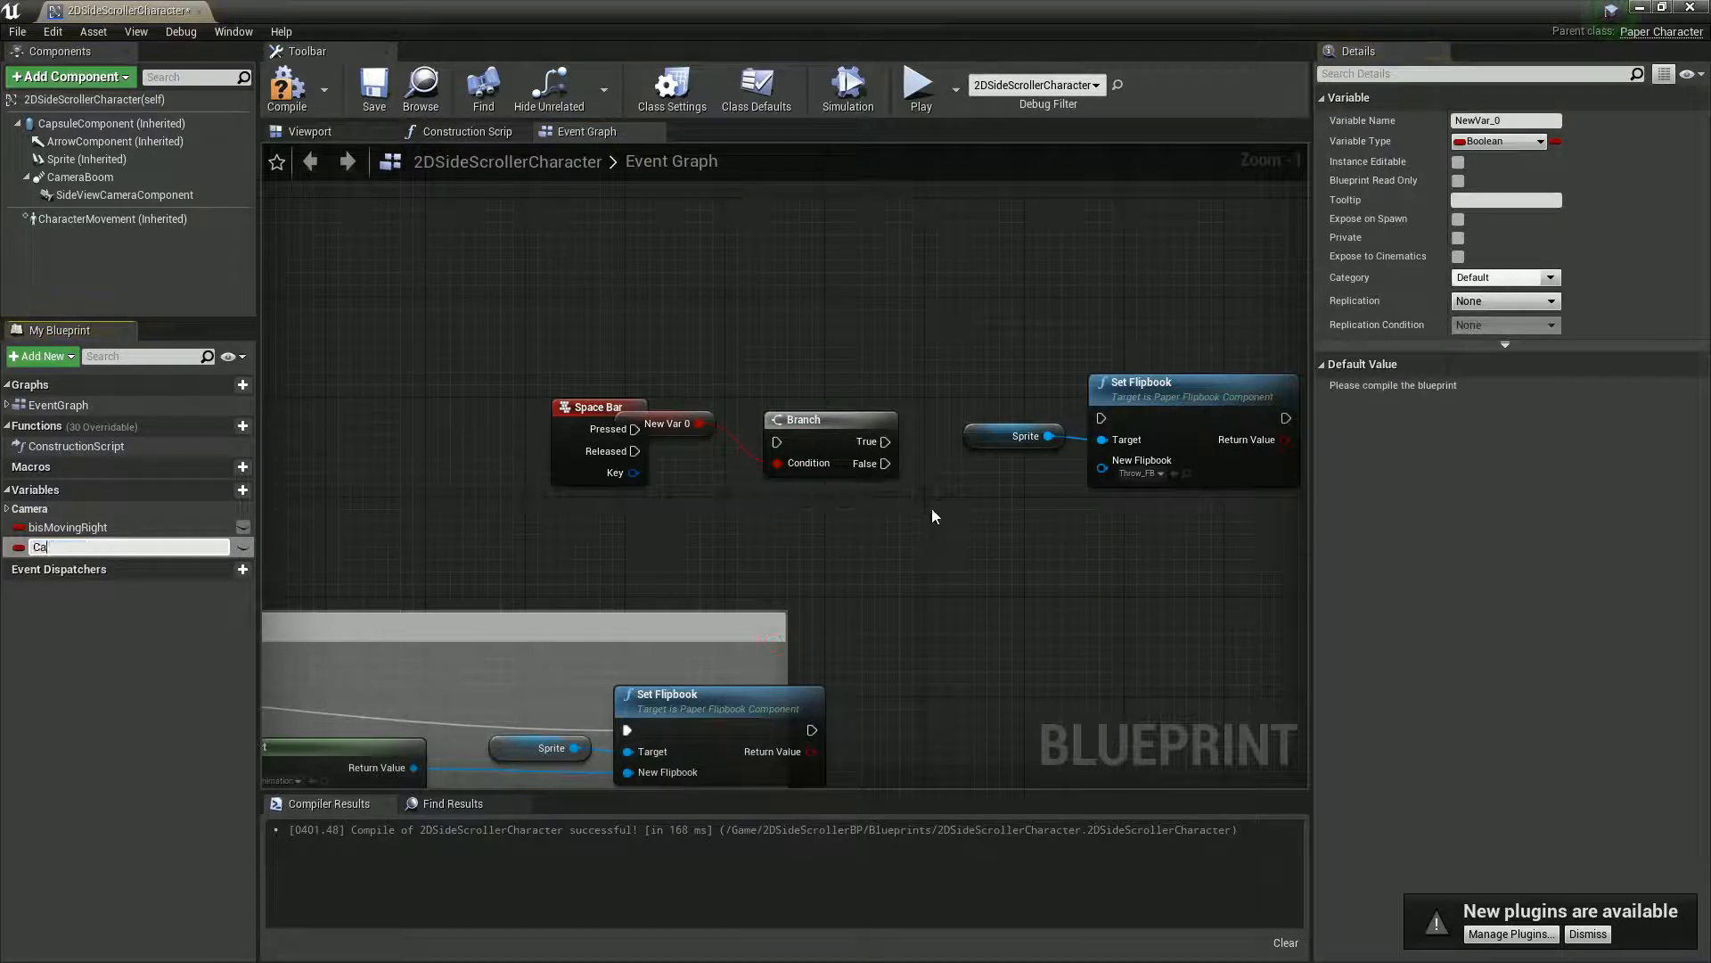
type("CanThrow")
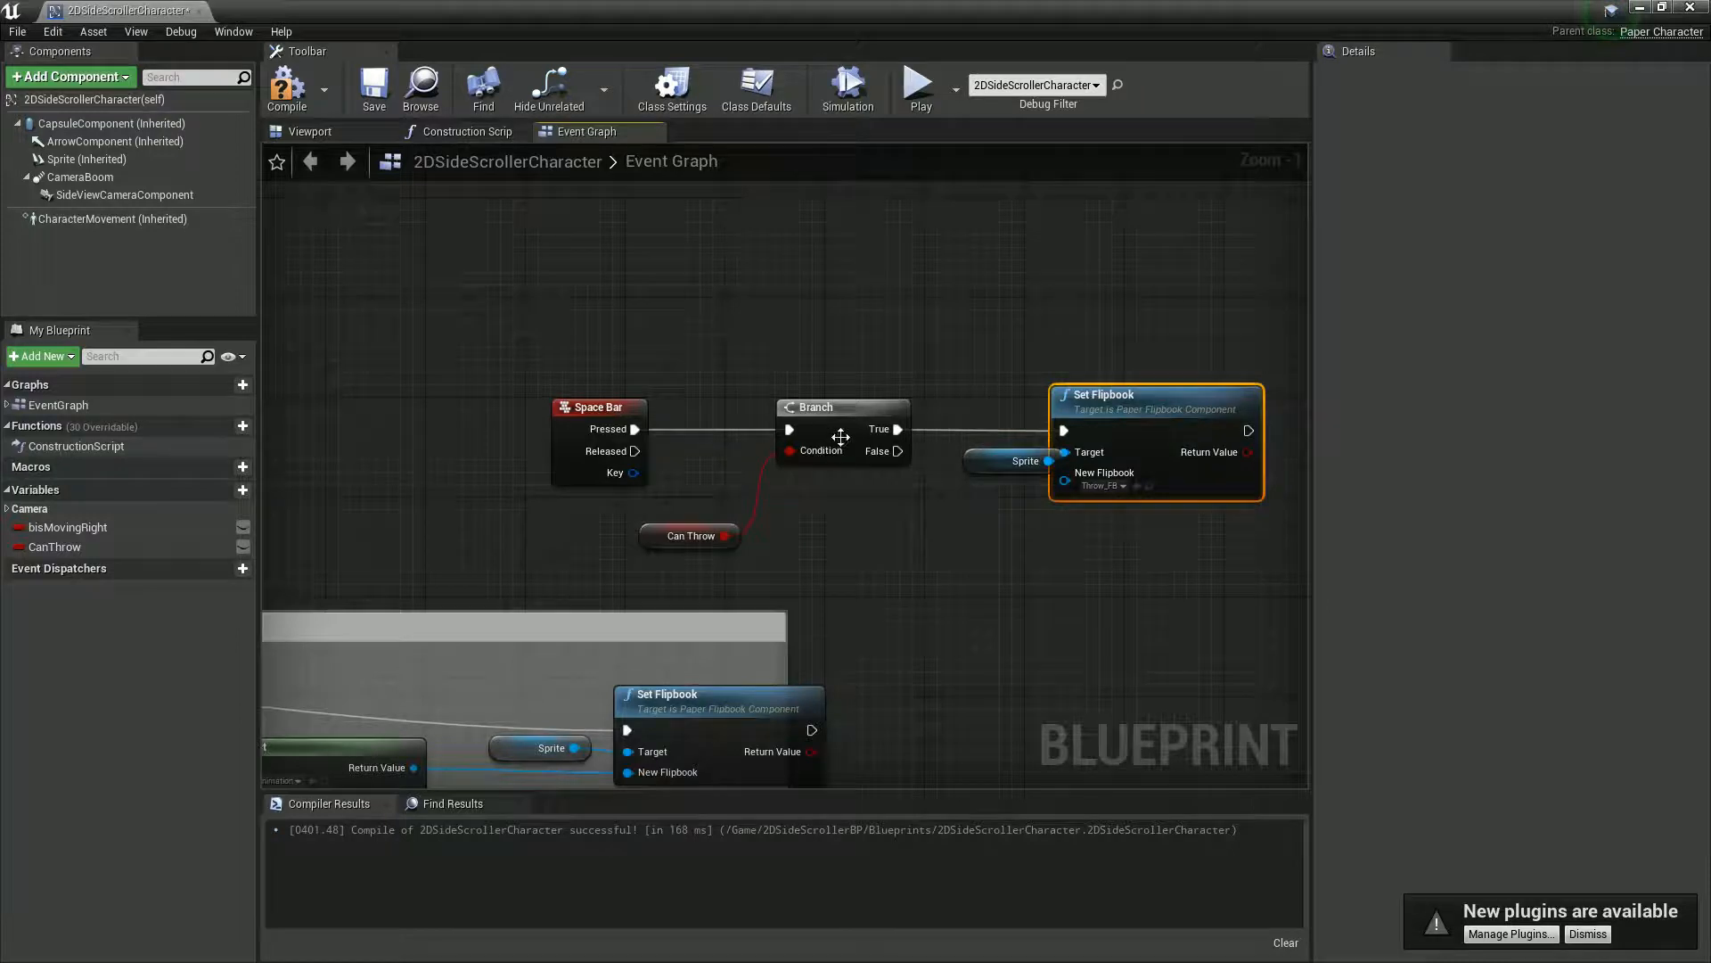
mouse_move(1111, 412)
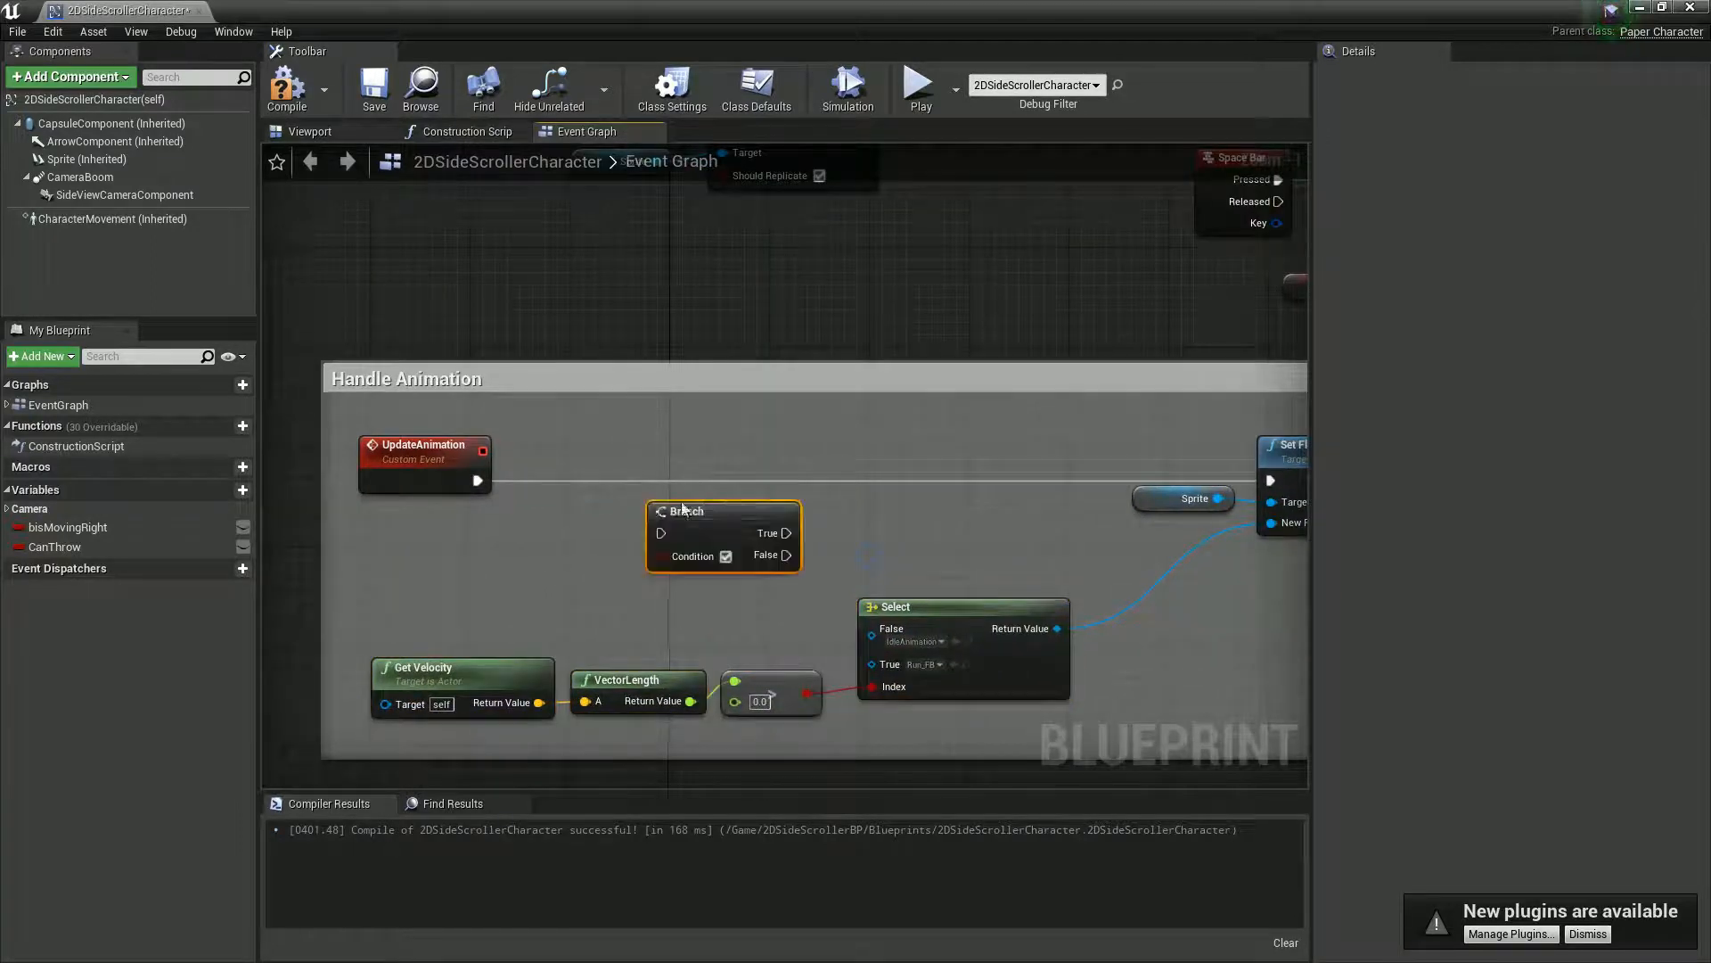
Step: Promote the Handle Animation branch condition to an IsAttacking boolean and wire False to Set Flipbook
left_click_drag(722, 535, 797, 483)
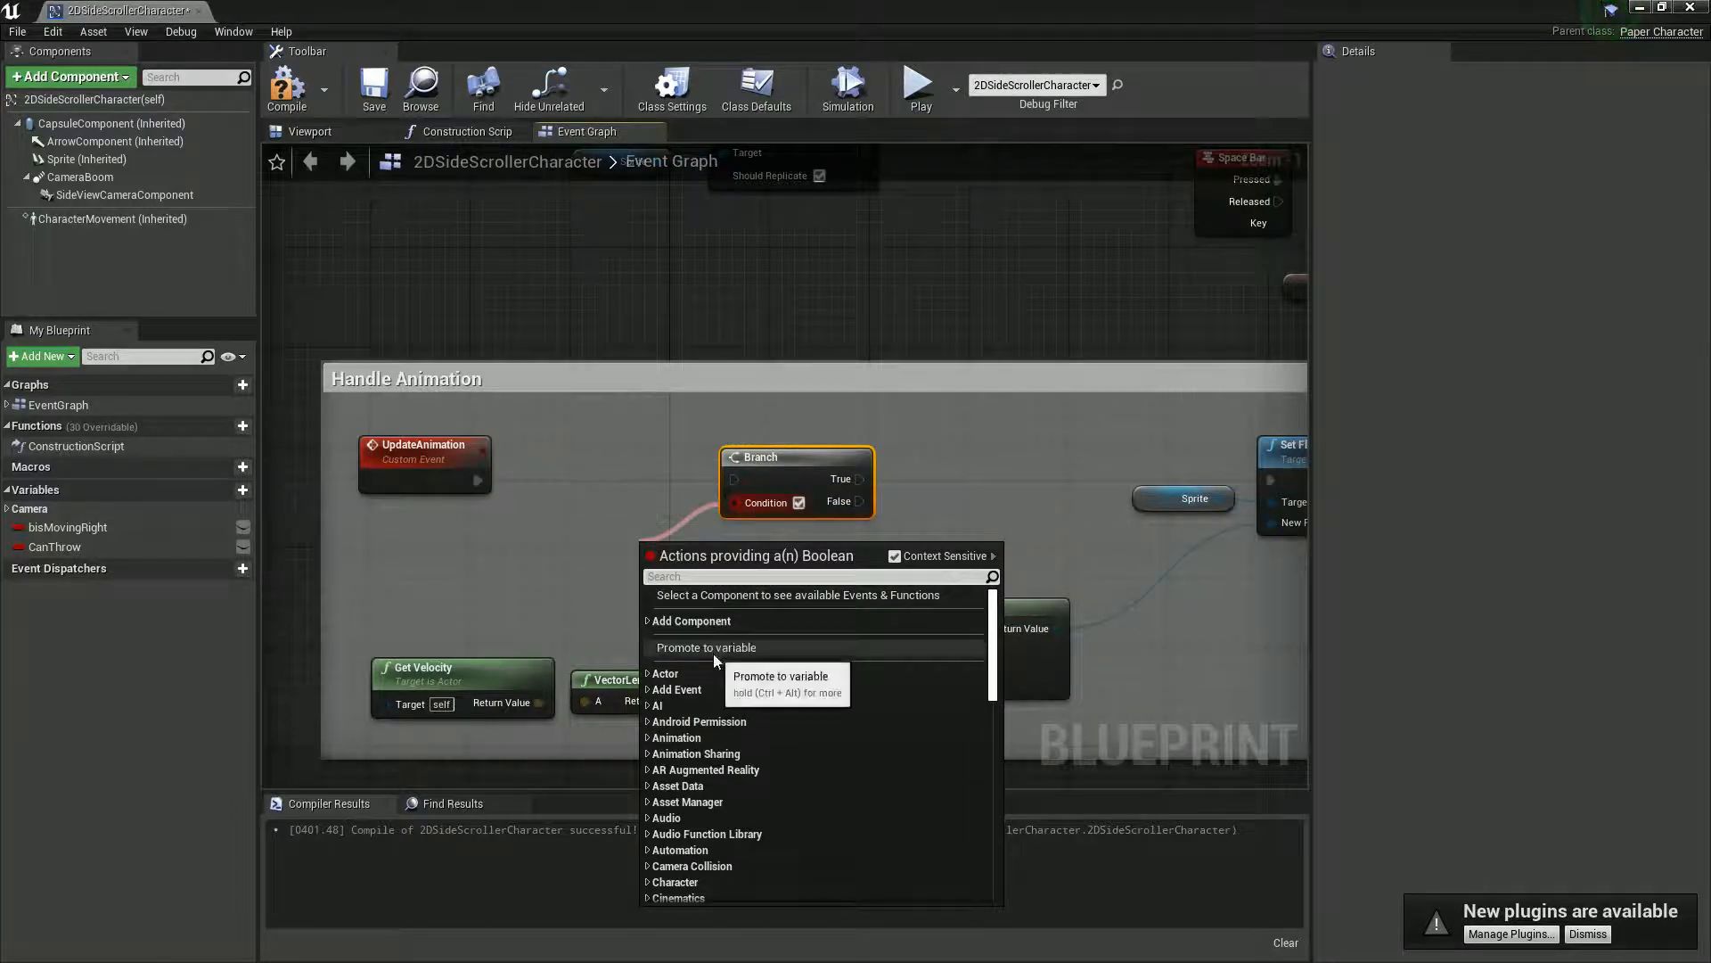
left_click(749, 647)
type("IsAttacking")
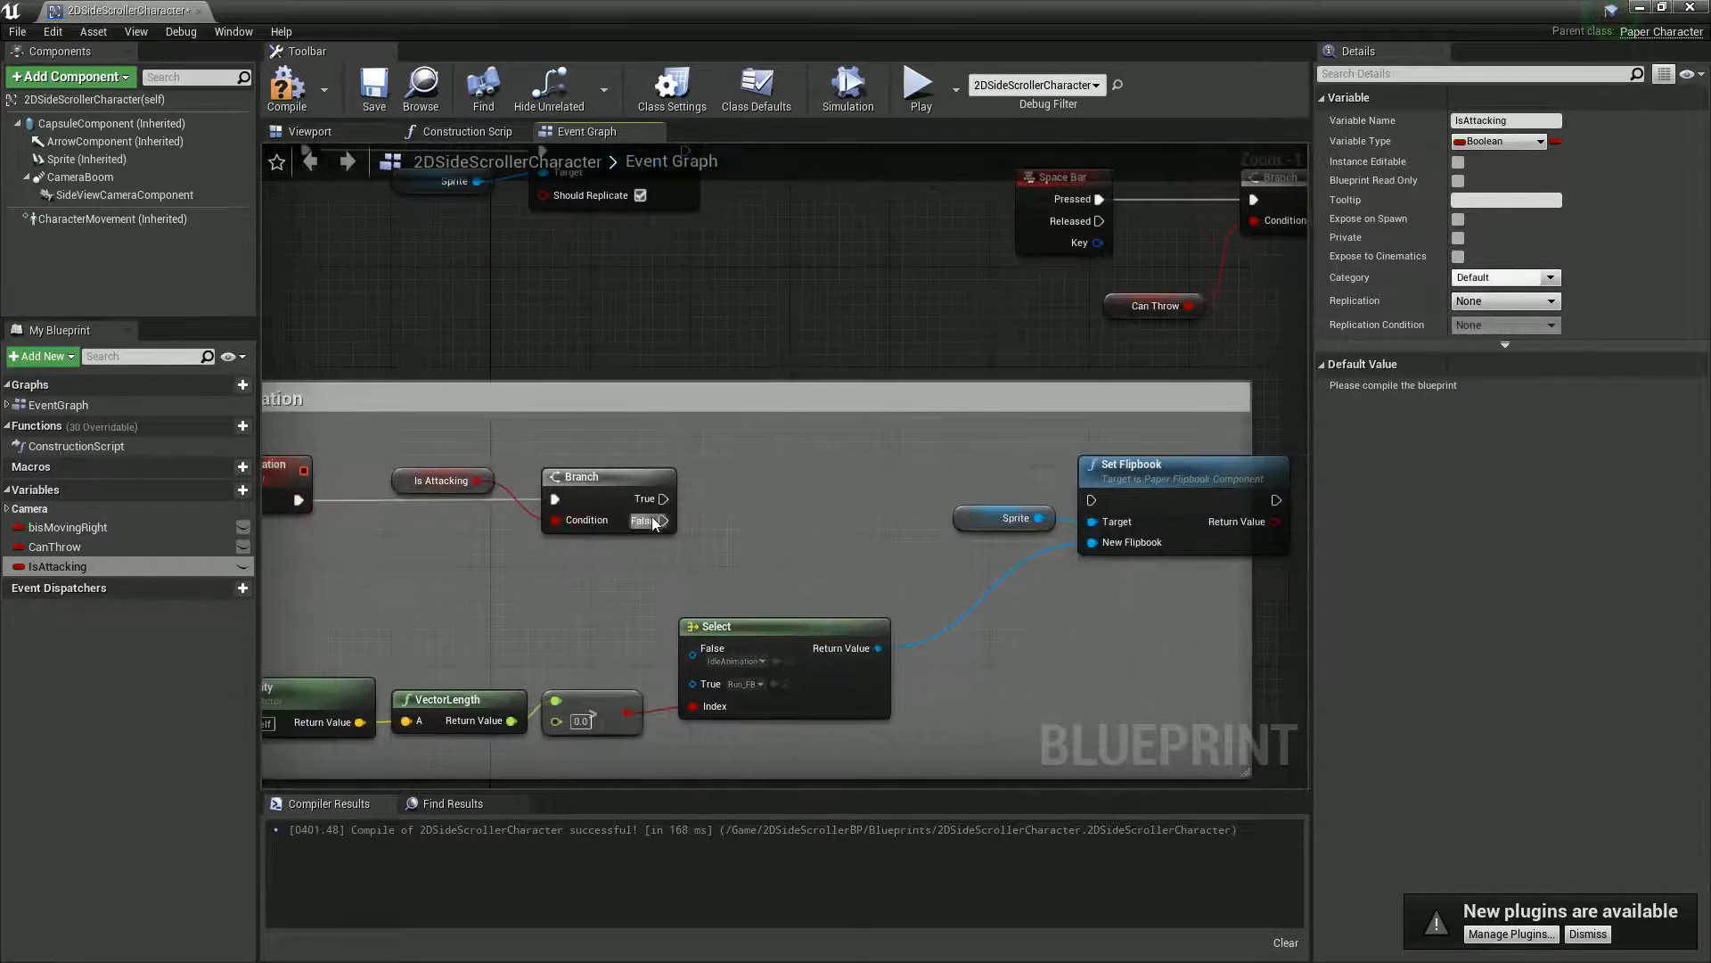
left_click_drag(663, 519, 1087, 499)
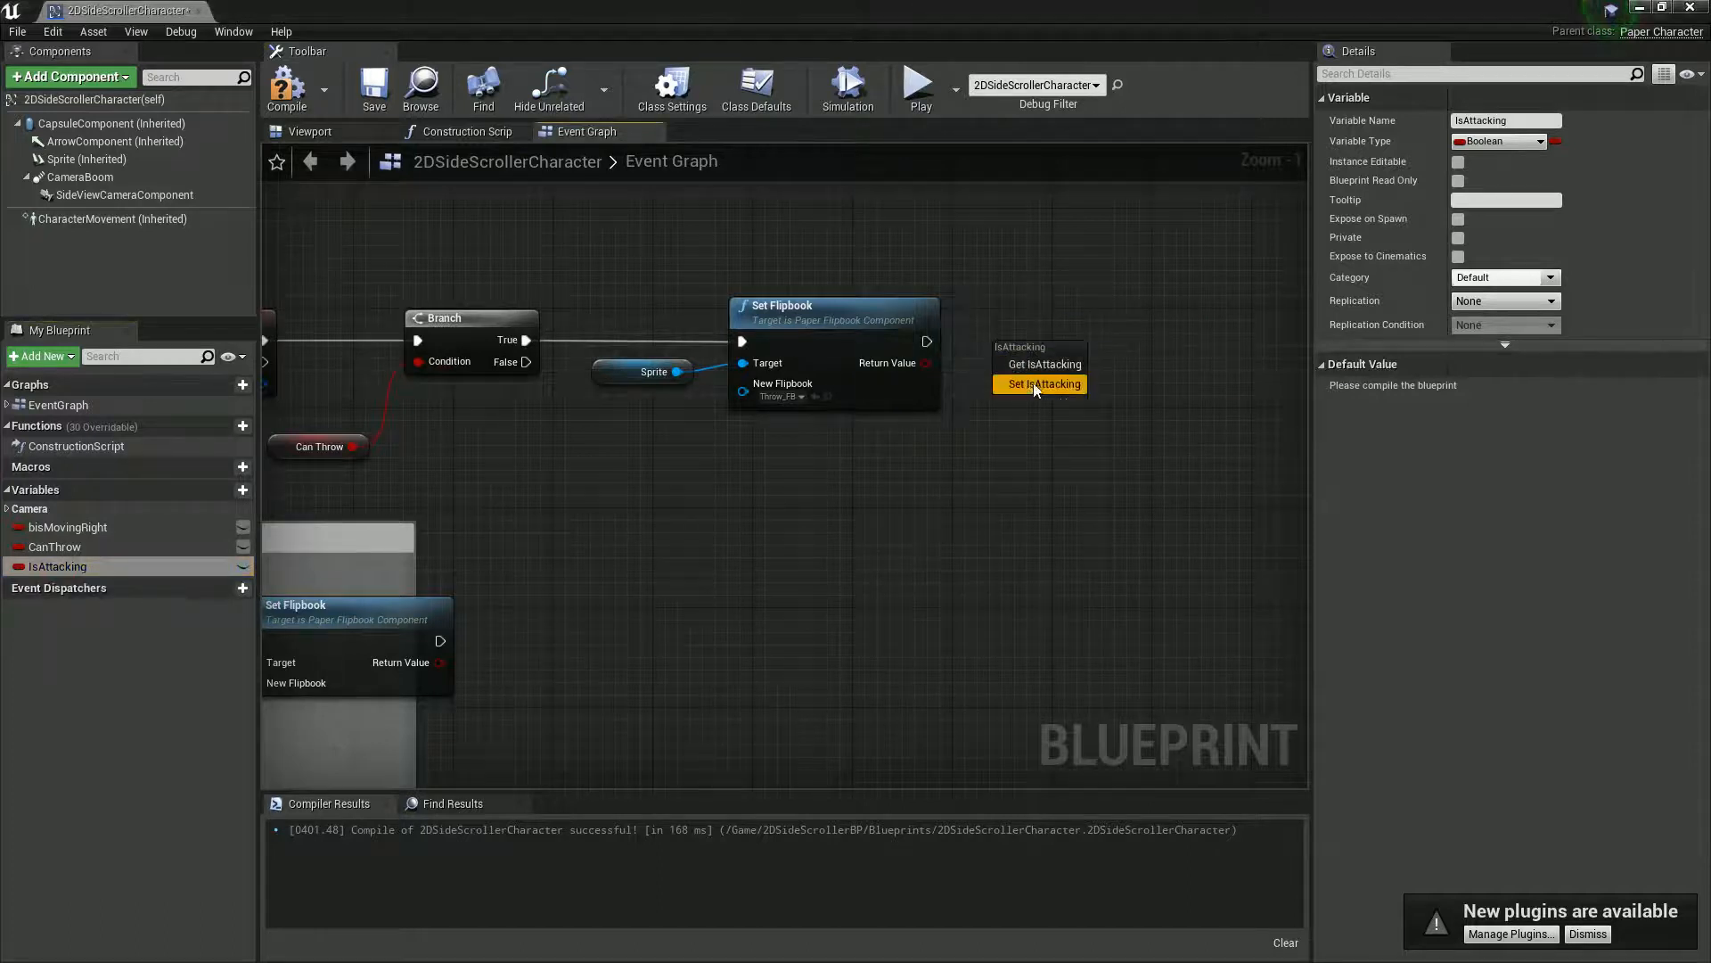
Step: Add Set IsAttacking, Get Flipbook Length and Delay nodes after Set Flipbook and wire them
left_click(1047, 384)
type("flipbook")
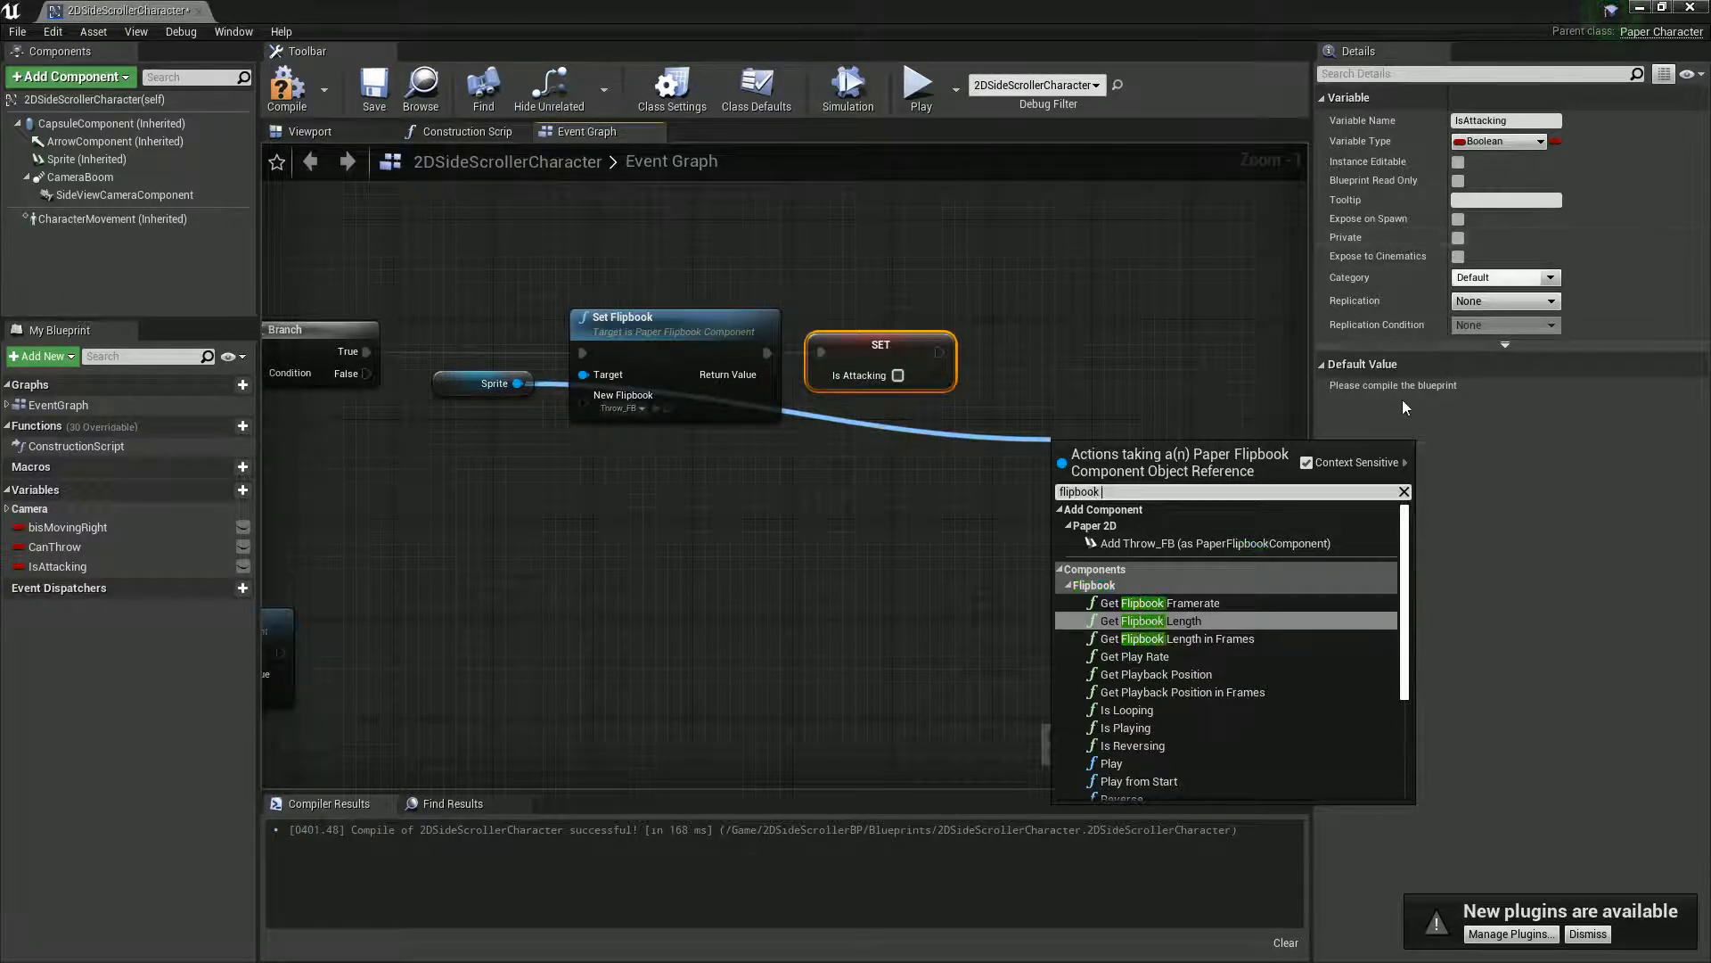
left_click(1145, 620)
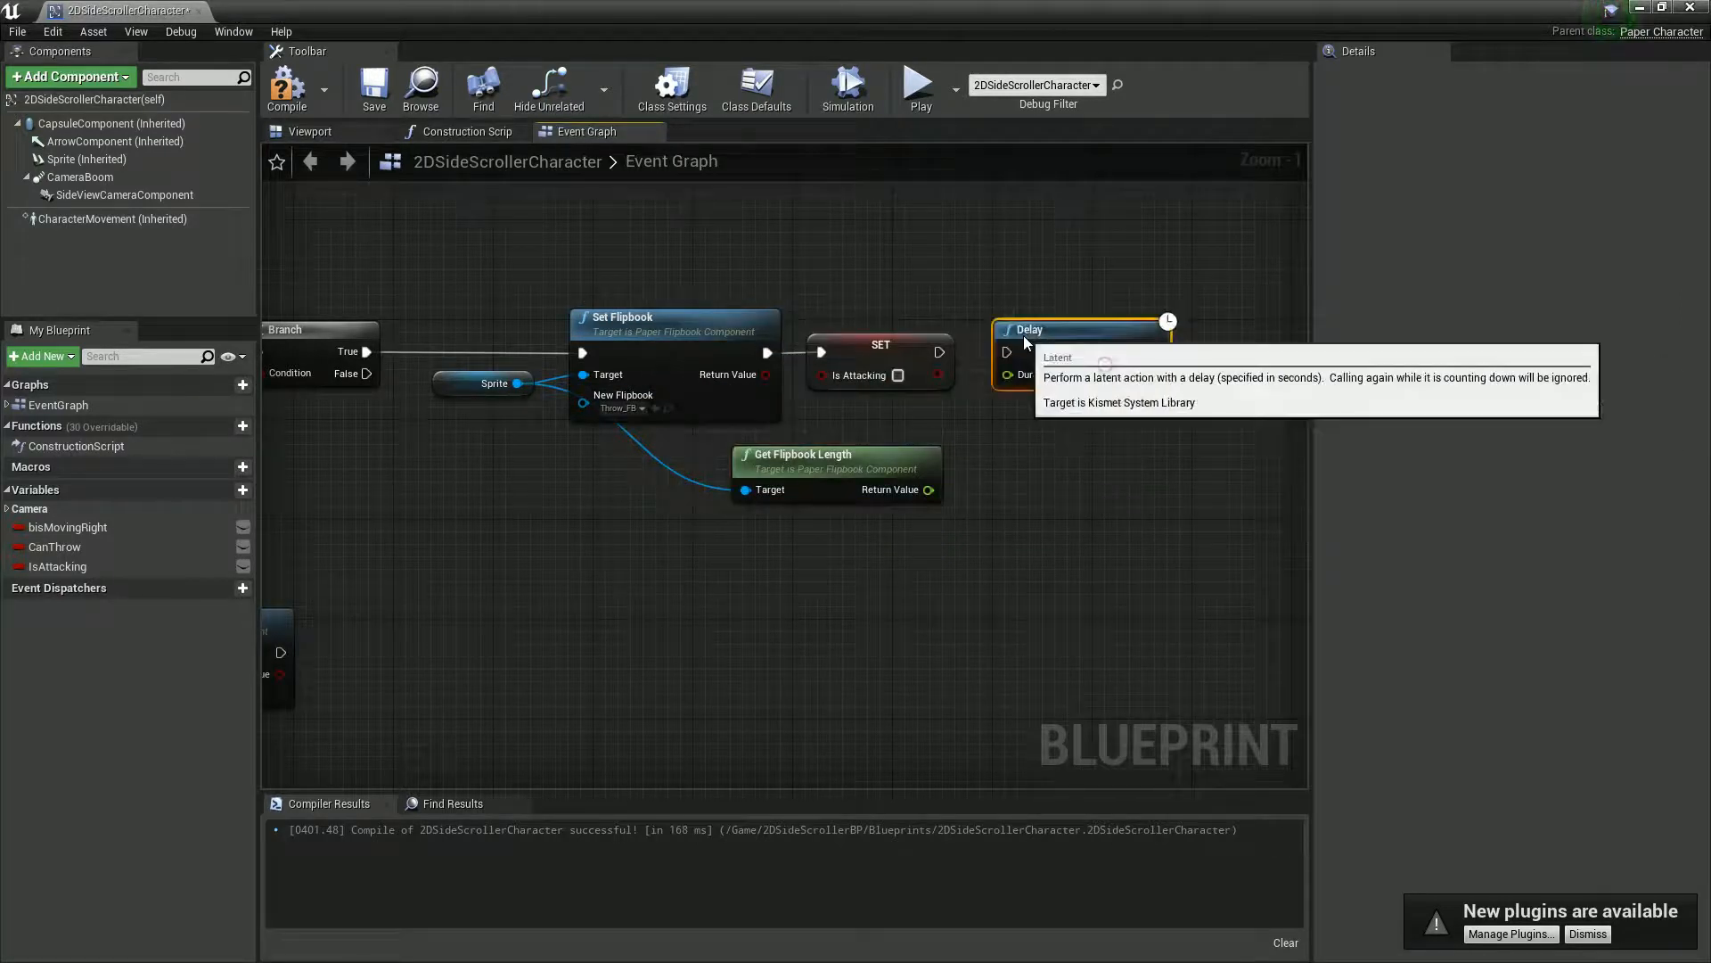
left_click(891, 346)
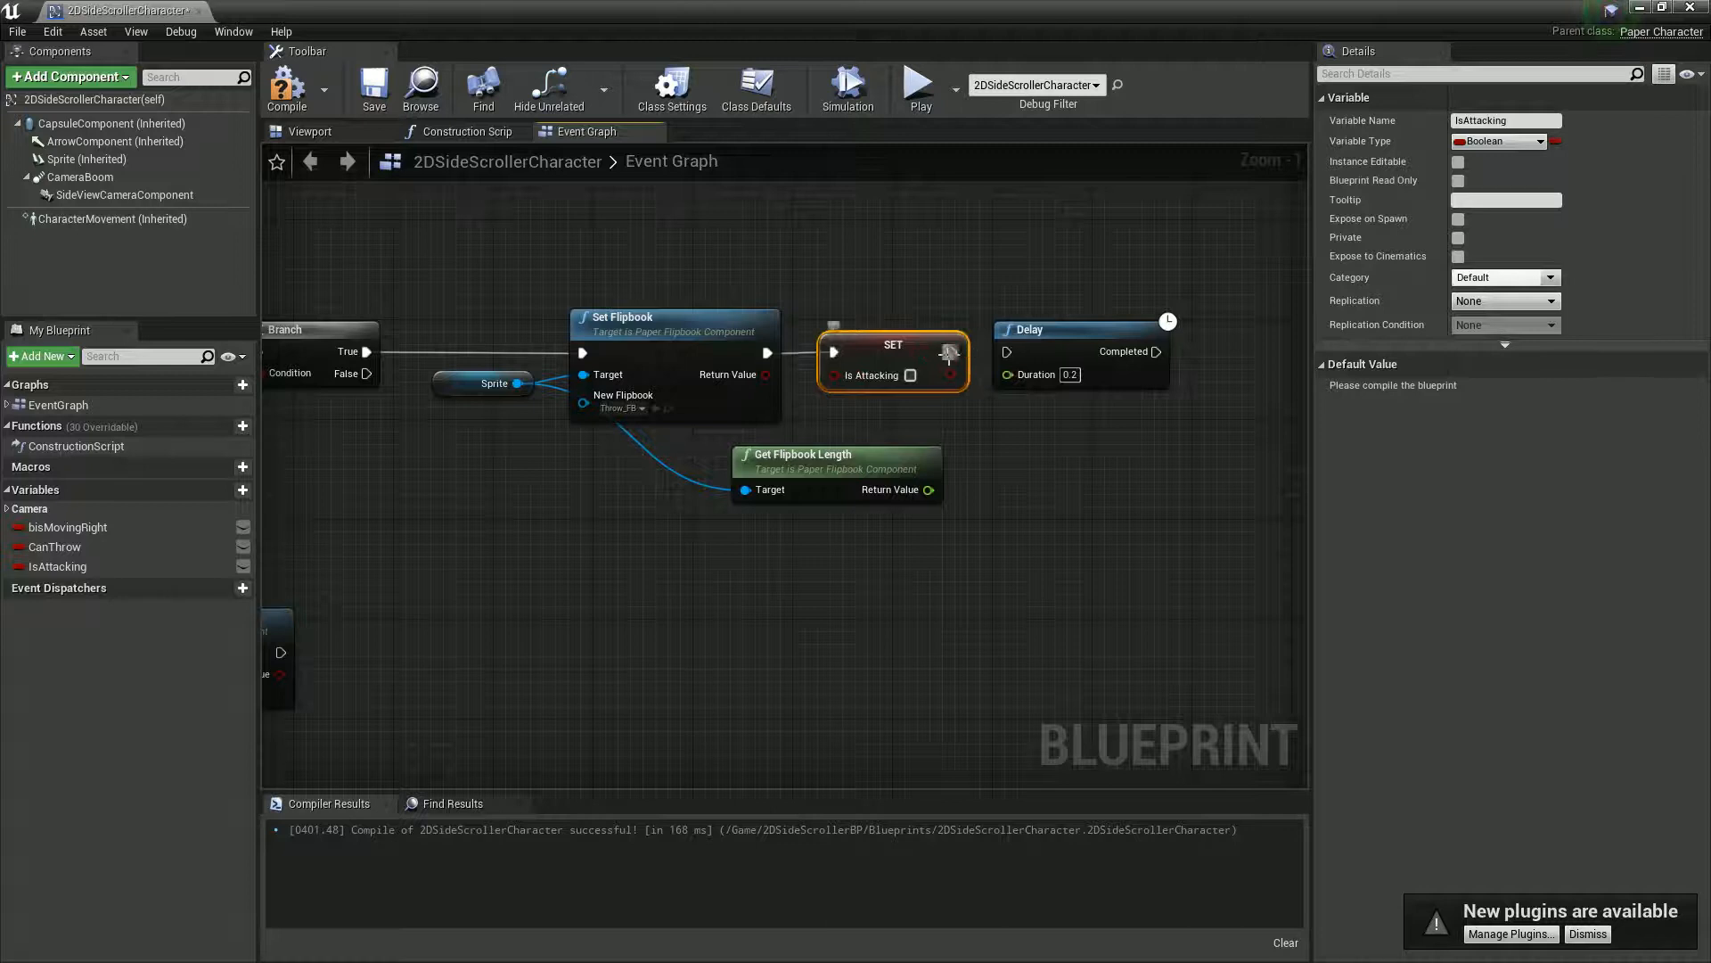
left_click_drag(933, 489, 1014, 401)
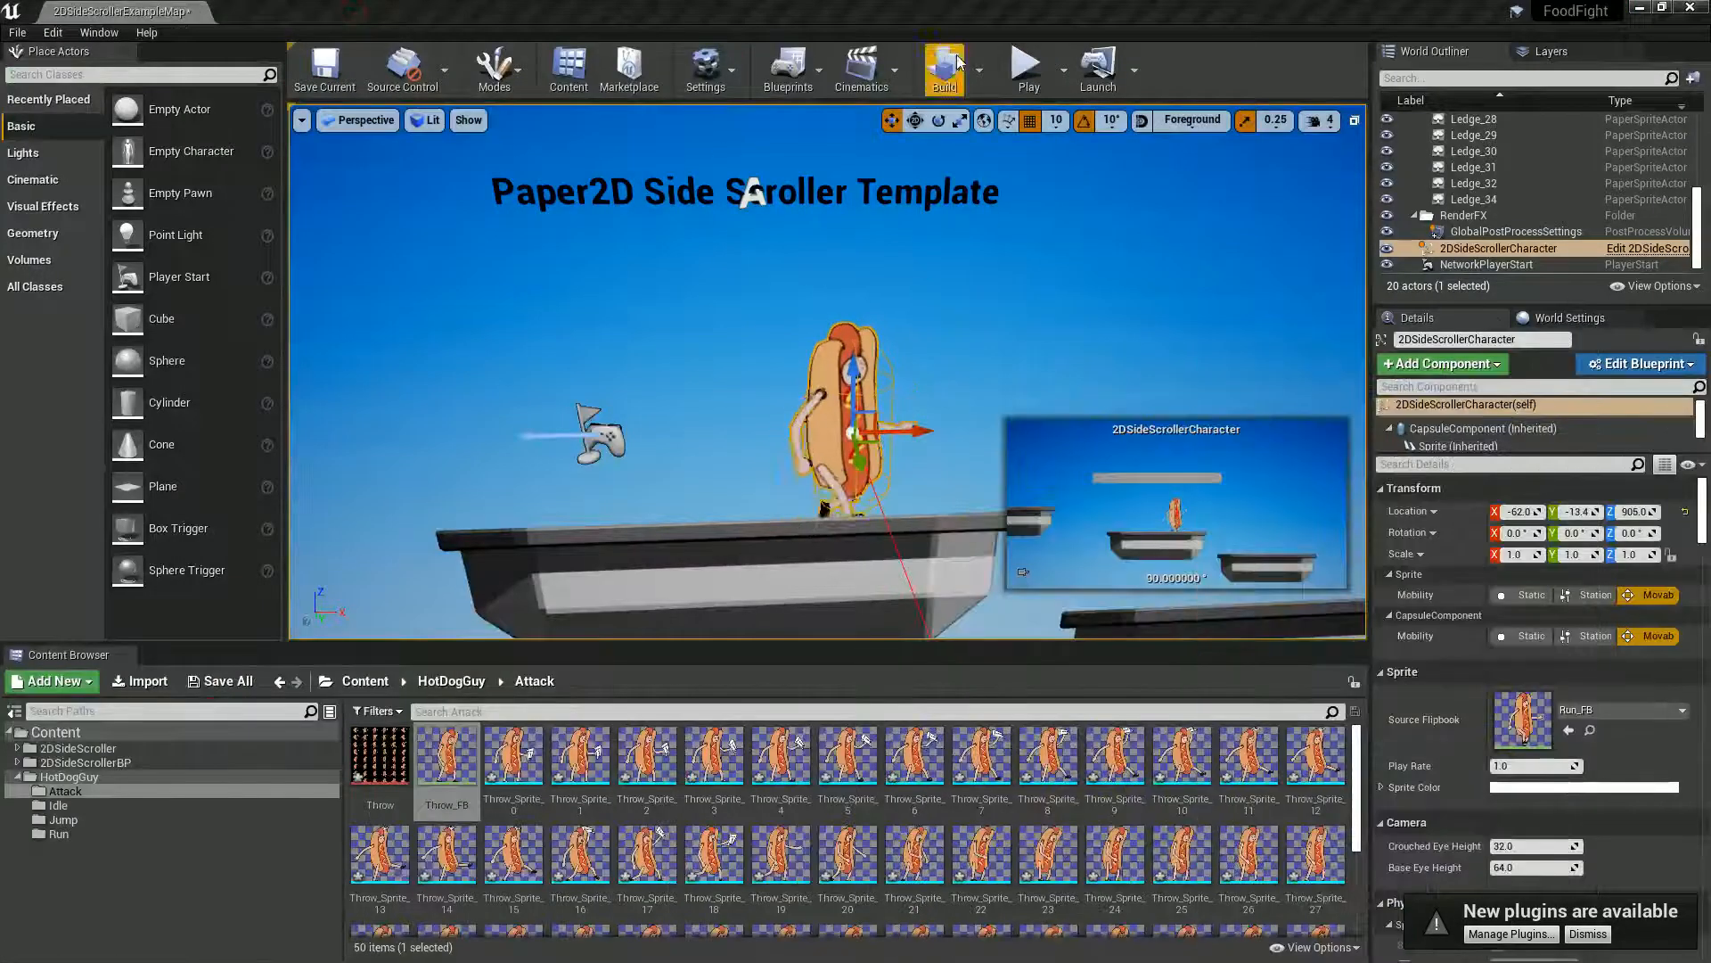
Step: Compile the character Blueprint and begin a node search in its event graph
left_click(1027, 68)
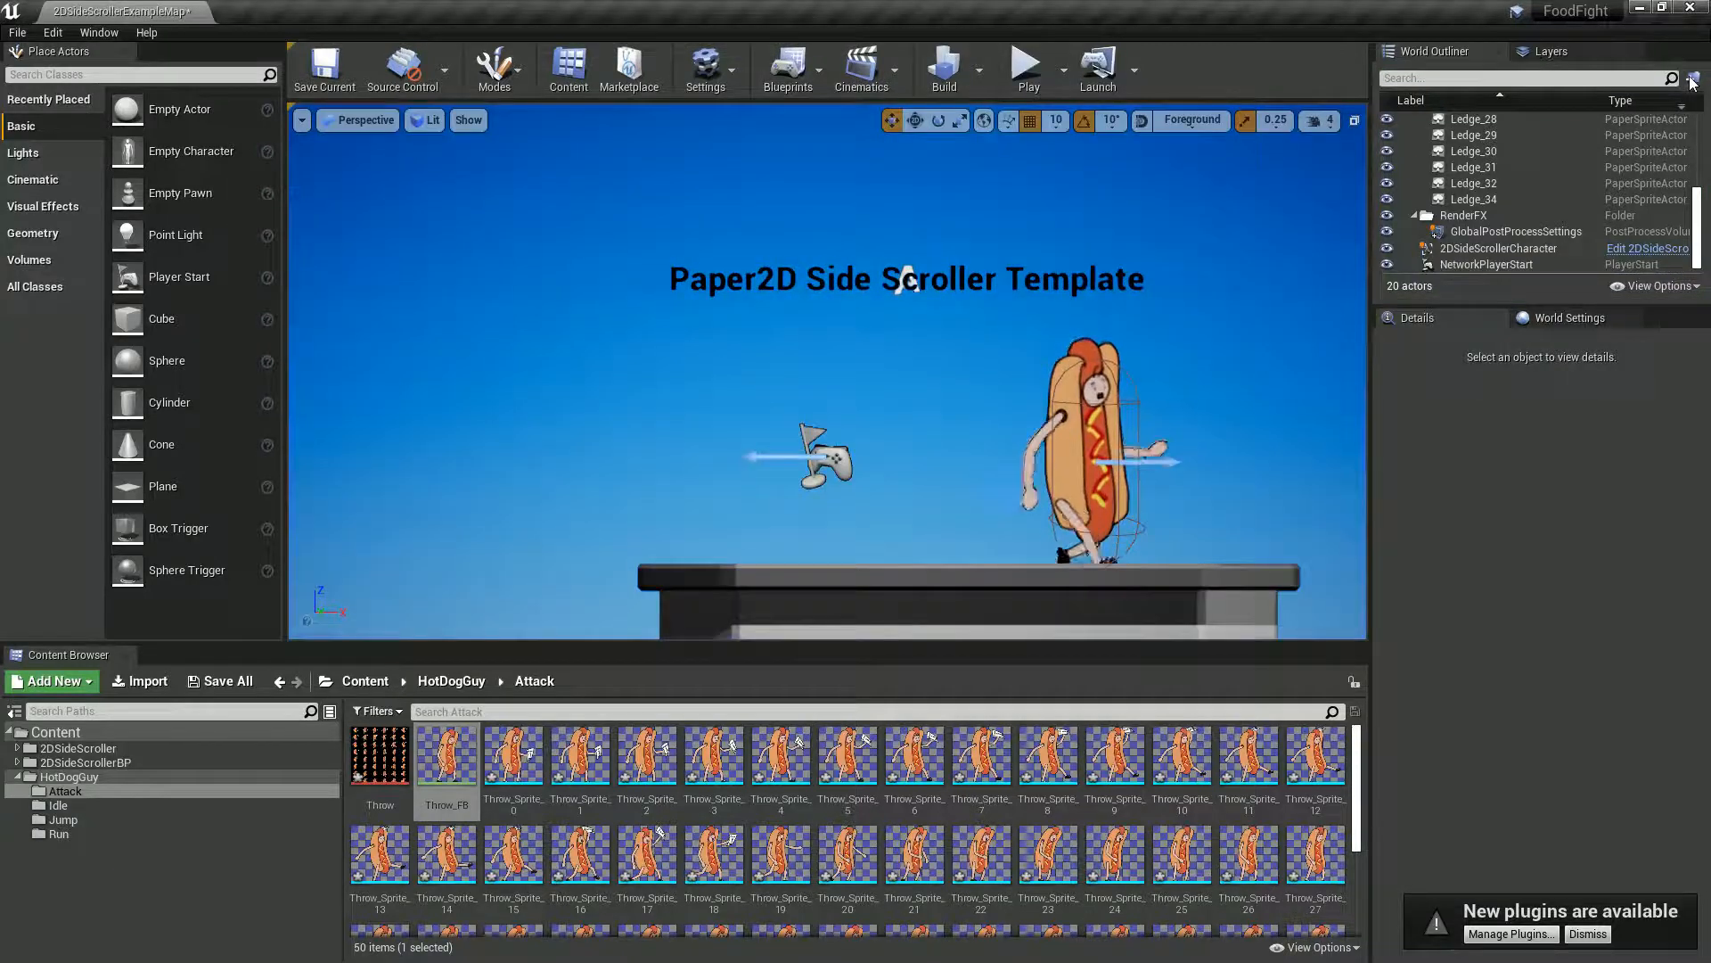
left_click(1646, 247)
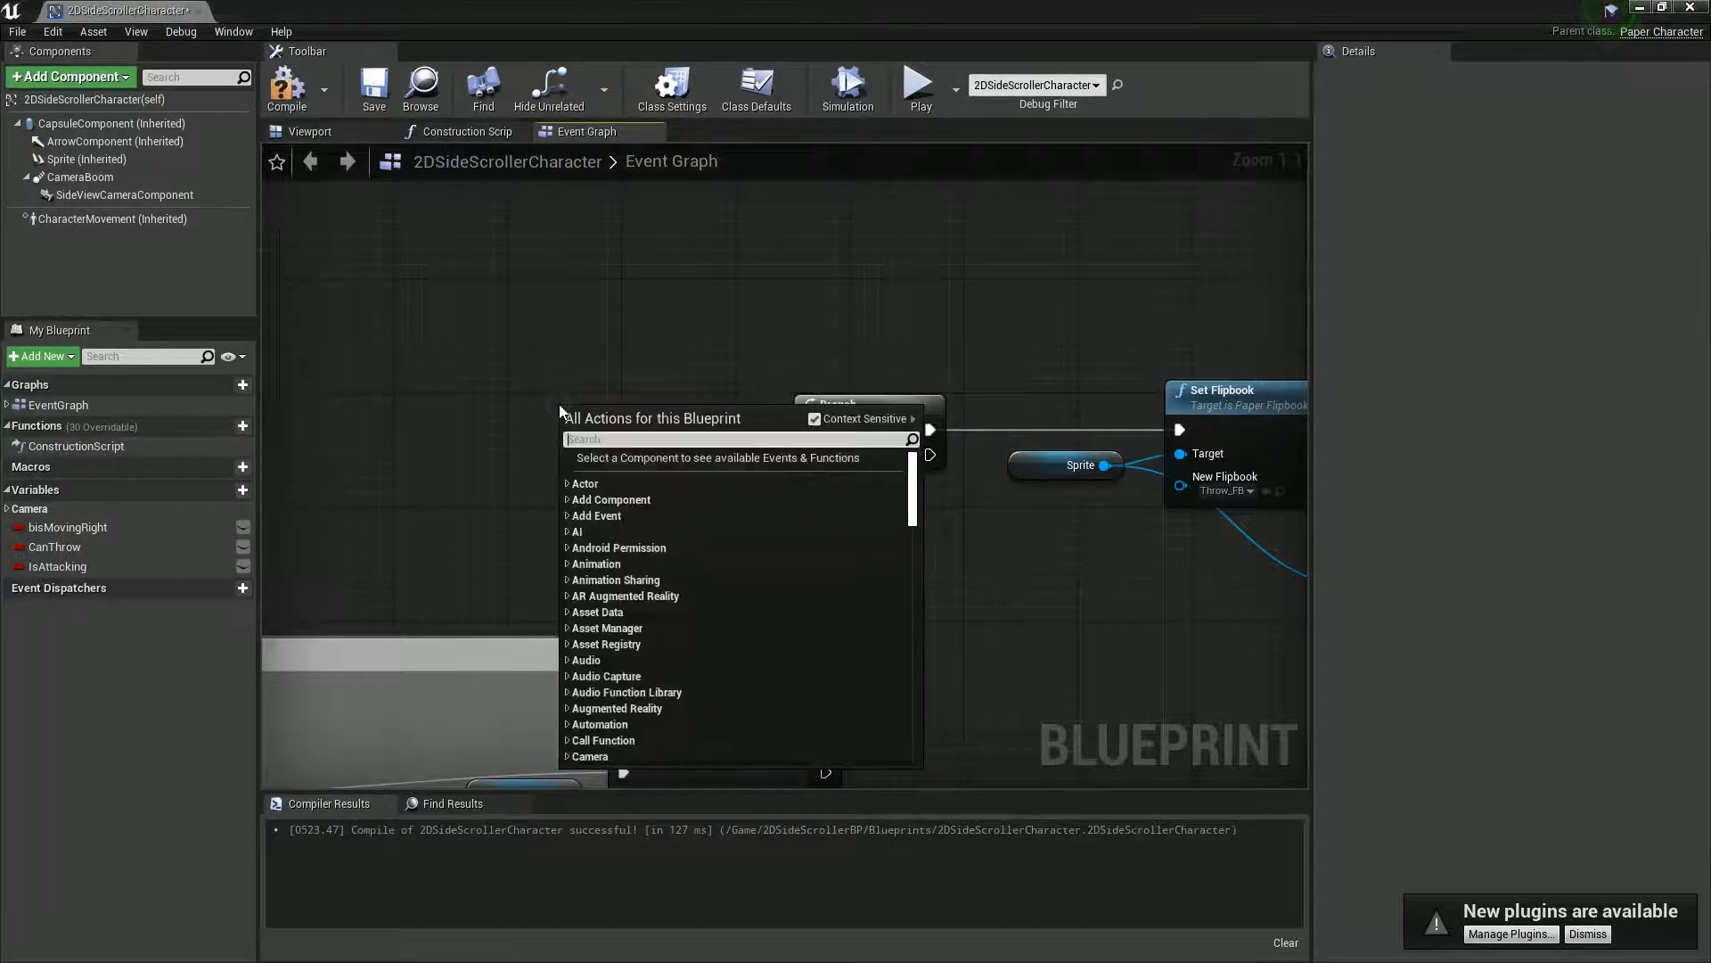
Step: Replace the Space Bar event with an Enter key event driving the throw branch
type("enter")
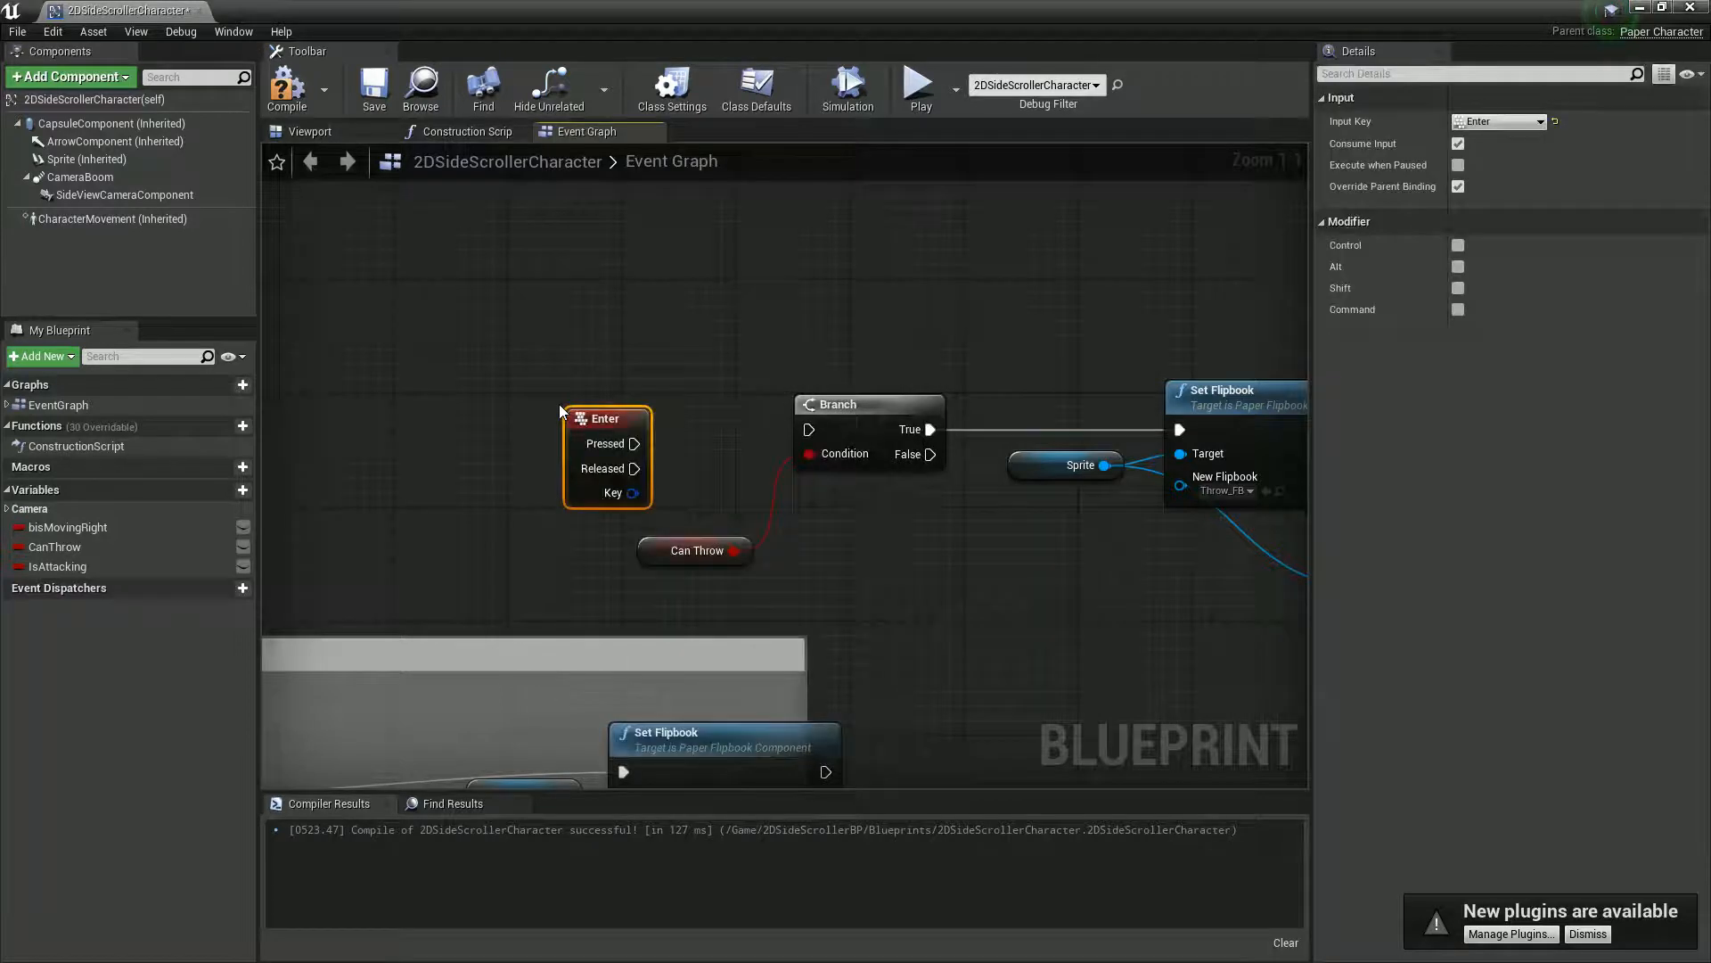
left_click_drag(636, 444, 808, 430)
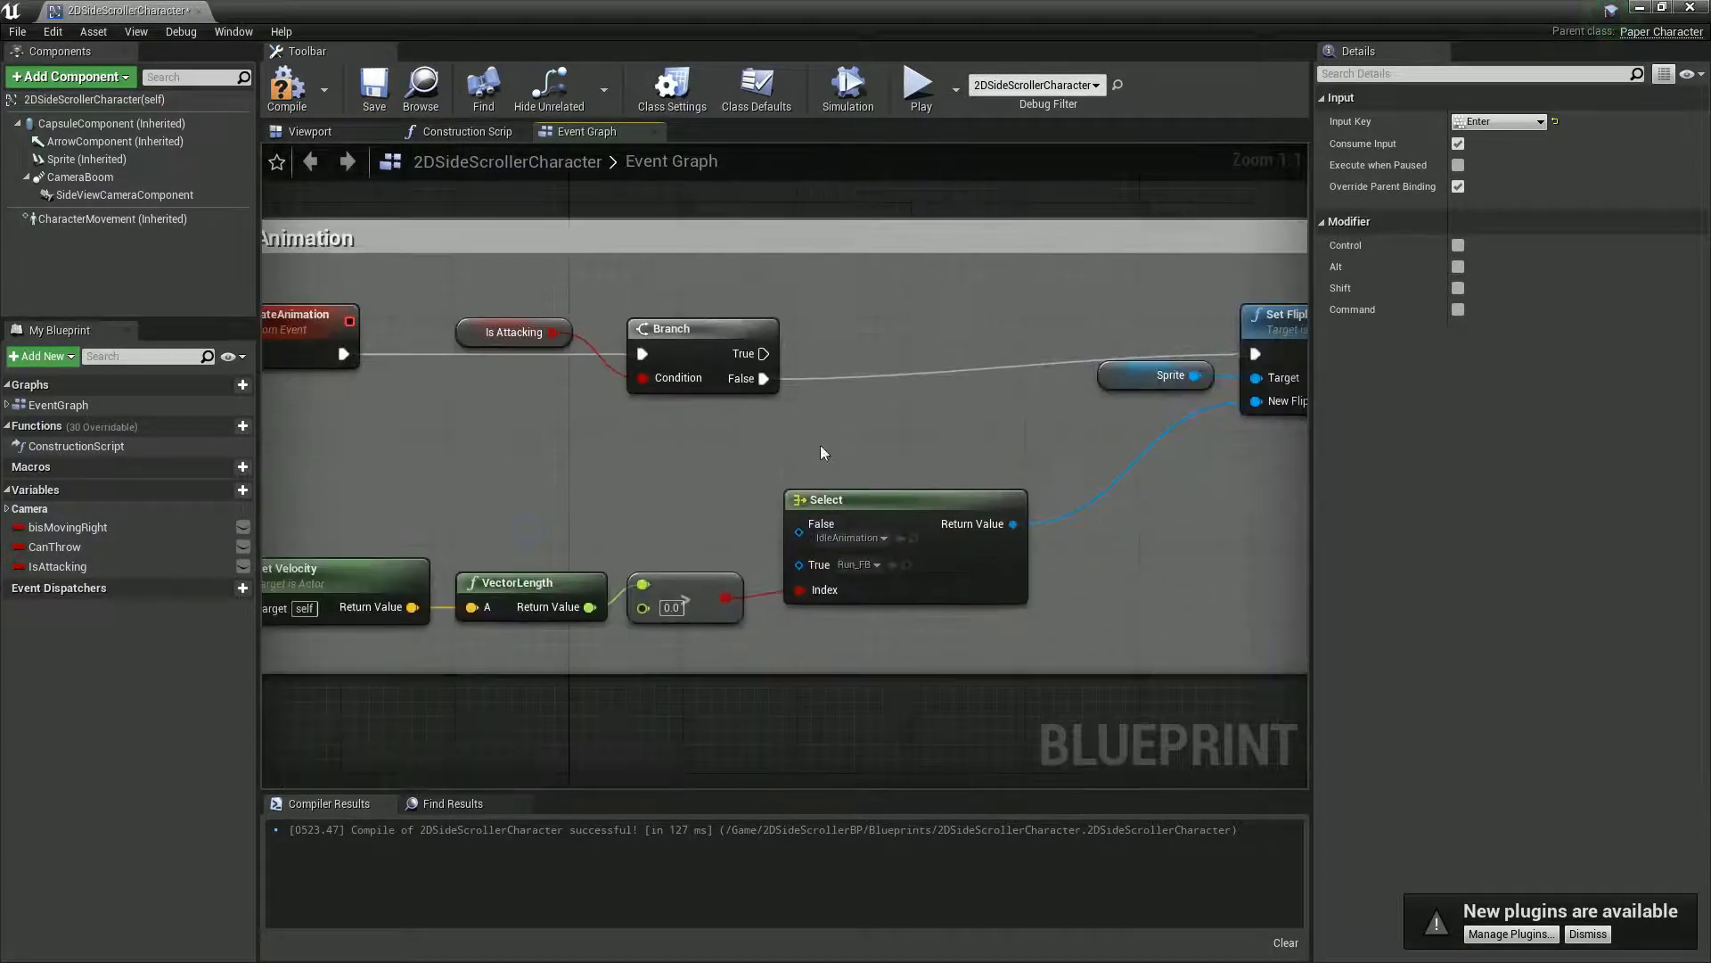
Step: Reselect the Select node's not-moving flipbook and launch play mode to test the hot dog
left_click(845, 565)
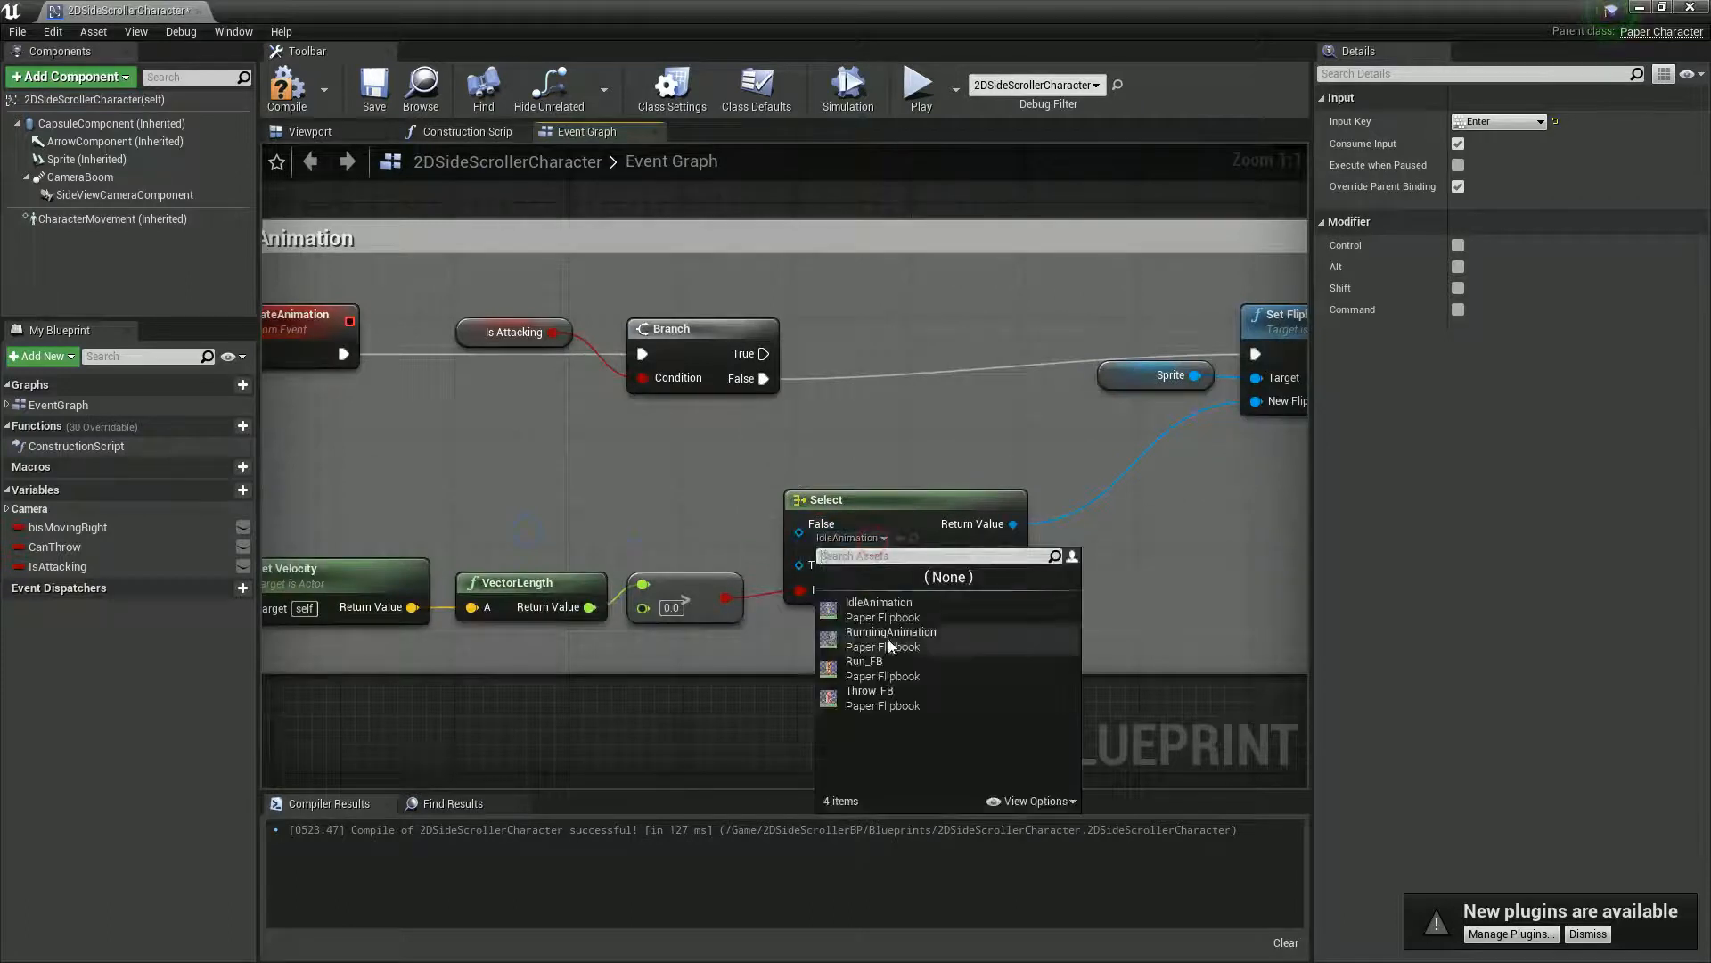
left_click(863, 659)
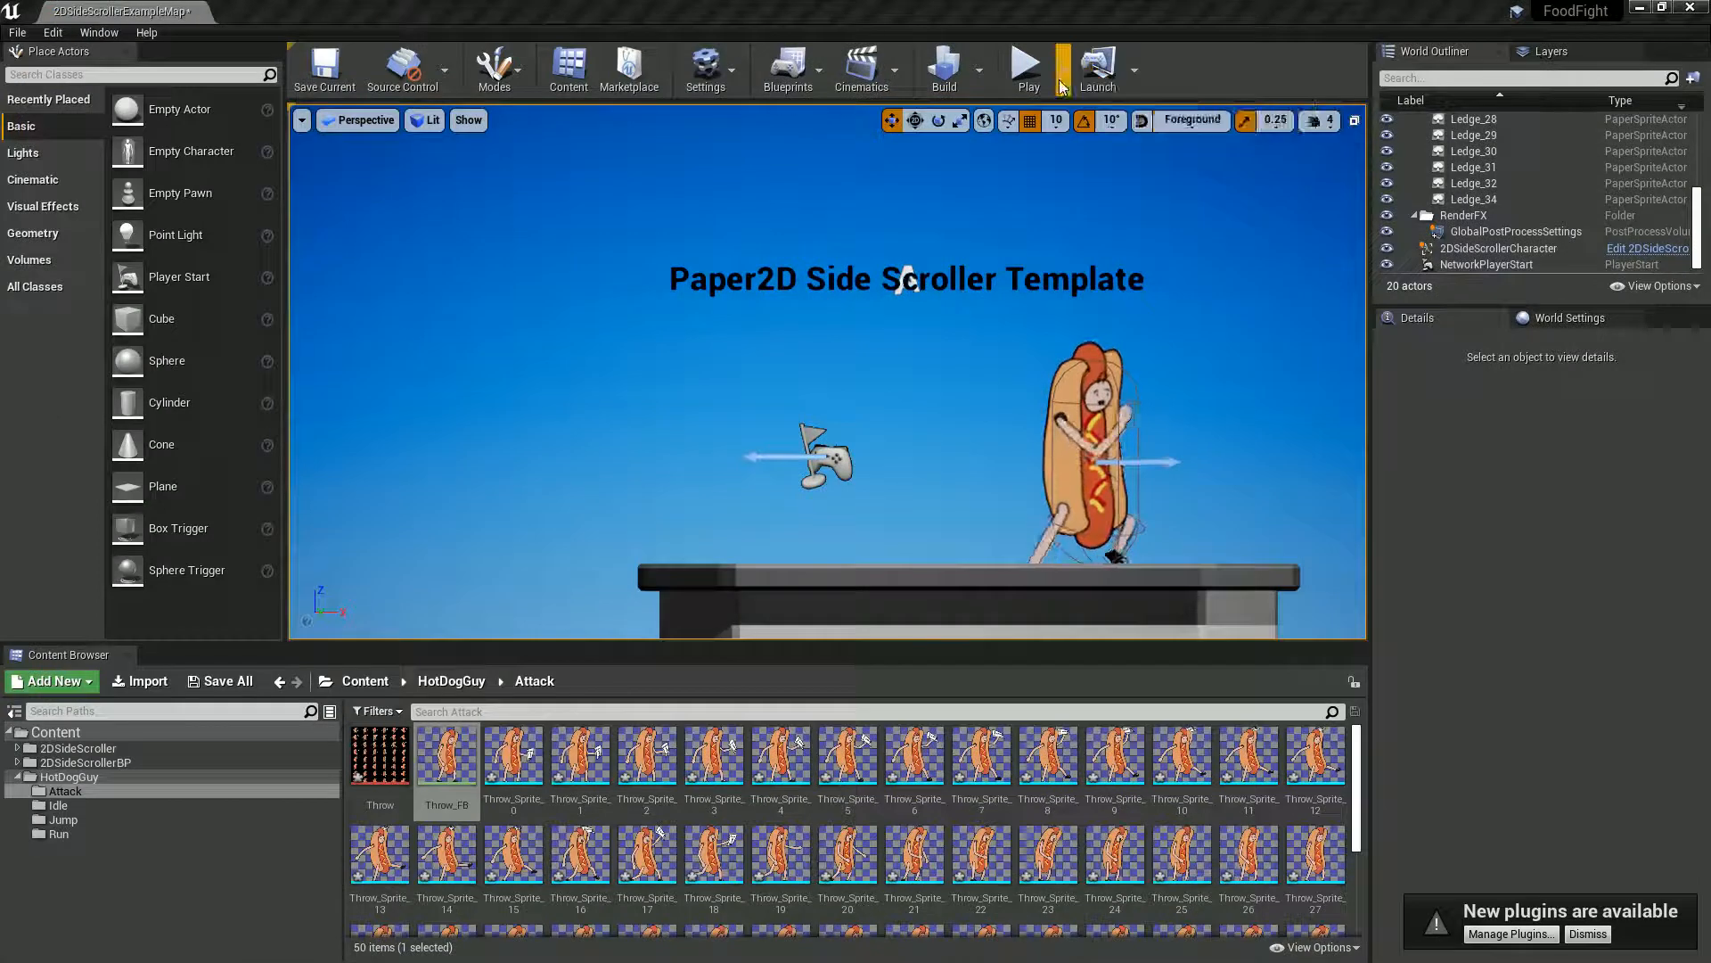
left_click(1027, 66)
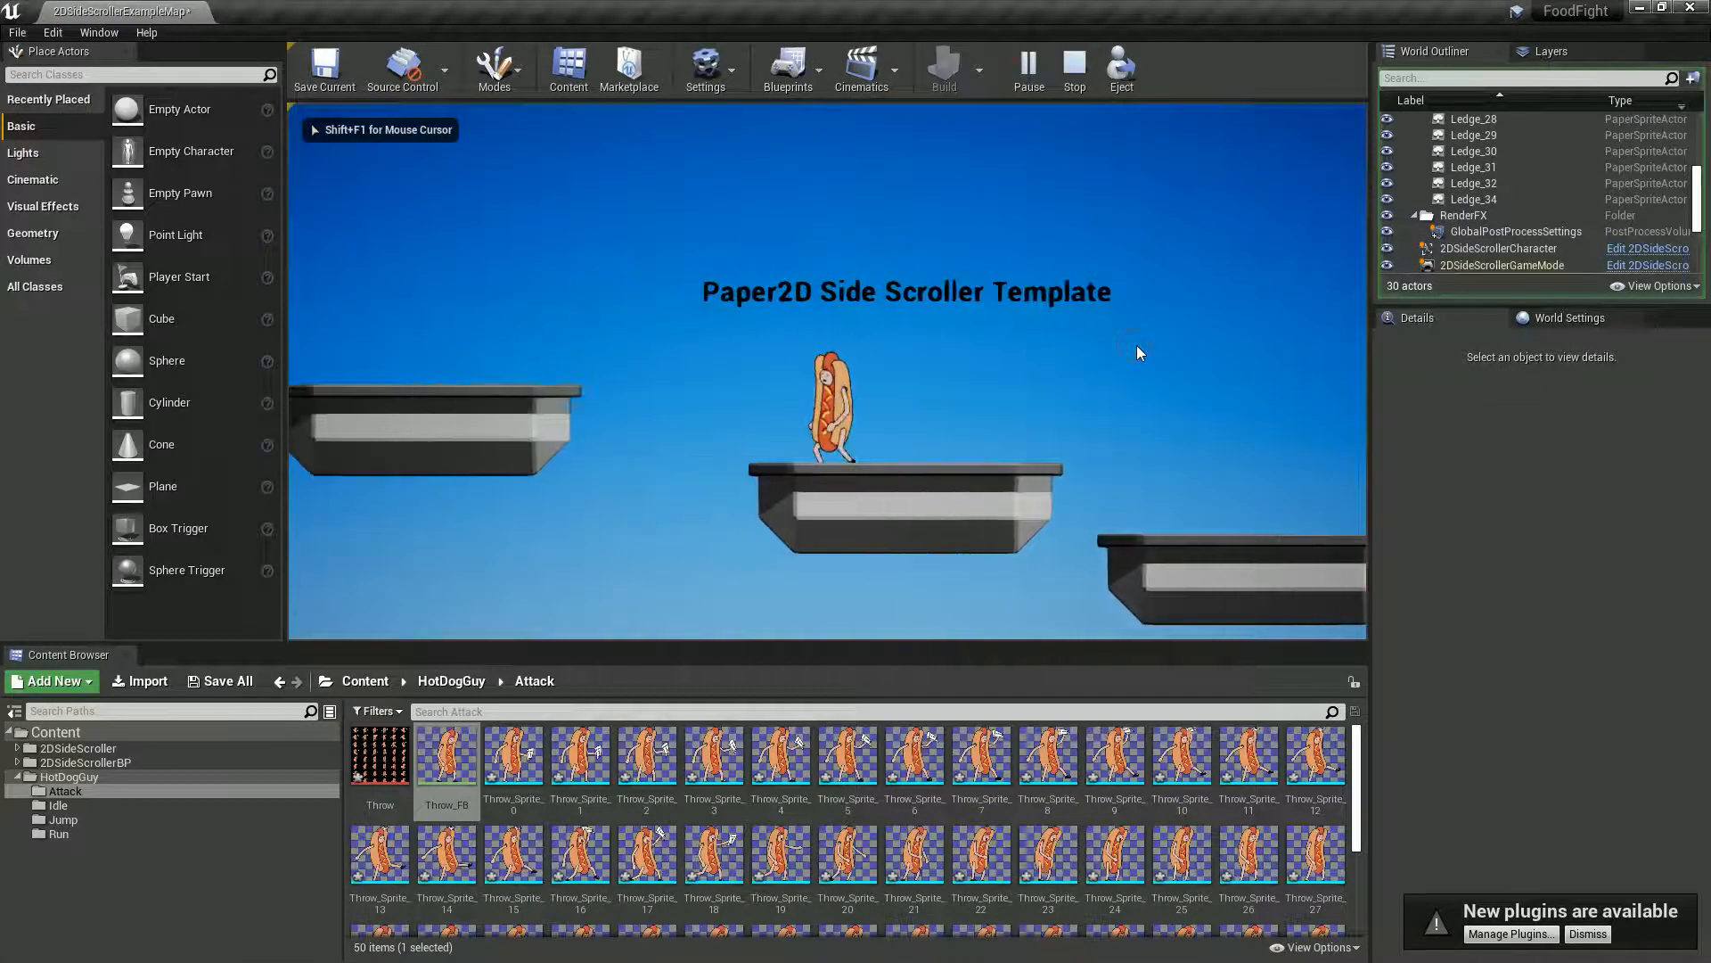